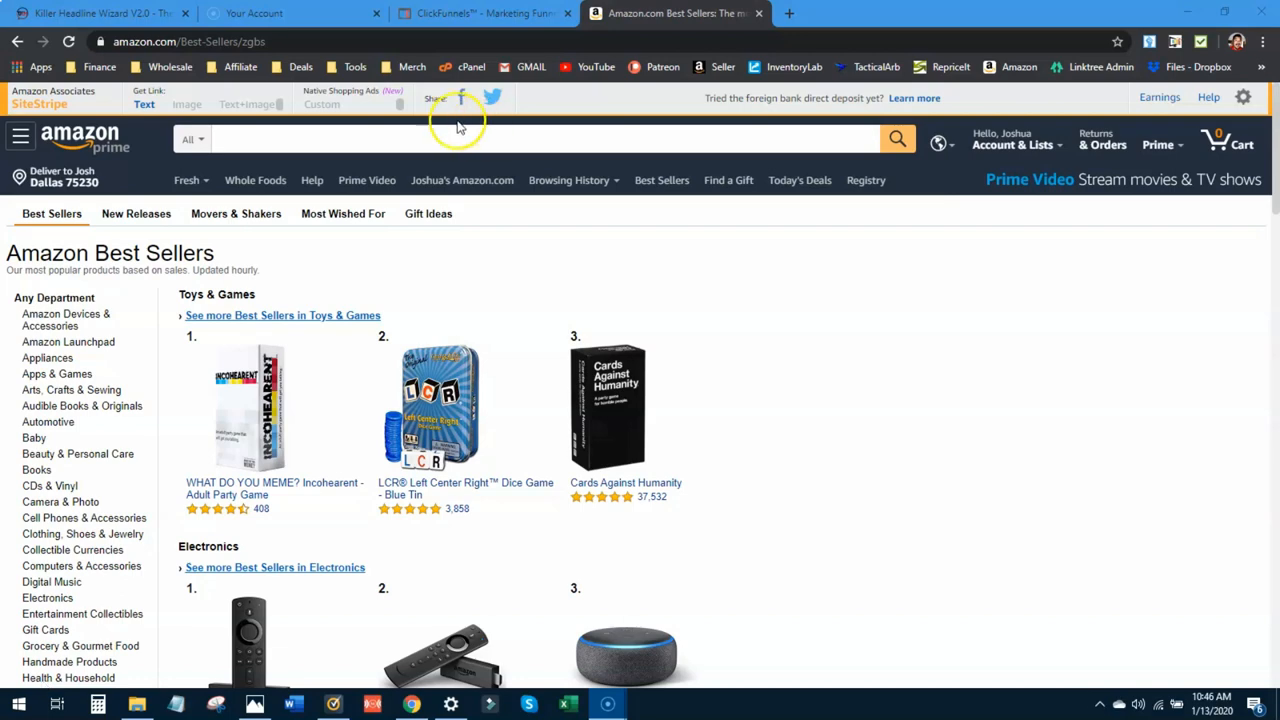
- Open a new browser tab next to the Amazon Best Sellers page
left_click(980, 13)
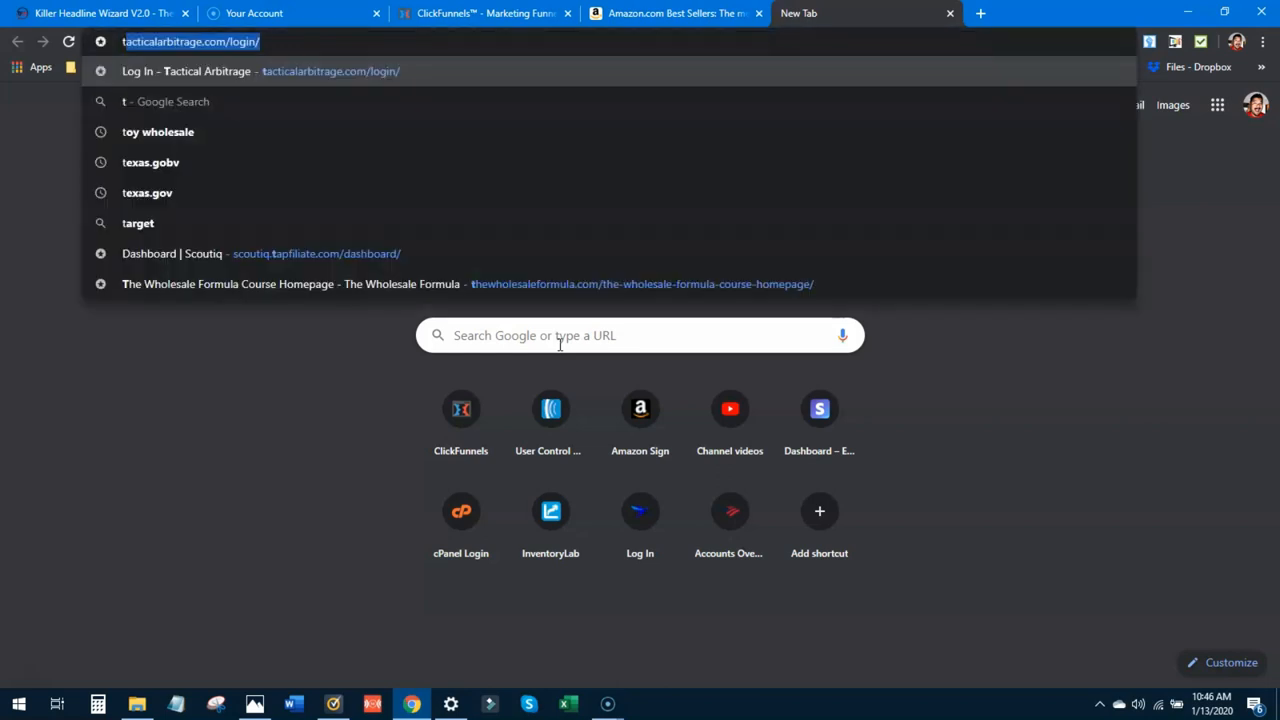
- Search Google for 'toy wholesalers' and scroll down to the License 2 Play listing
type("toy whole")
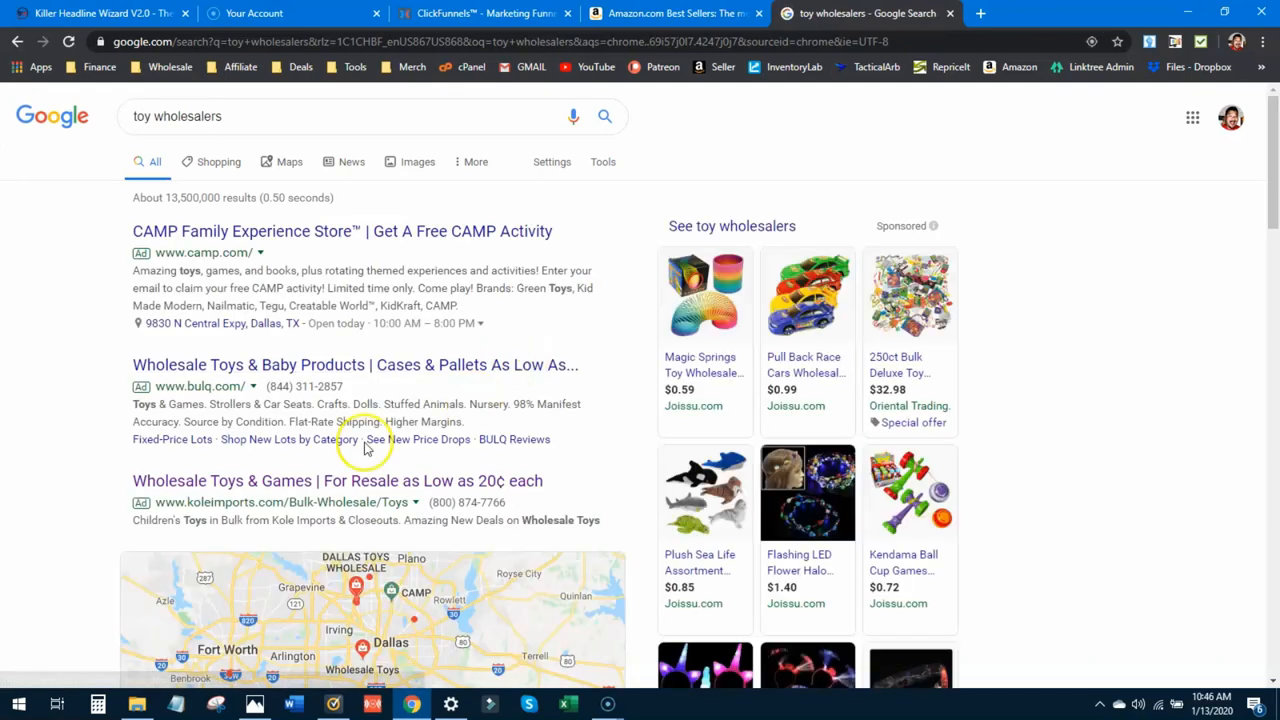
mouse_move(105, 520)
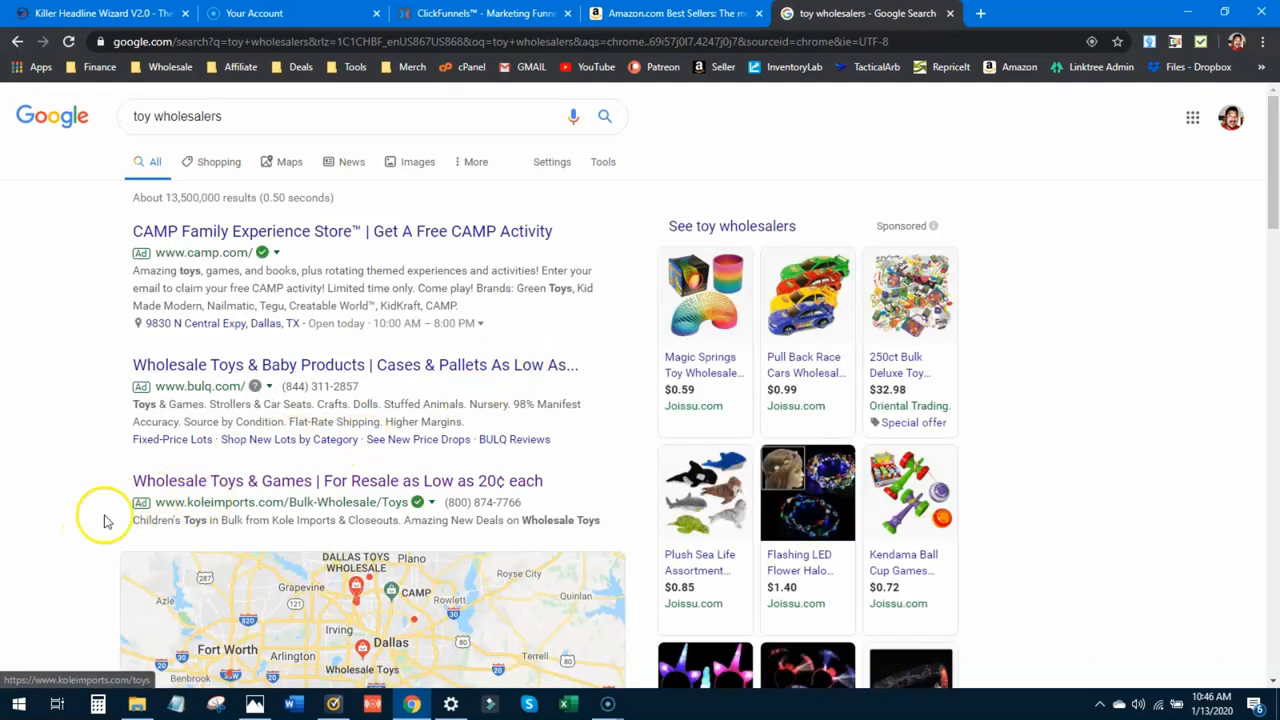
scroll("down", 3)
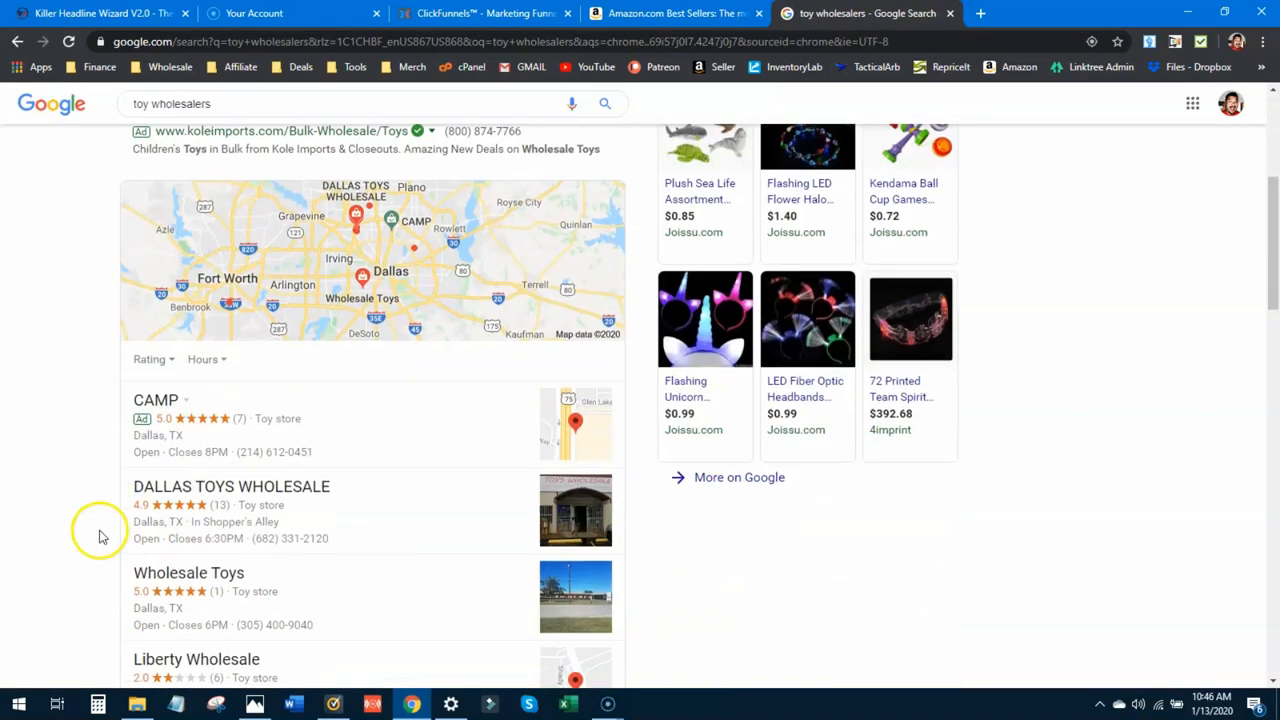
scroll("down", 3)
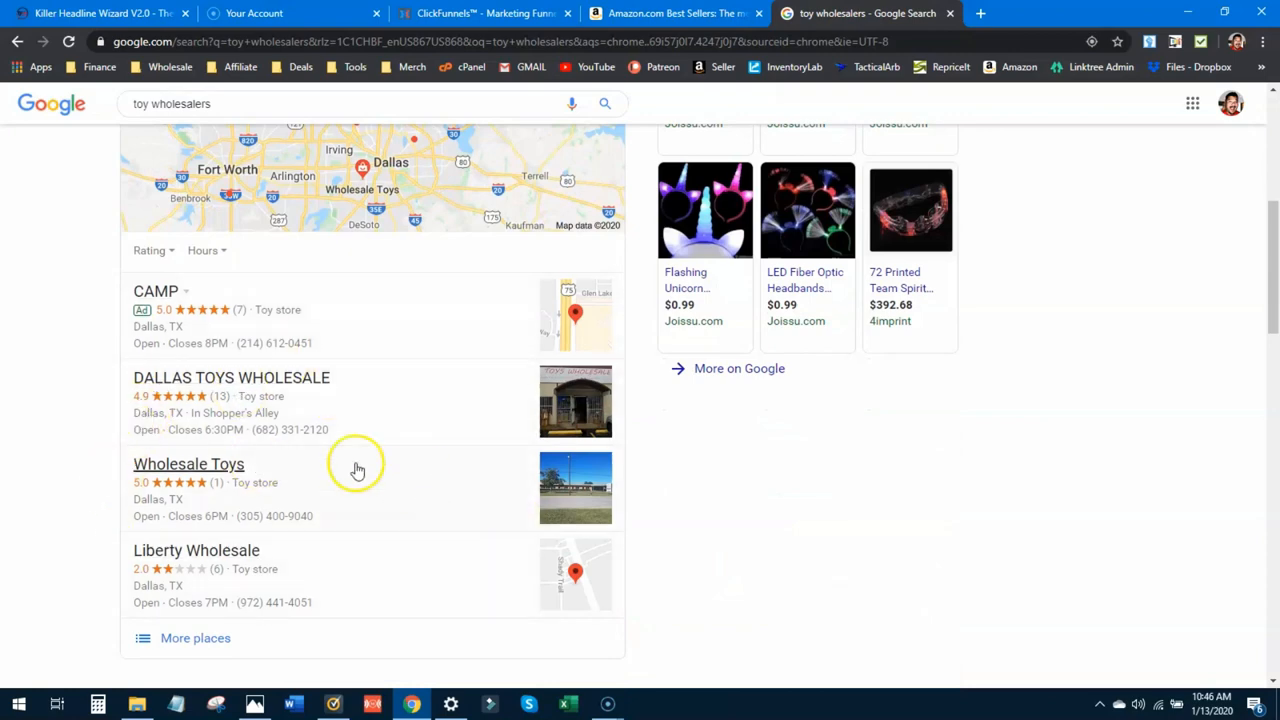
scroll("down", 3)
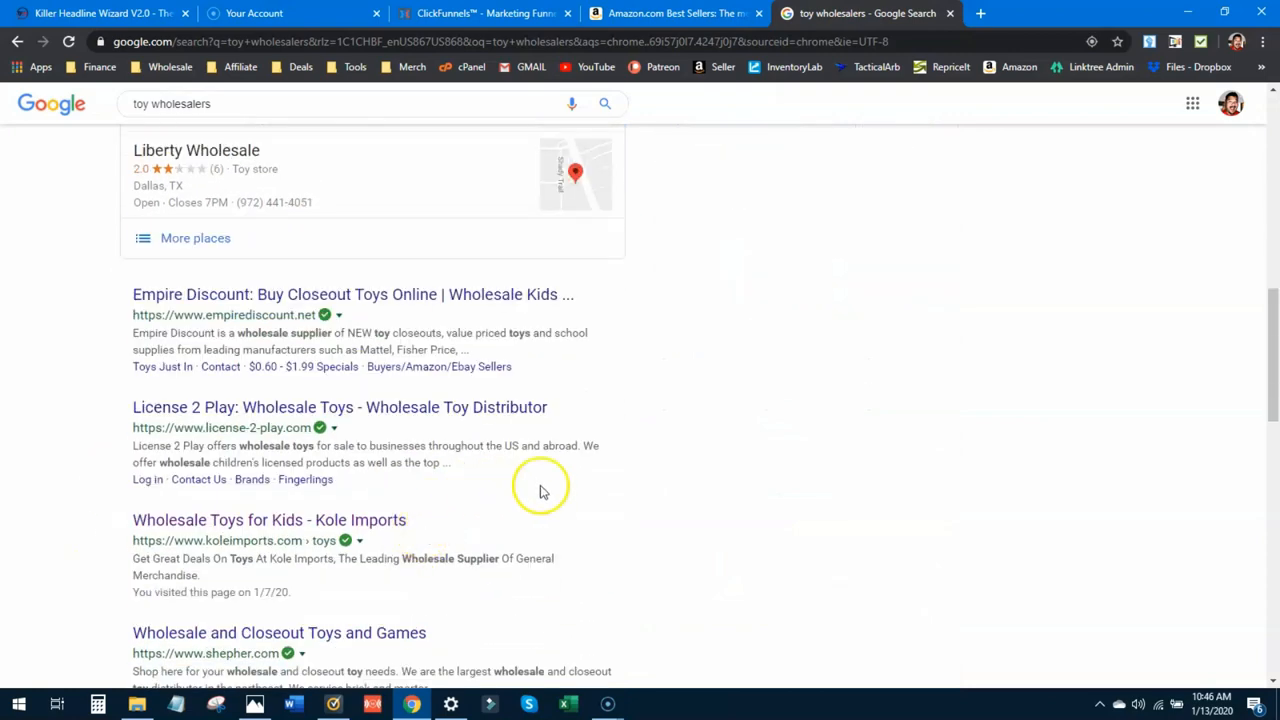
scroll("down", 3)
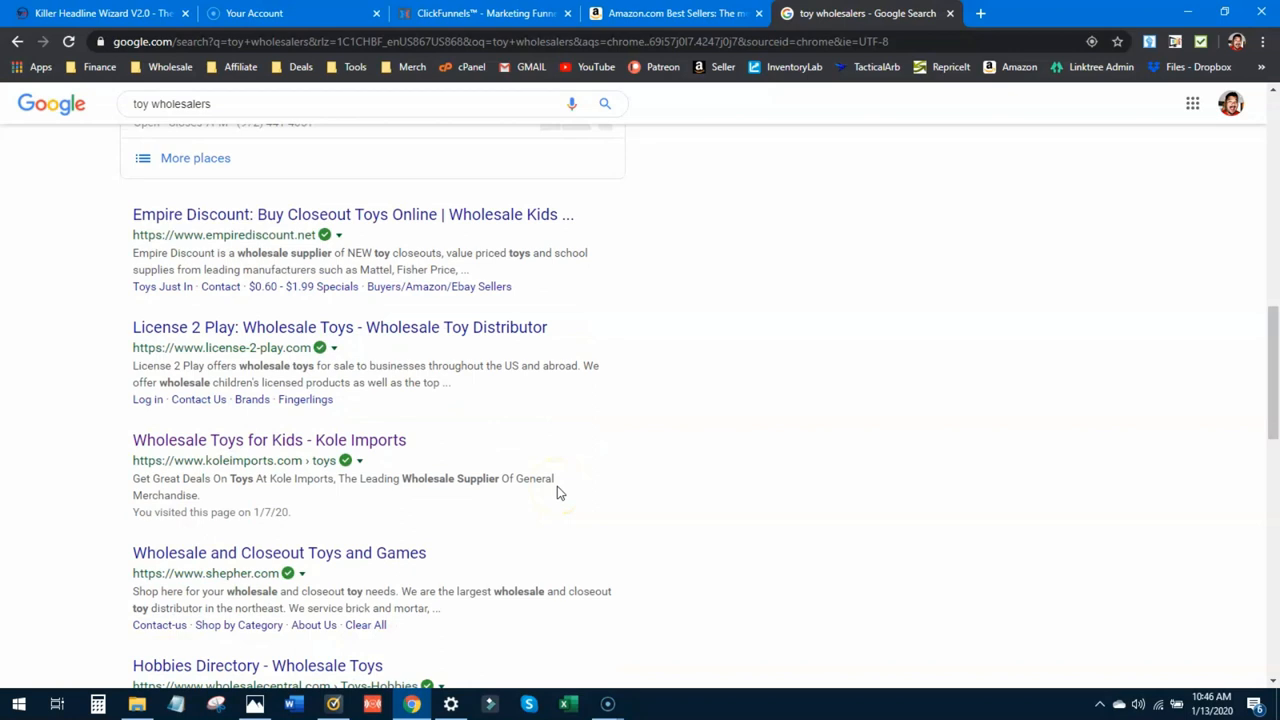
- Open License 2 Play's site and browse the brand logos under Our Brands
left_click(340, 327)
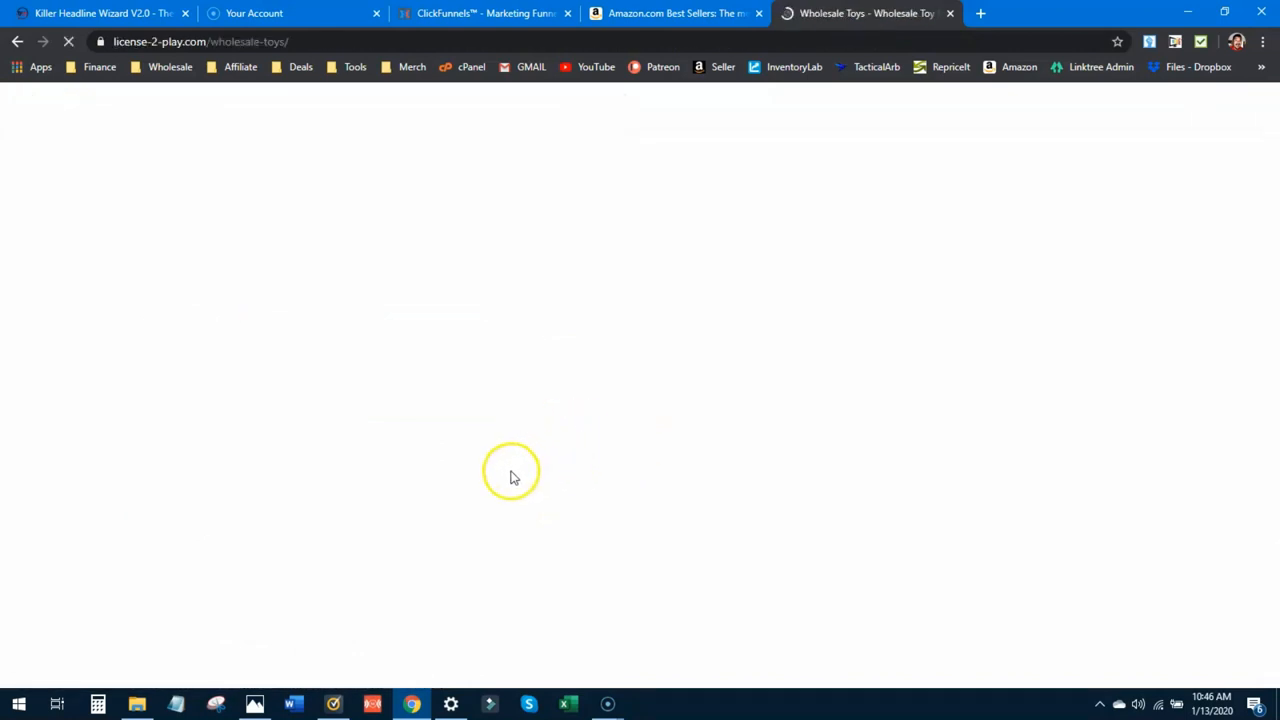
mouse_move(502, 476)
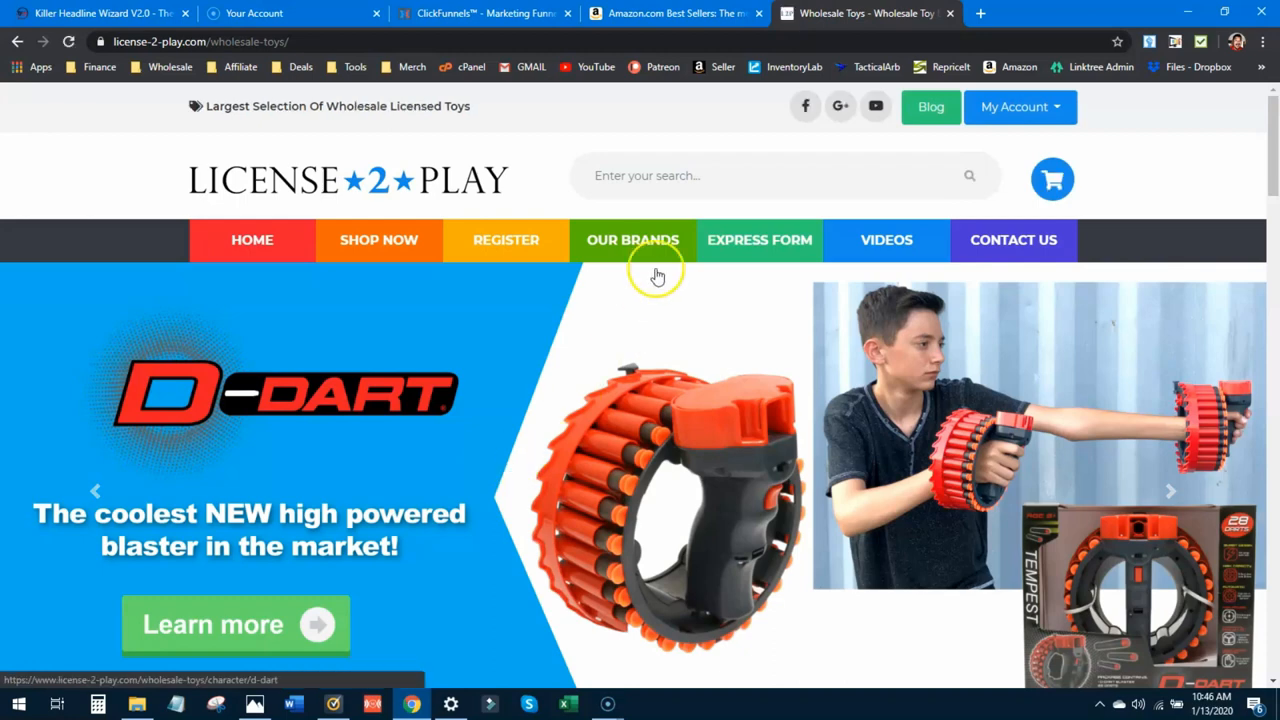
left_click(632, 240)
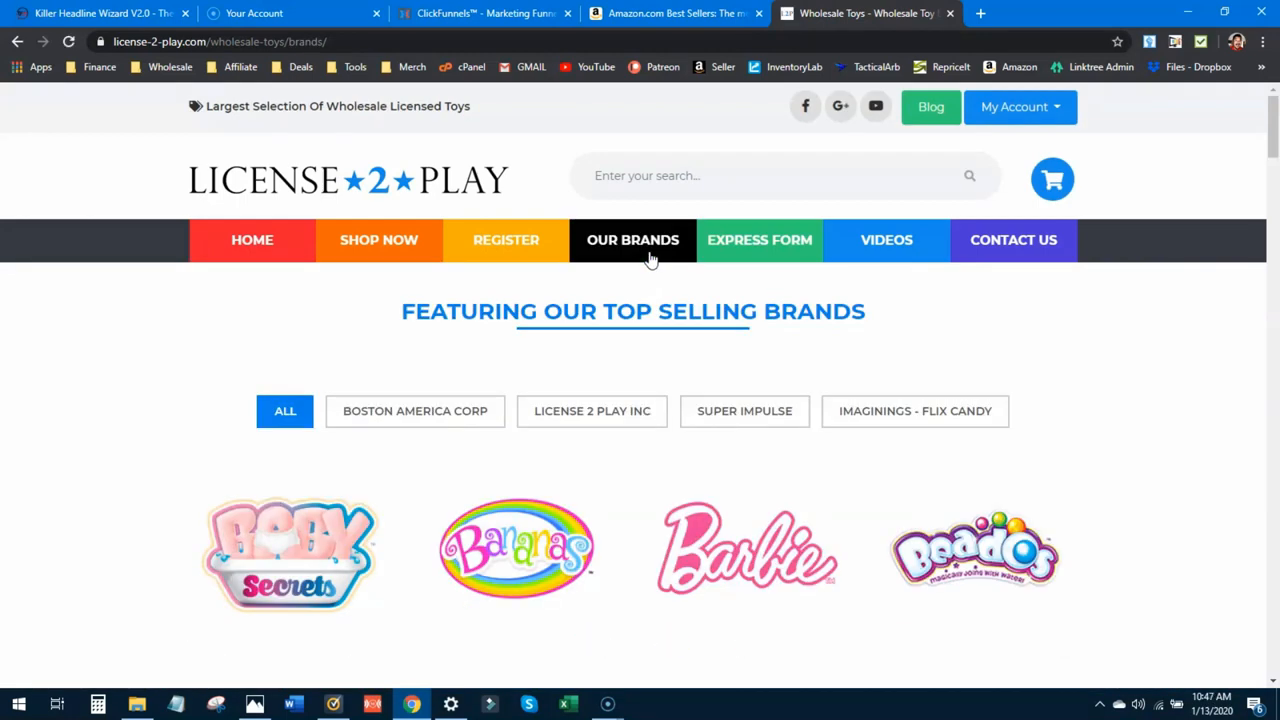
scroll("down", 3)
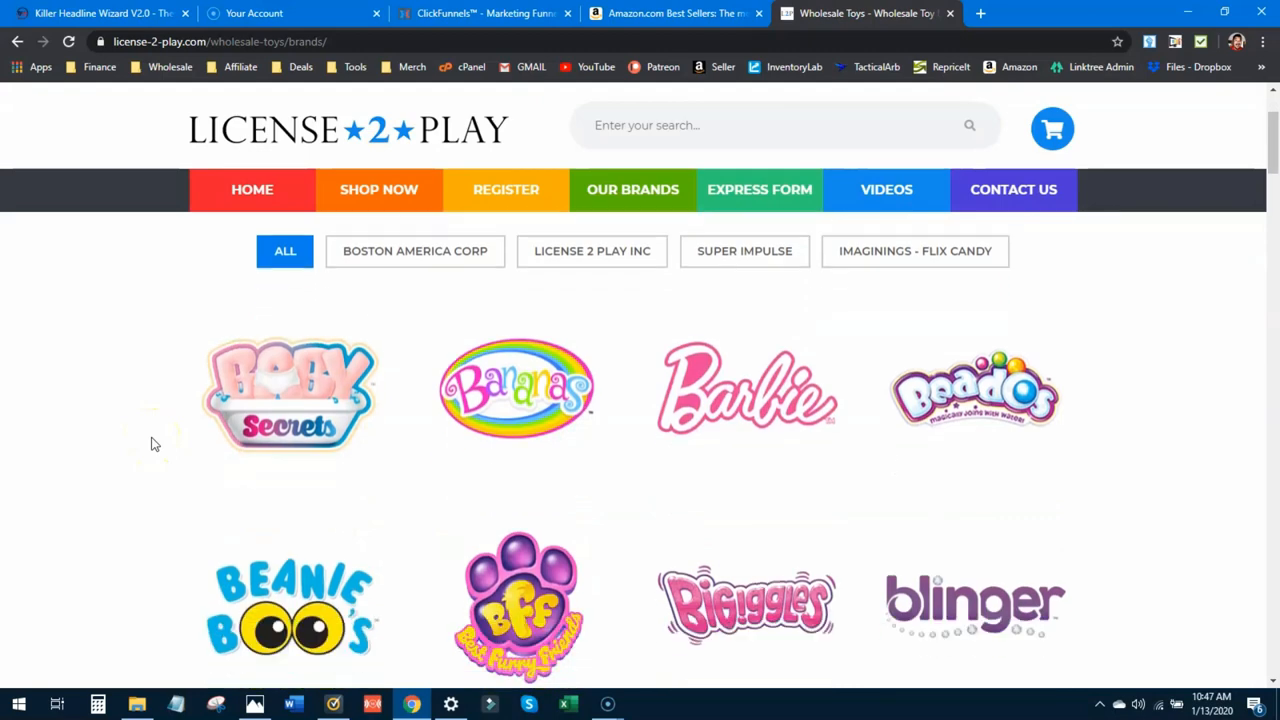
scroll("down", 3)
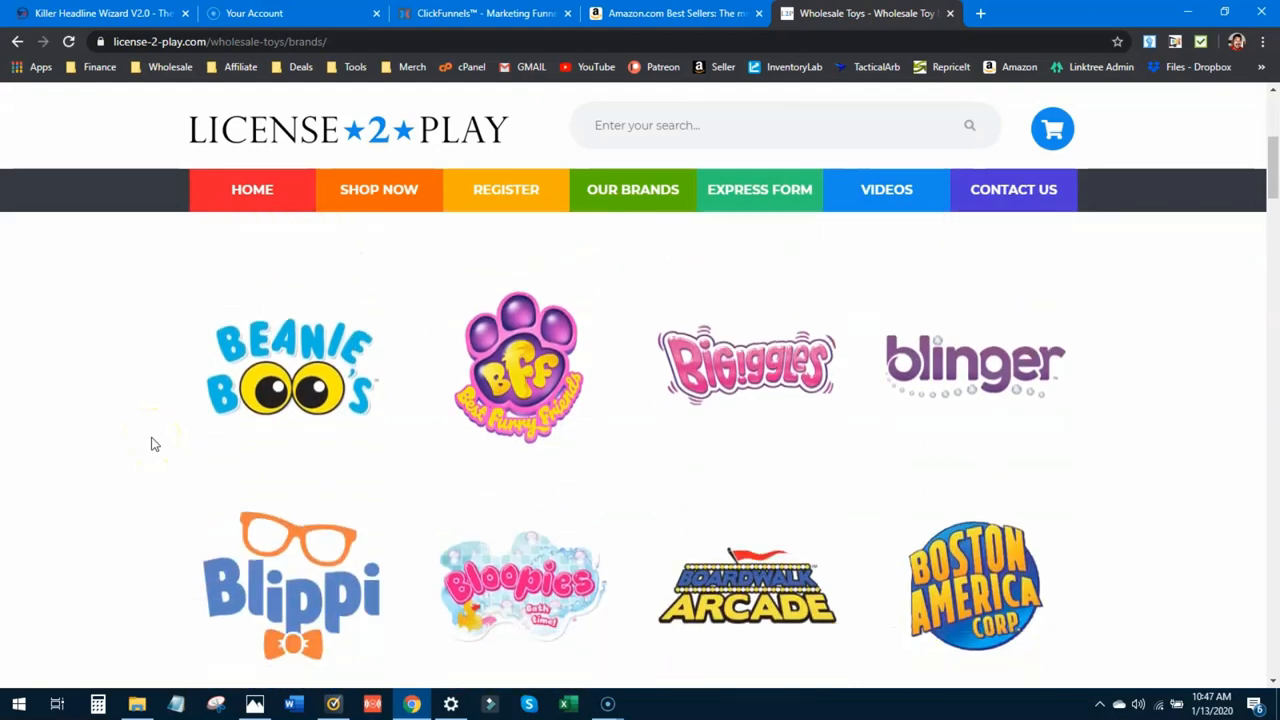
scroll("down", 3)
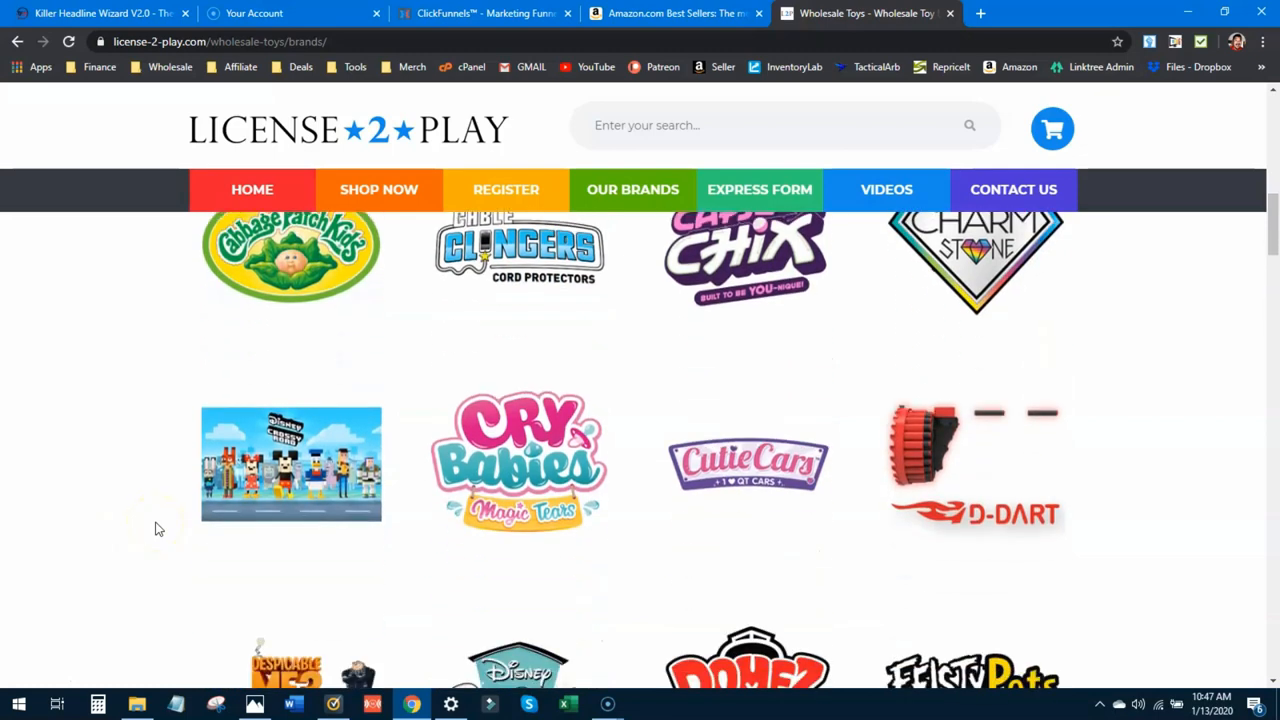
scroll("down", 3)
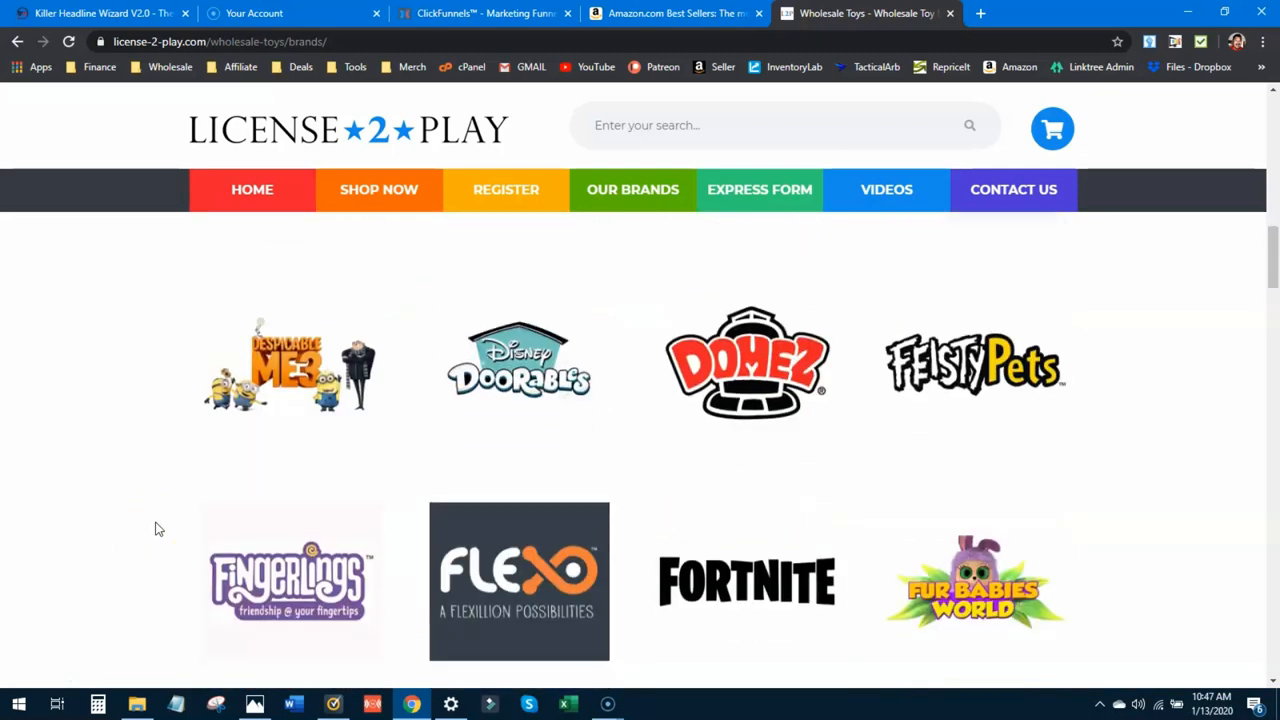
scroll("down", 3)
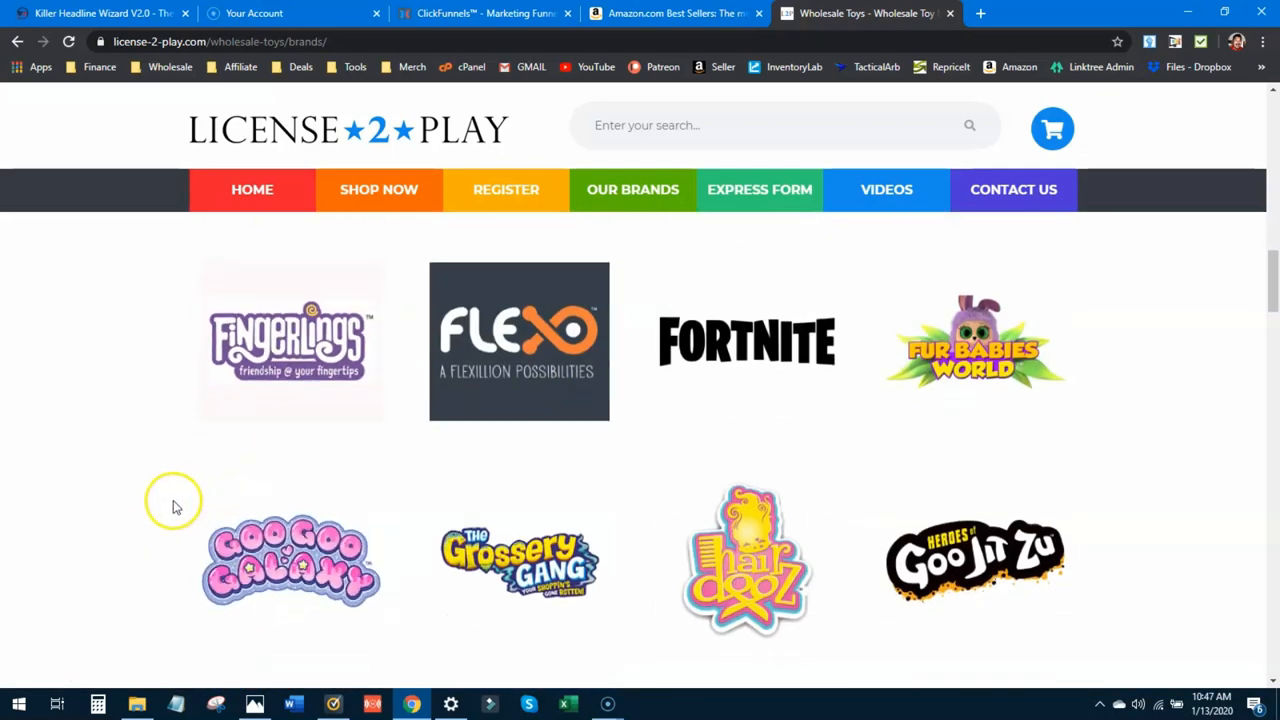
scroll("down", 3)
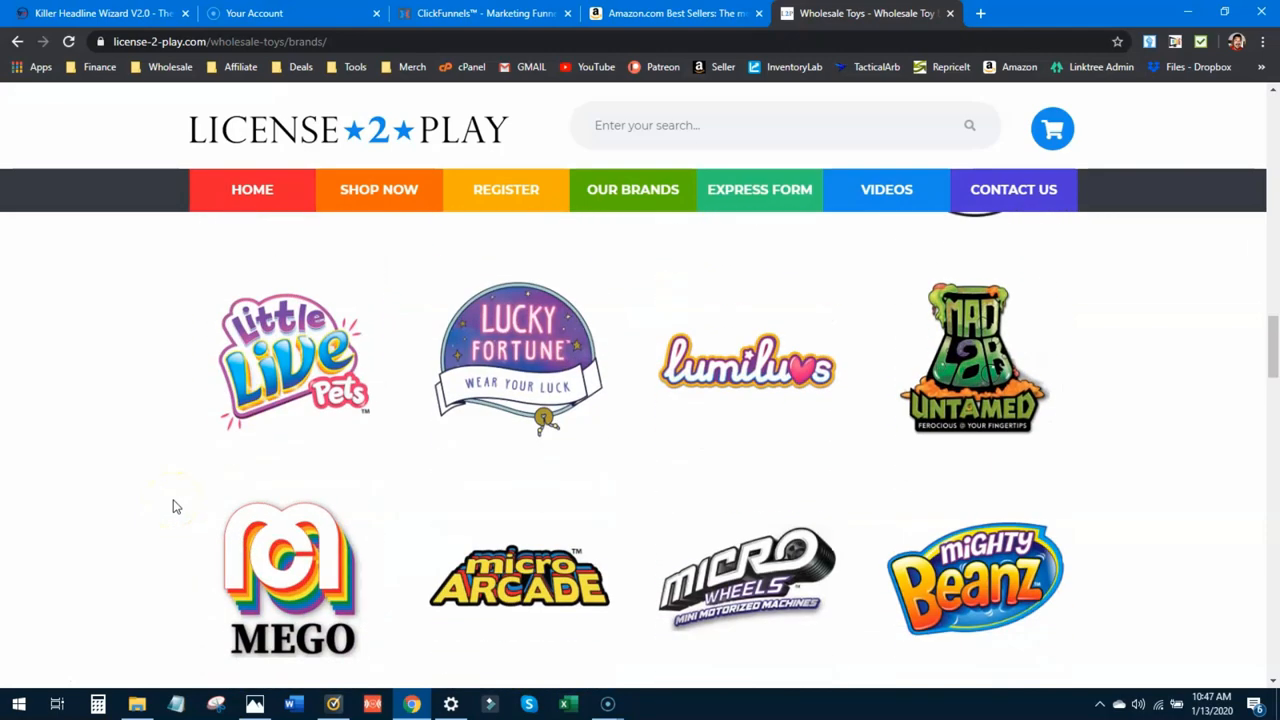
scroll("down", 3)
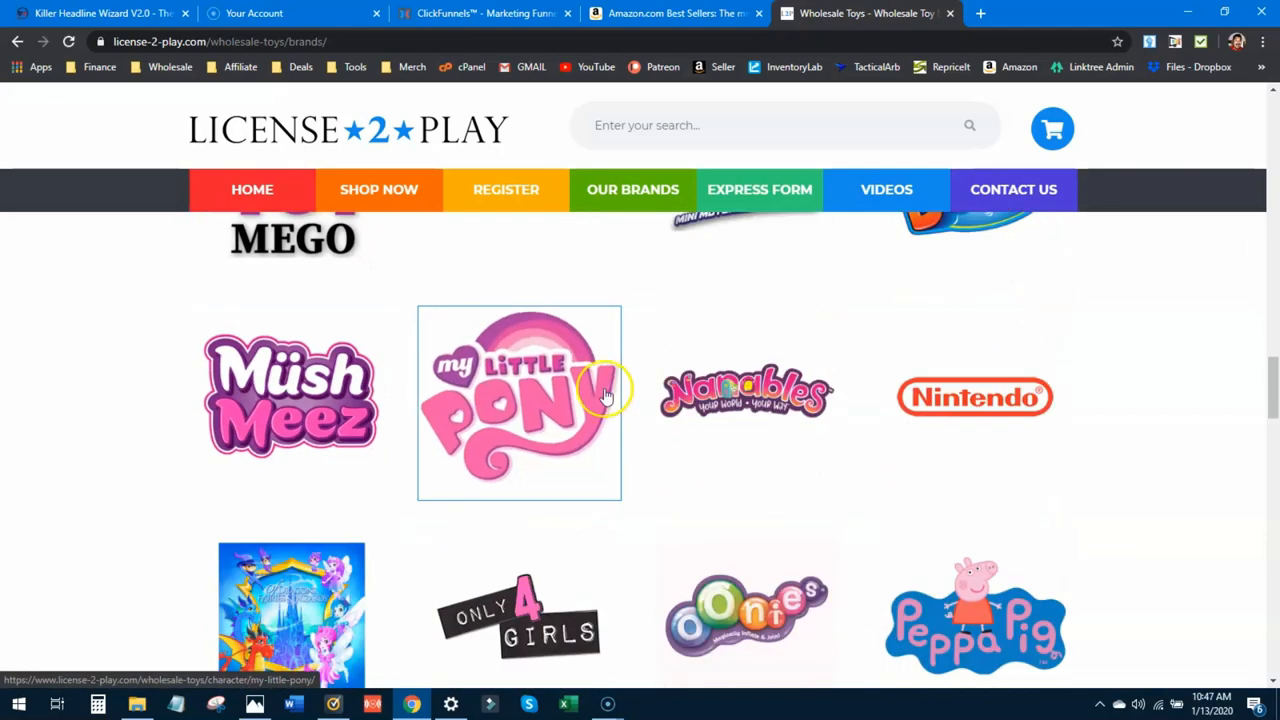
scroll("down", 3)
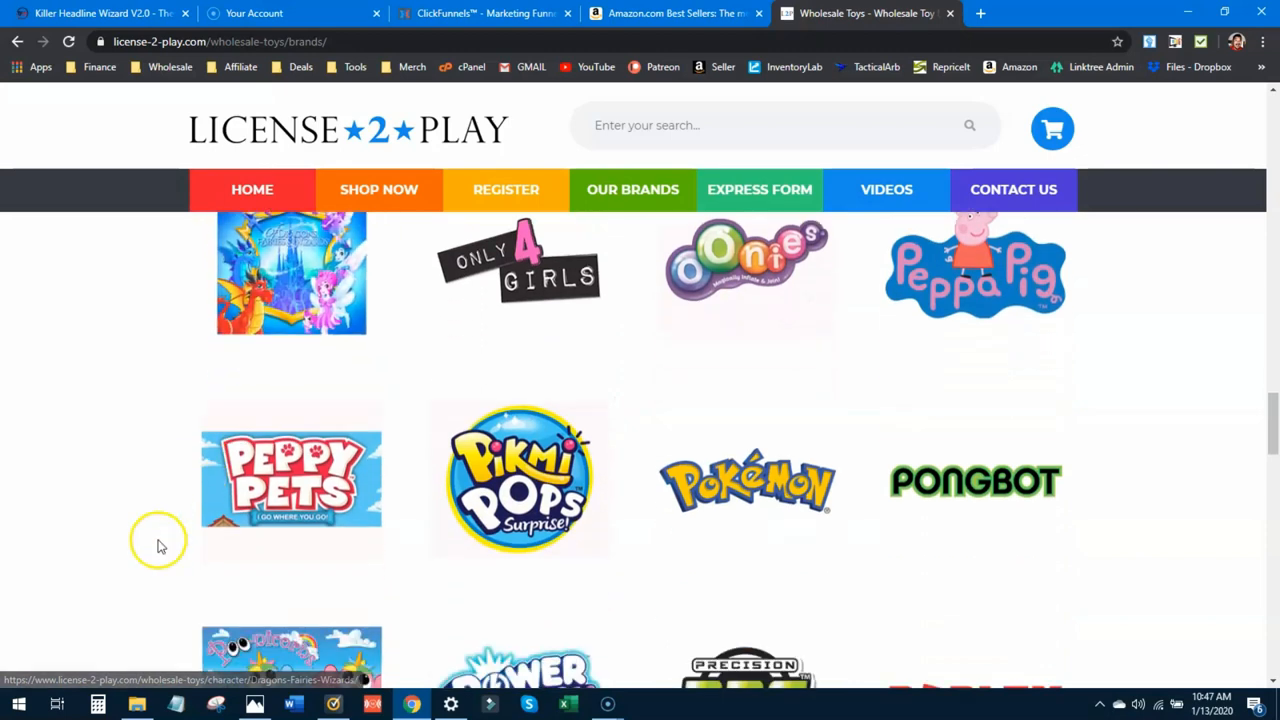
scroll("down", 3)
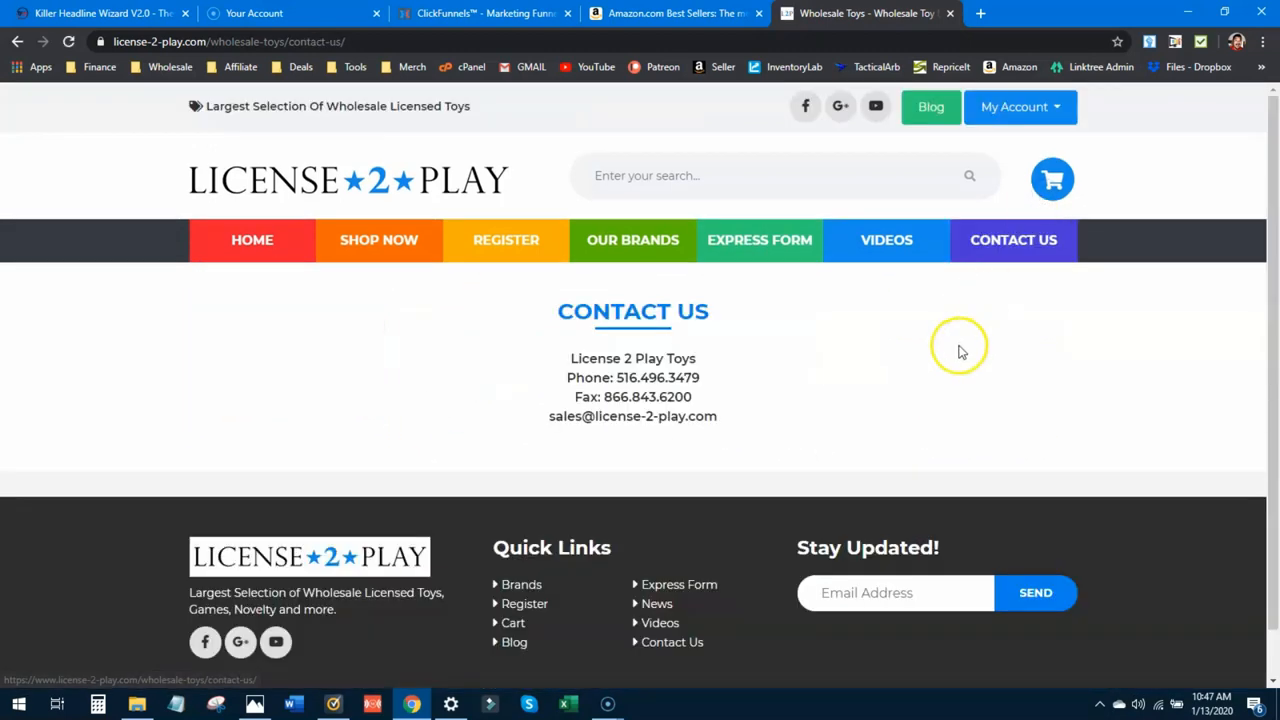
mouse_move(785, 417)
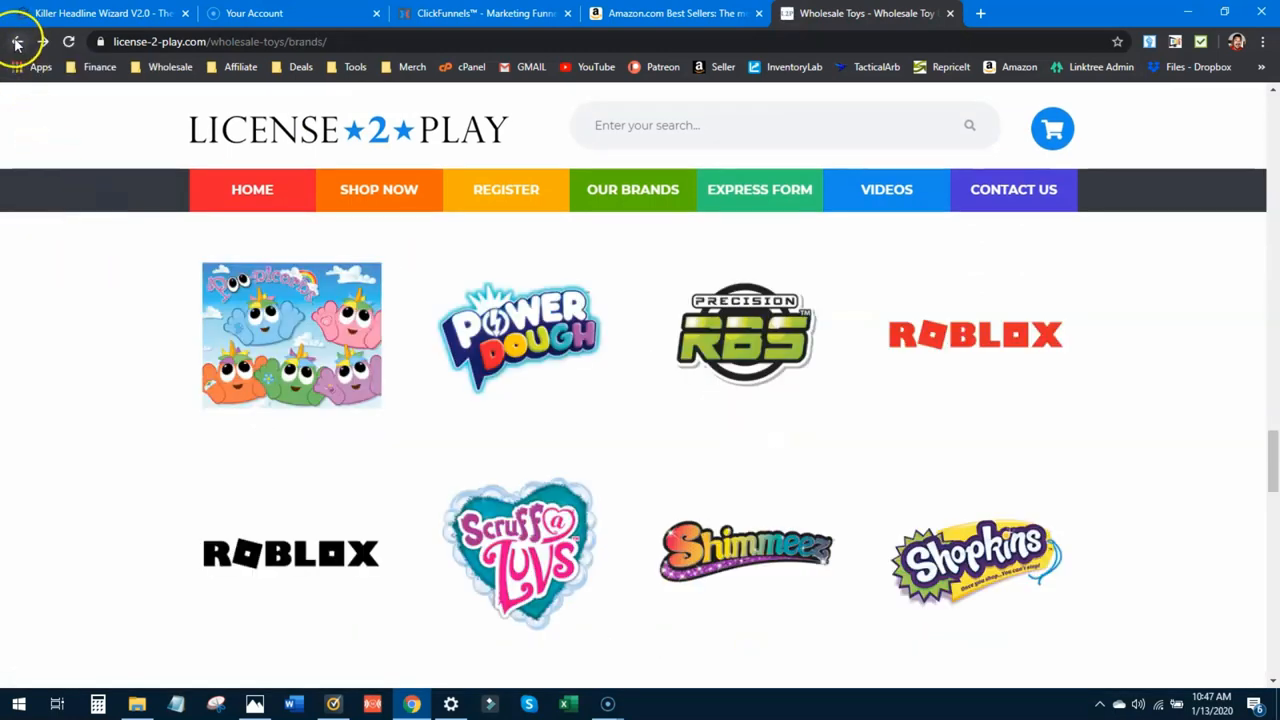
- Return to the toy wholesalers results and open the Shepher.com wholesale and closeout toys site
left_click(16, 41)
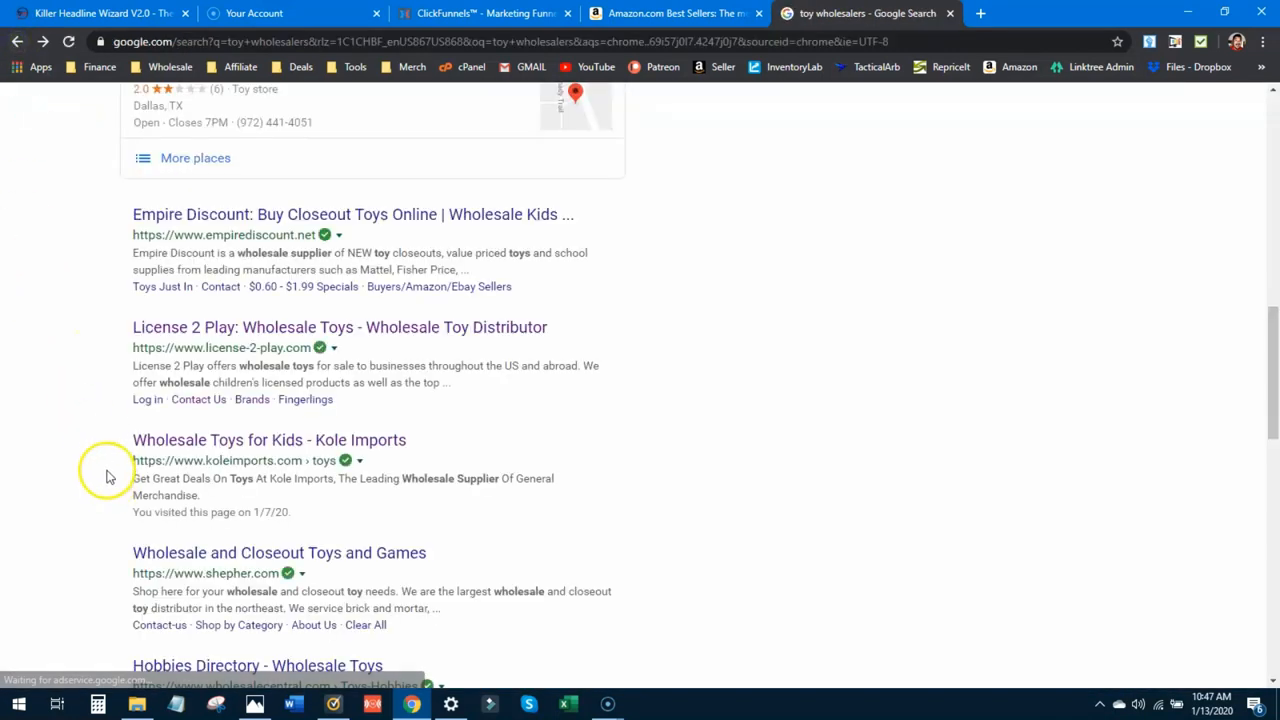
scroll("down", 3)
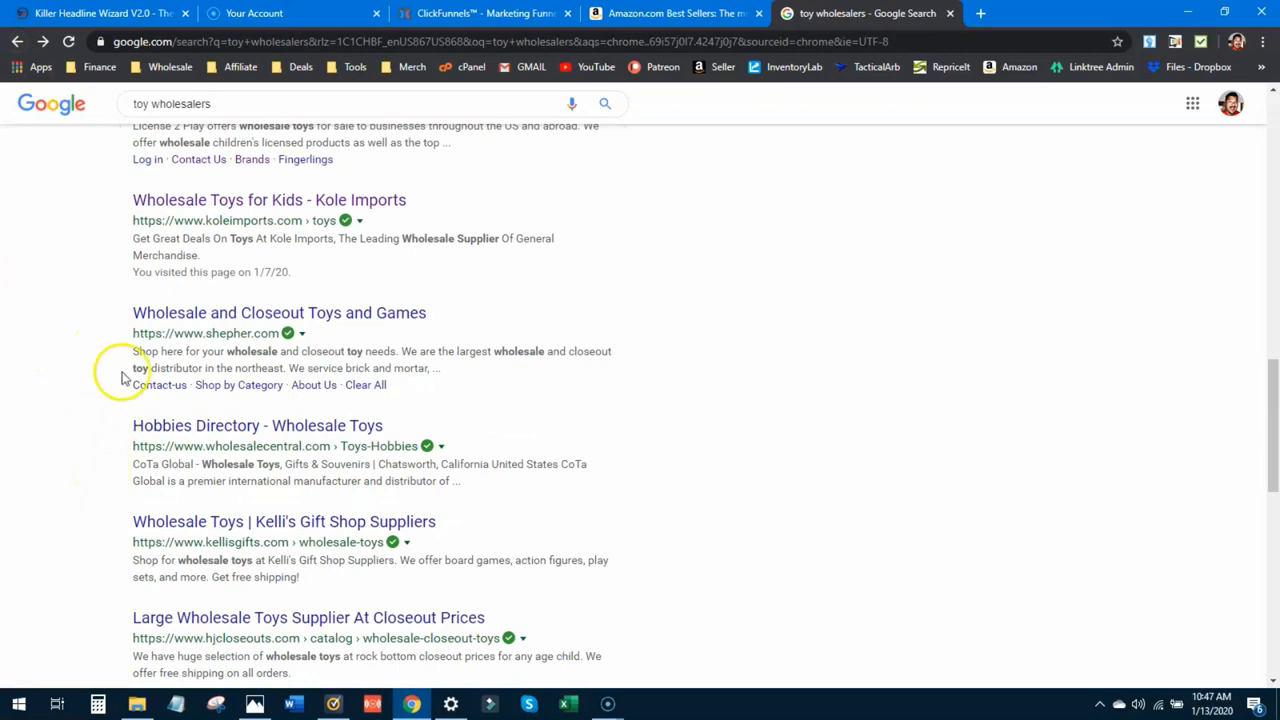
left_click(279, 312)
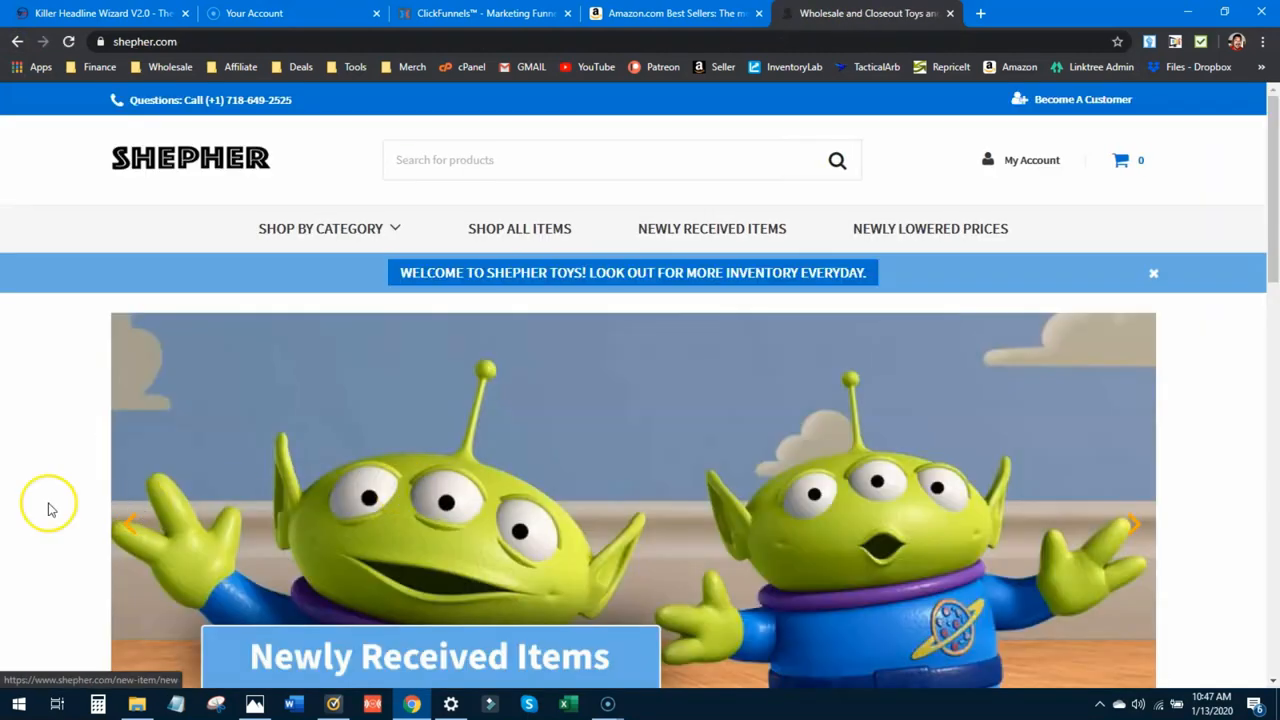
- Scroll to Shepher's Featured Brands and open the Play-Doh category of 10 Hasbro products
scroll("down", 3)
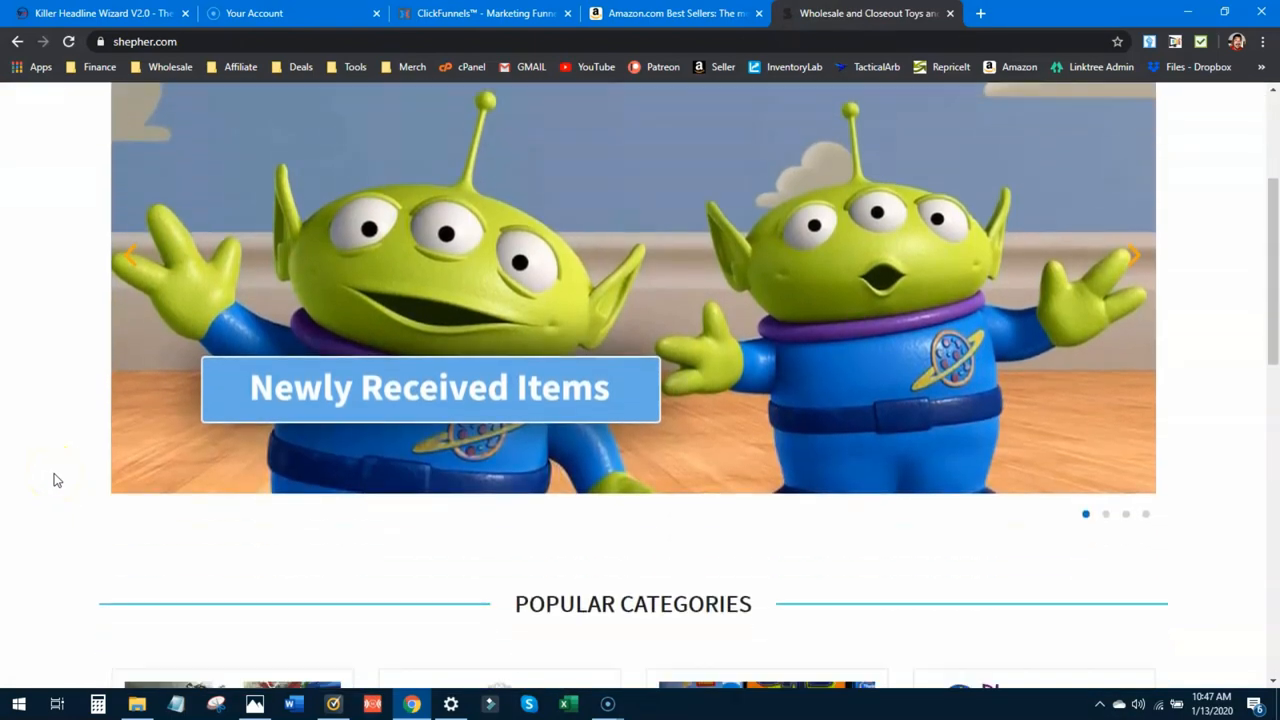
scroll("down", 3)
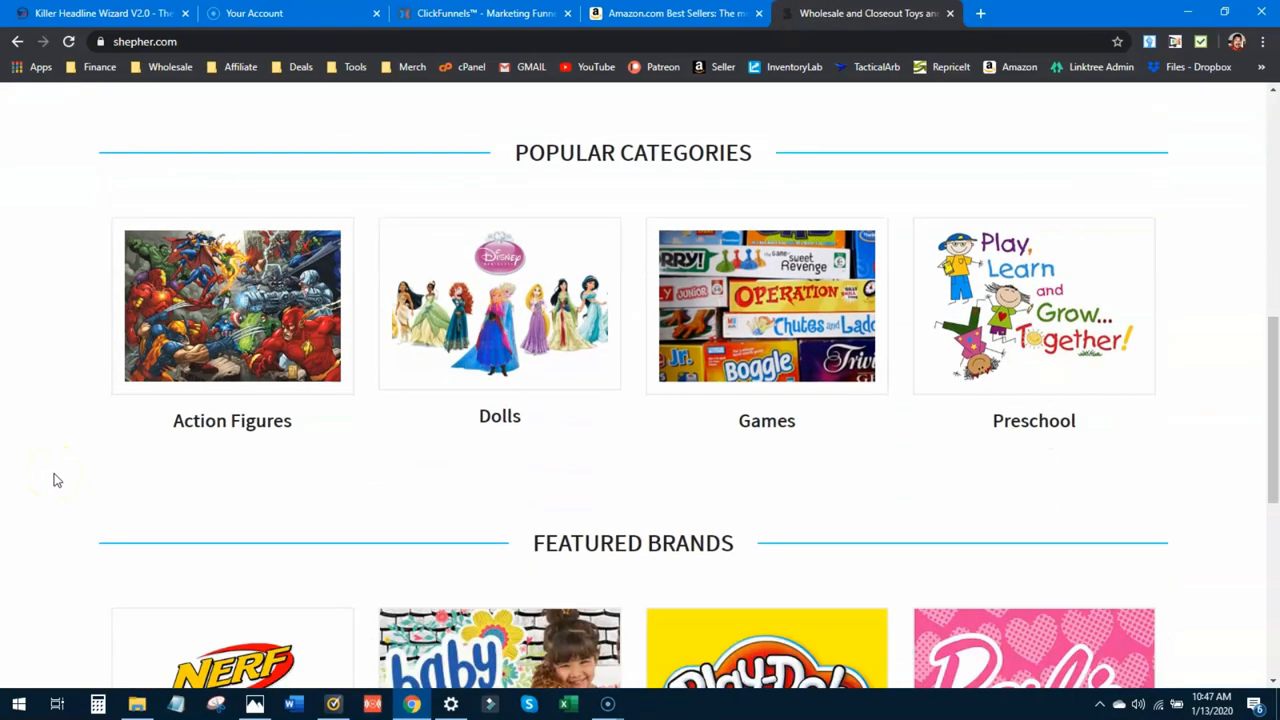
scroll("down", 3)
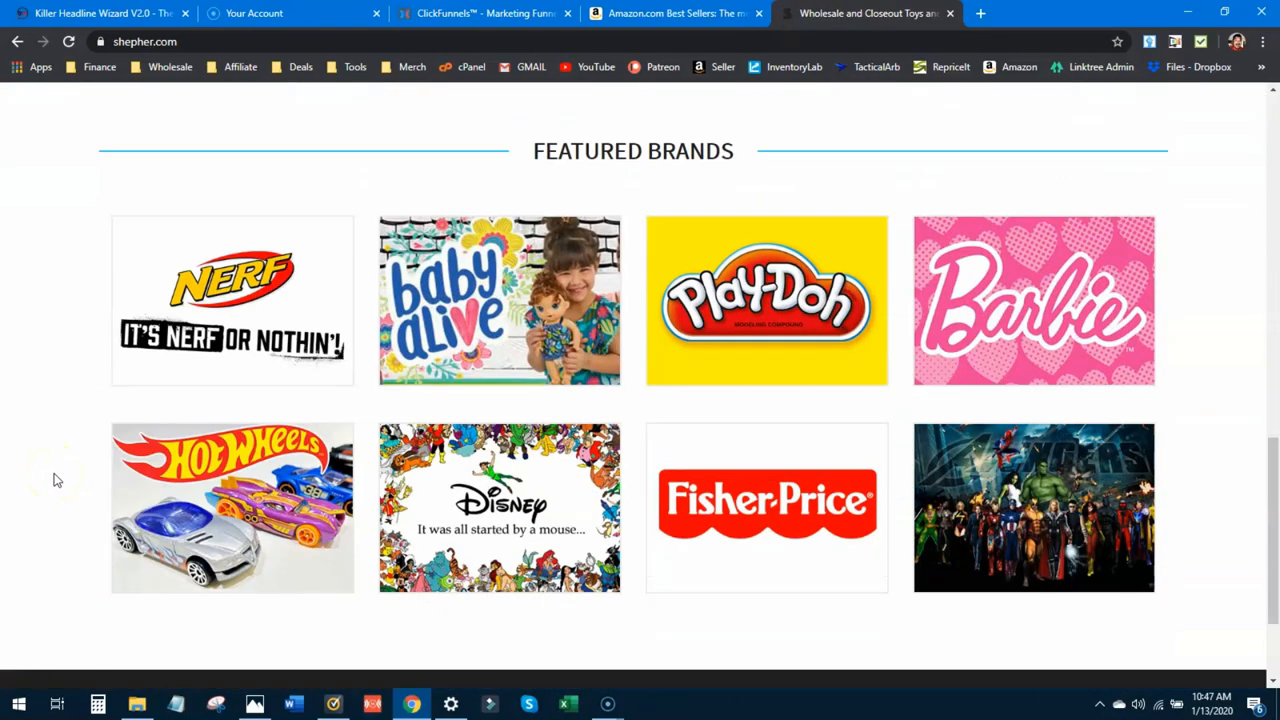
scroll("down", 3)
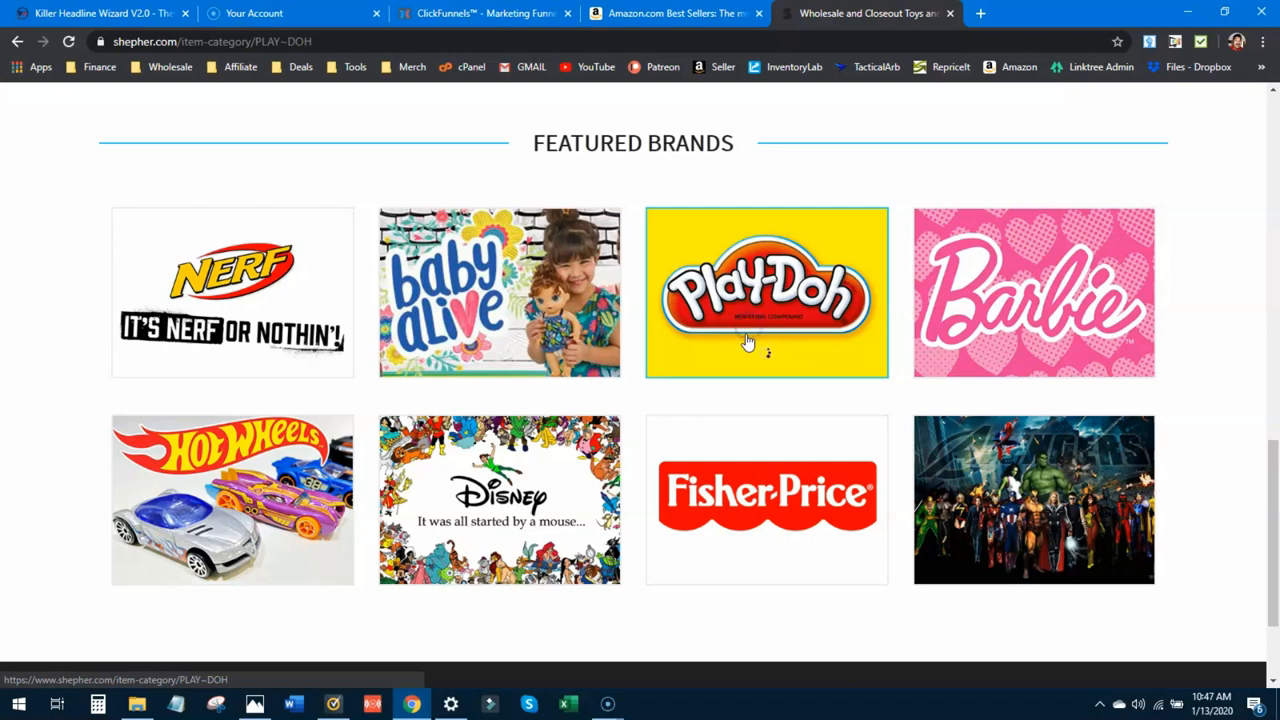
left_click(767, 293)
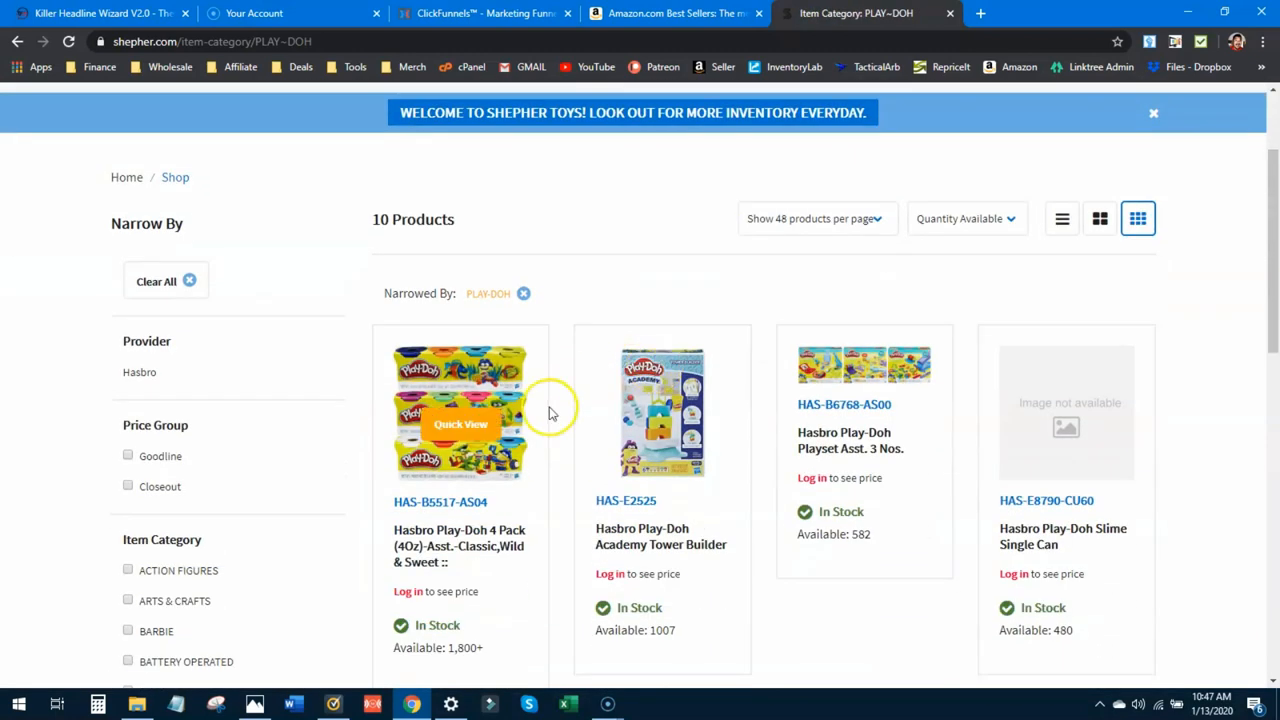
scroll("down", 3)
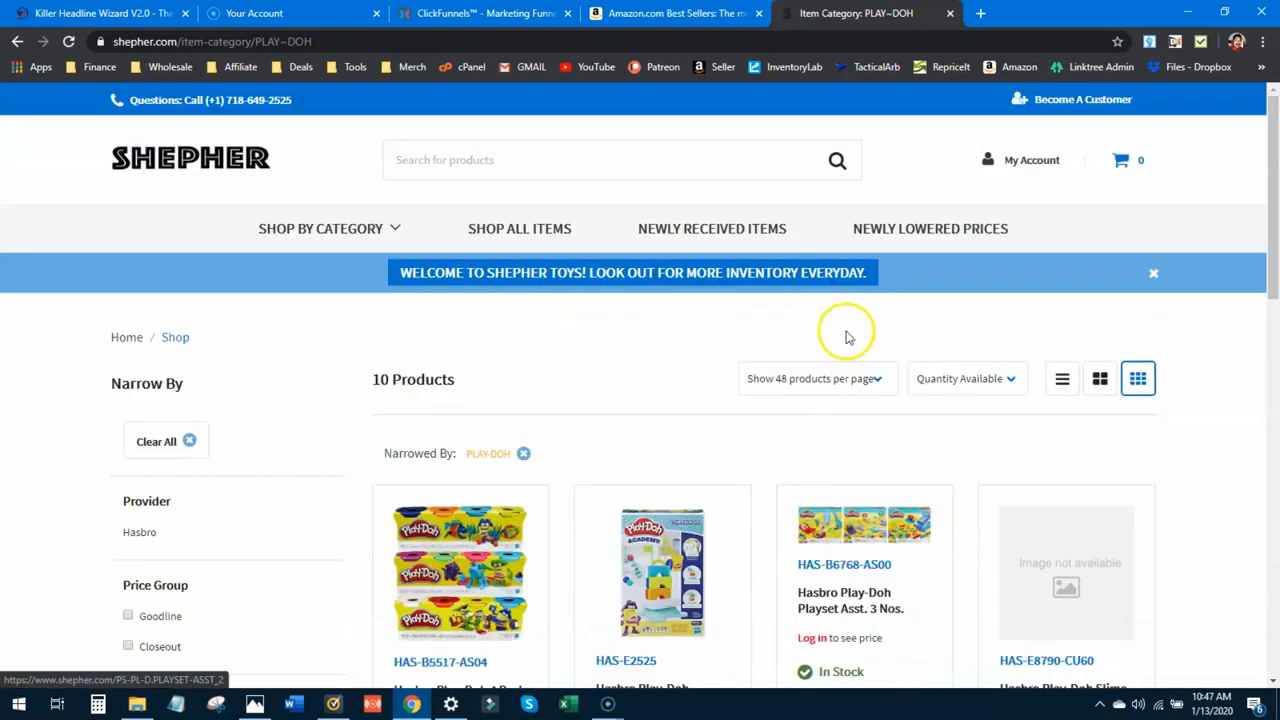
- Read Shepher's Become A Customer page requiring a retail business or charity tax ID
left_click(1082, 99)
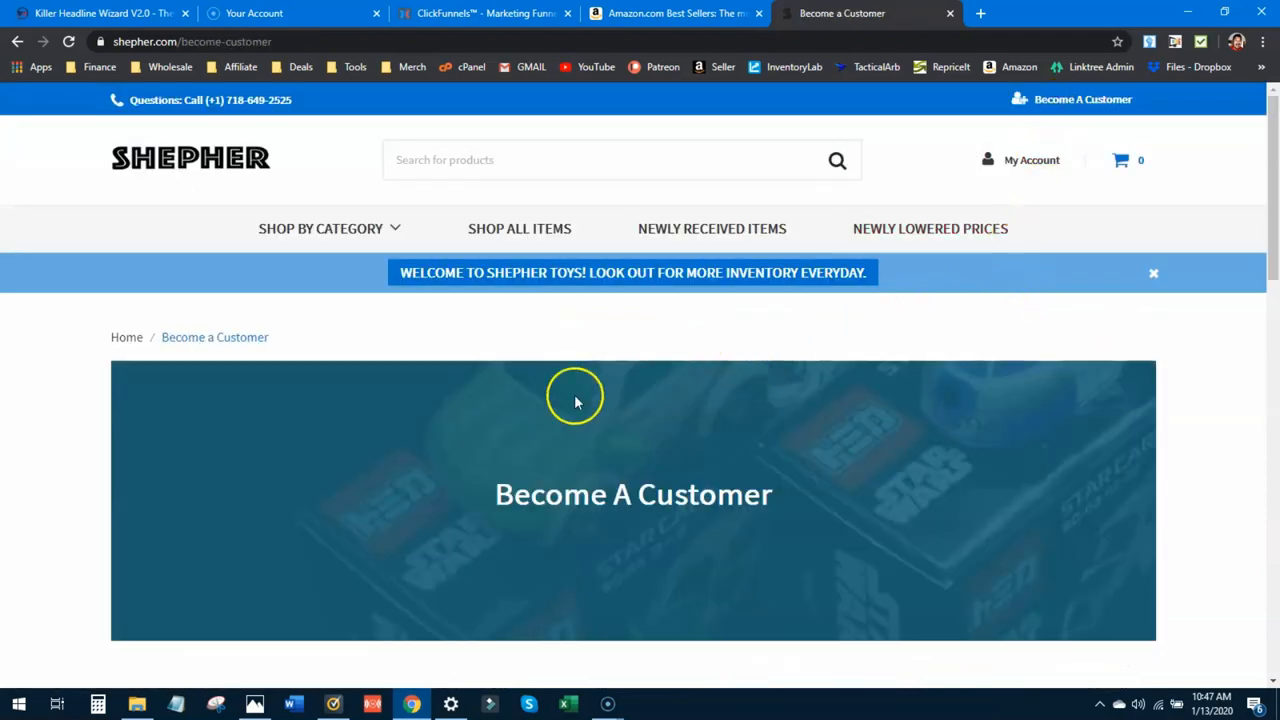
scroll("down", 3)
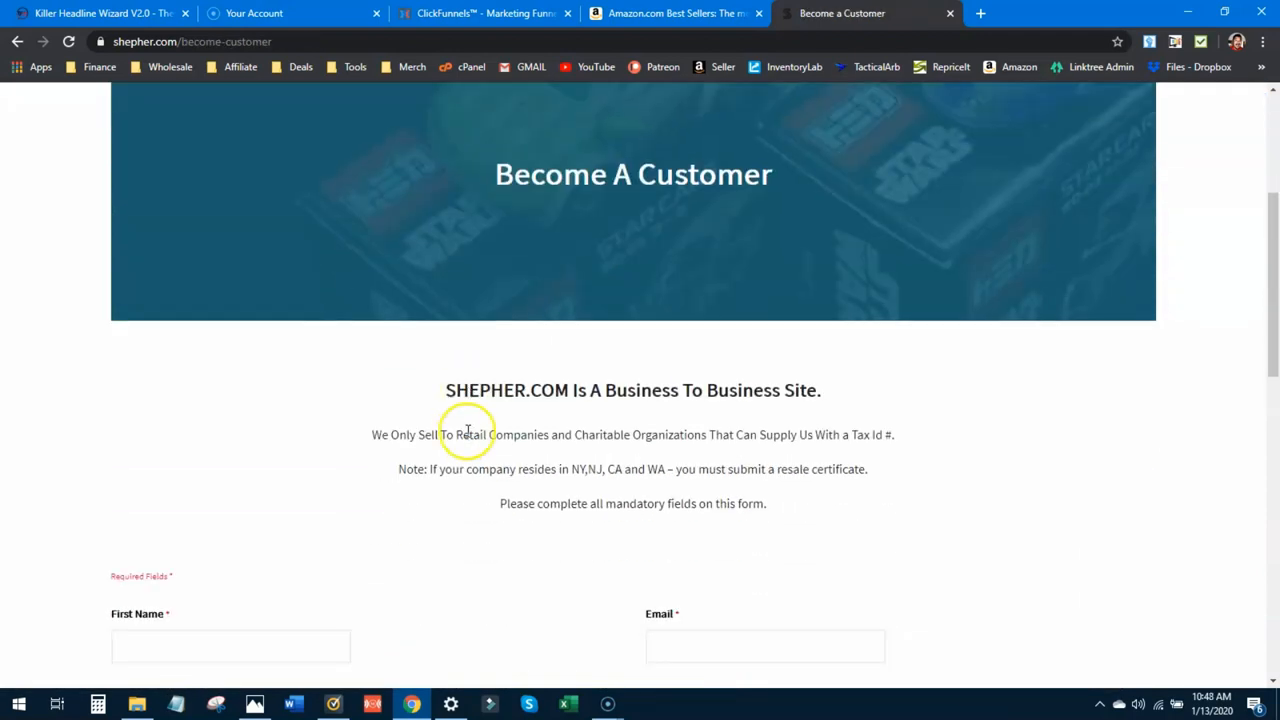
mouse_move(867, 448)
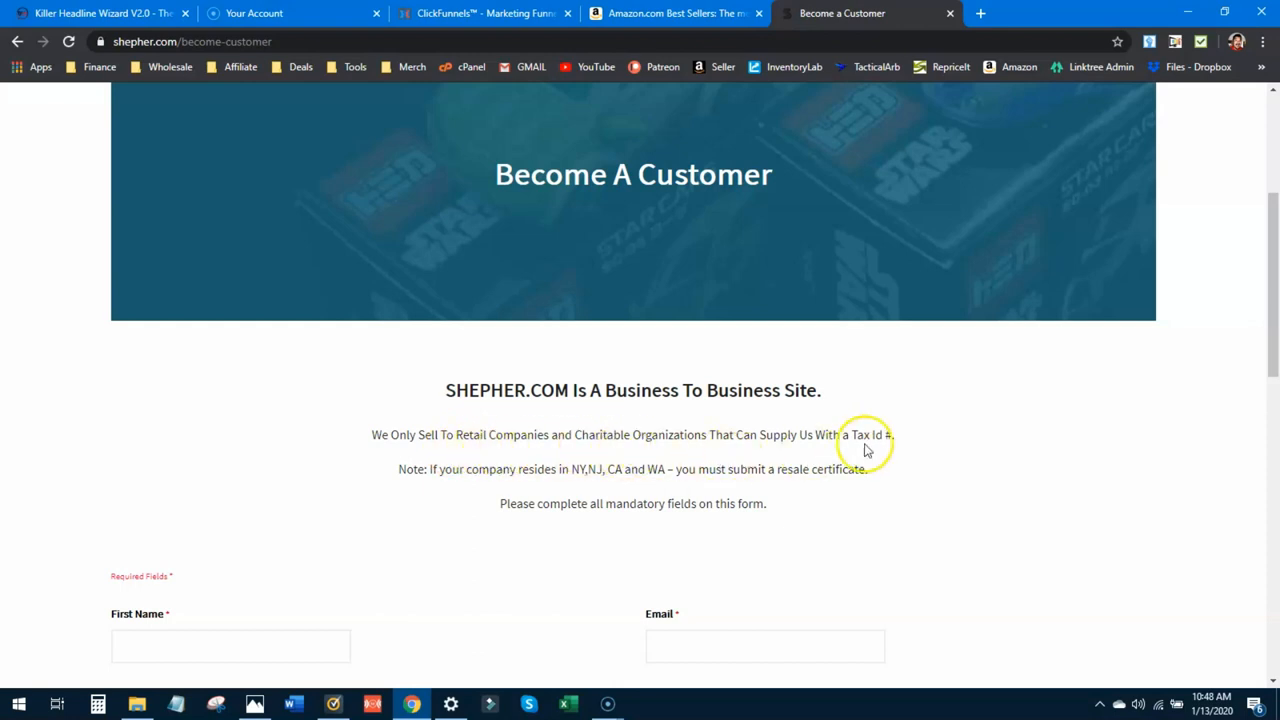
mouse_move(935, 442)
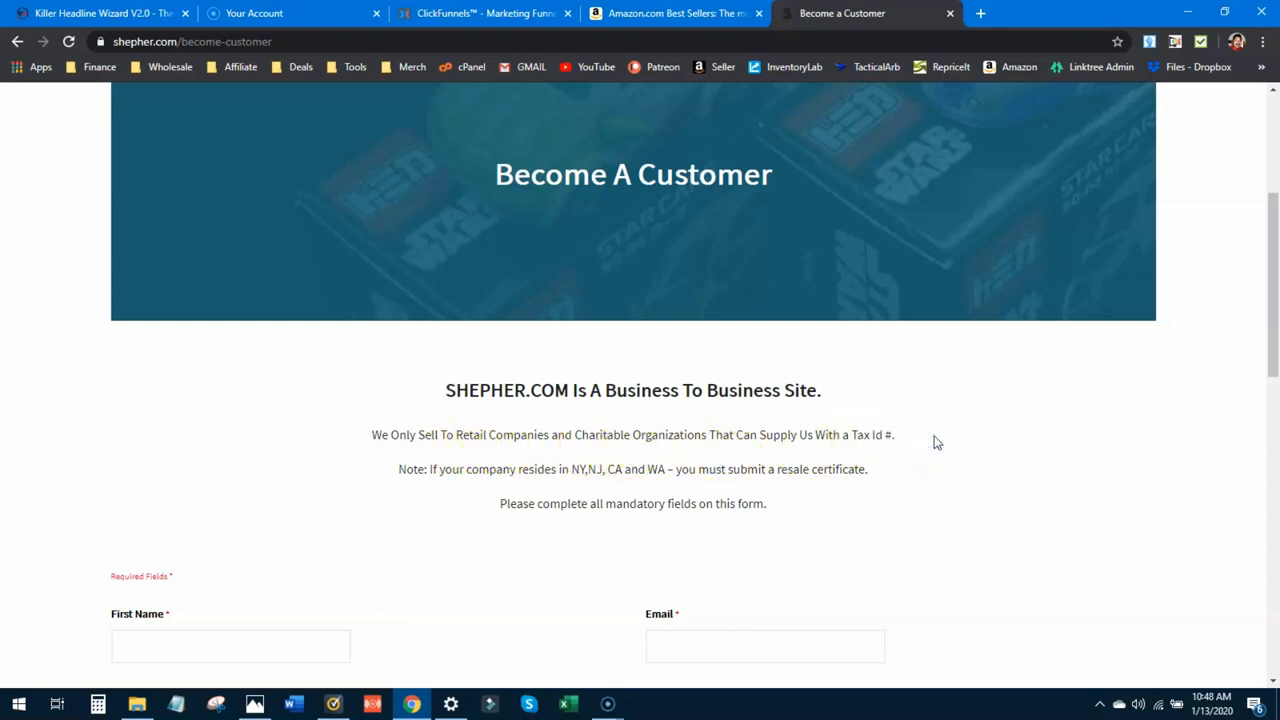
scroll("down", 3)
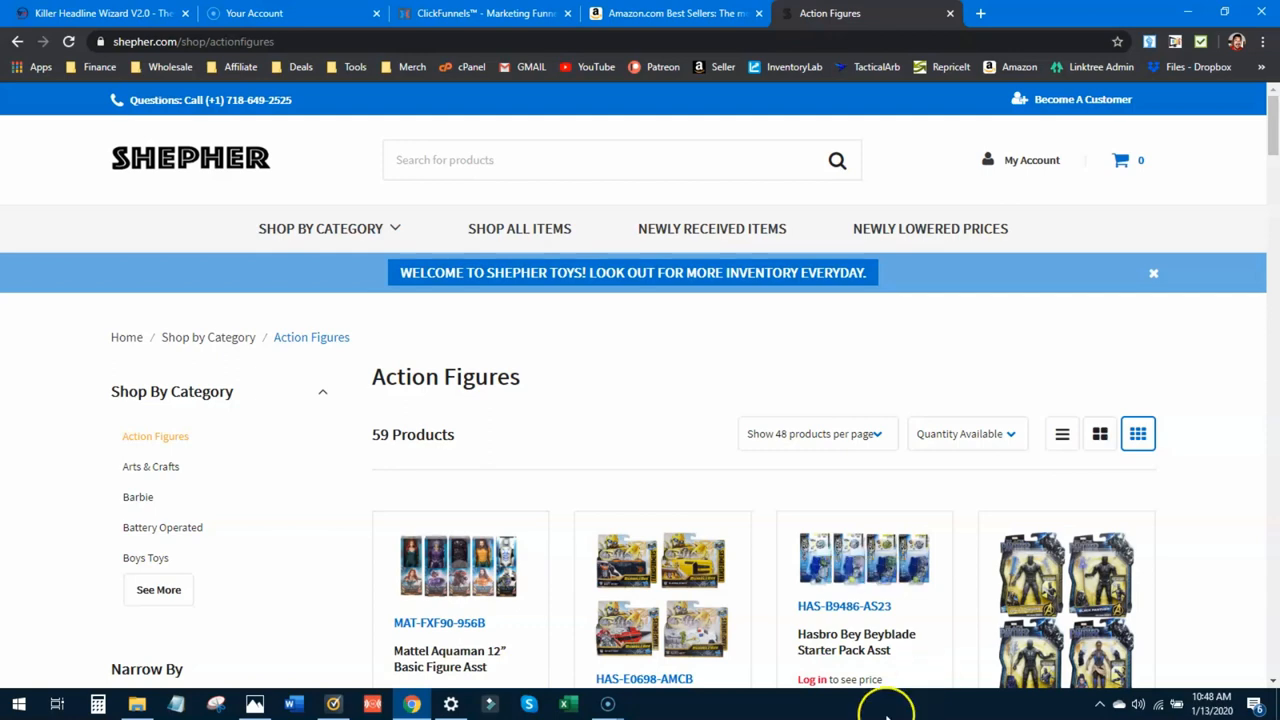
- Scroll through Shepher's 59 Action Figures products and their stock levels
scroll("down", 3)
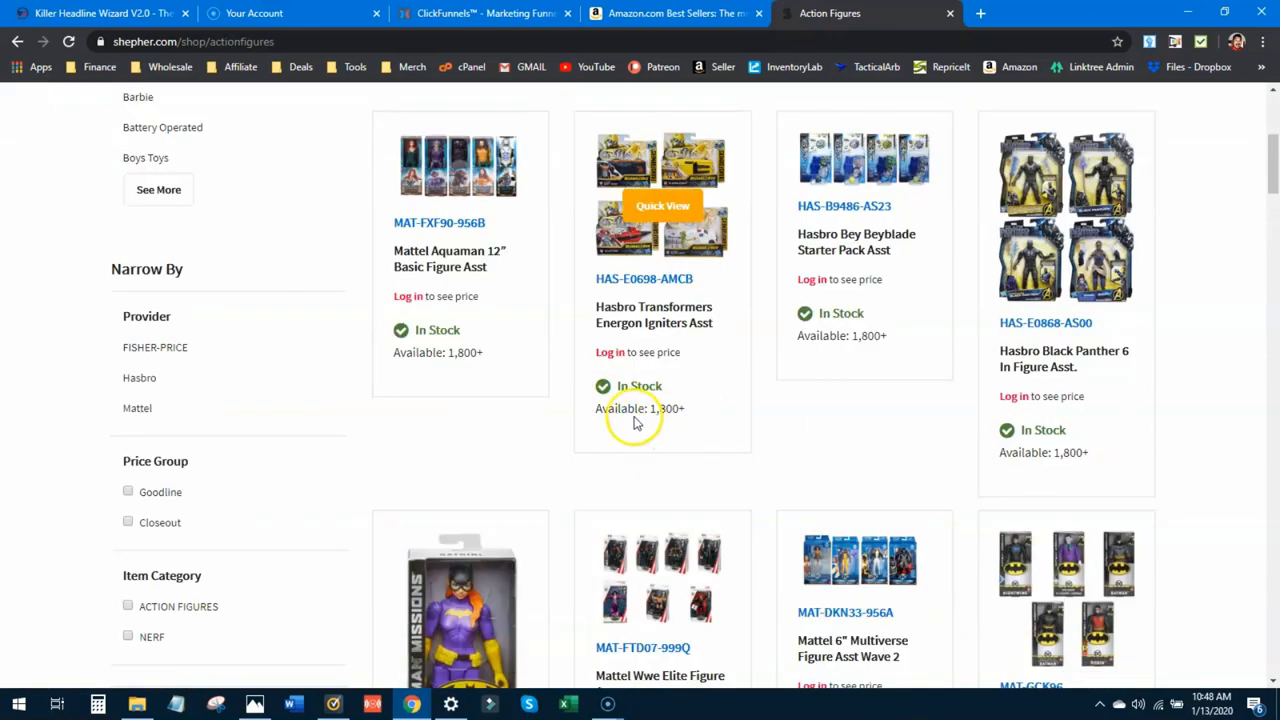
mouse_move(651, 378)
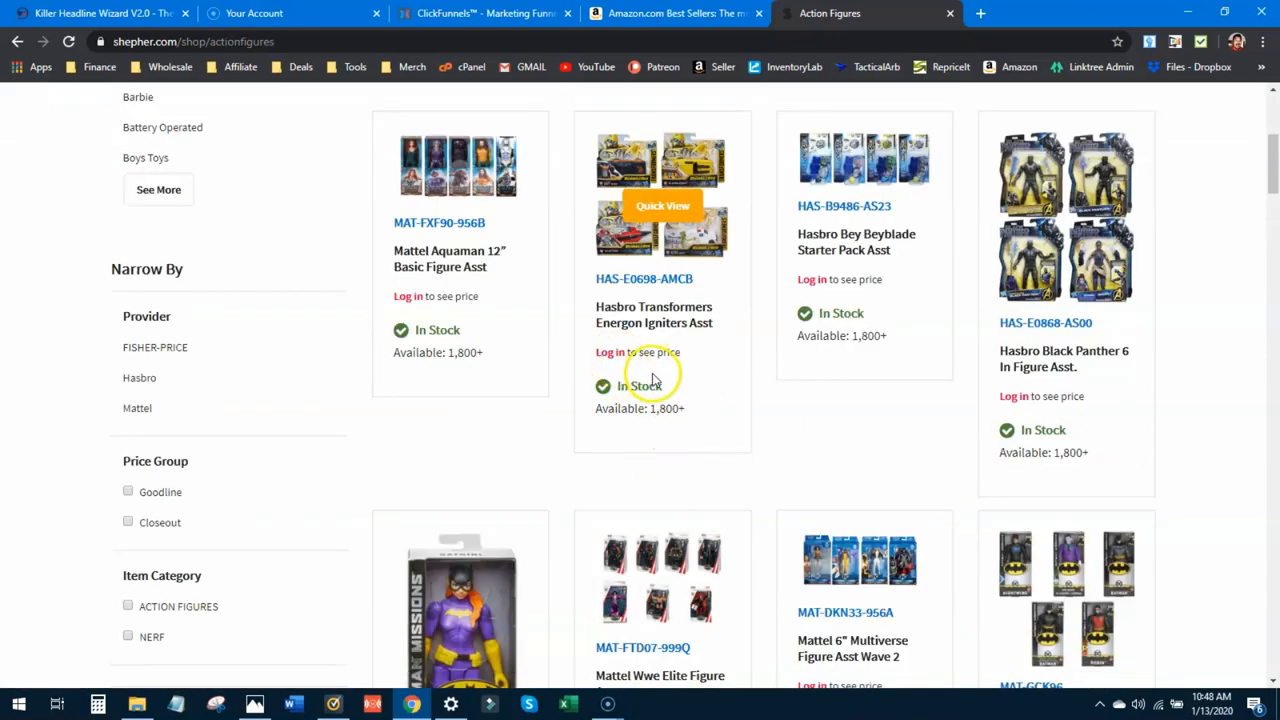
mouse_move(653, 384)
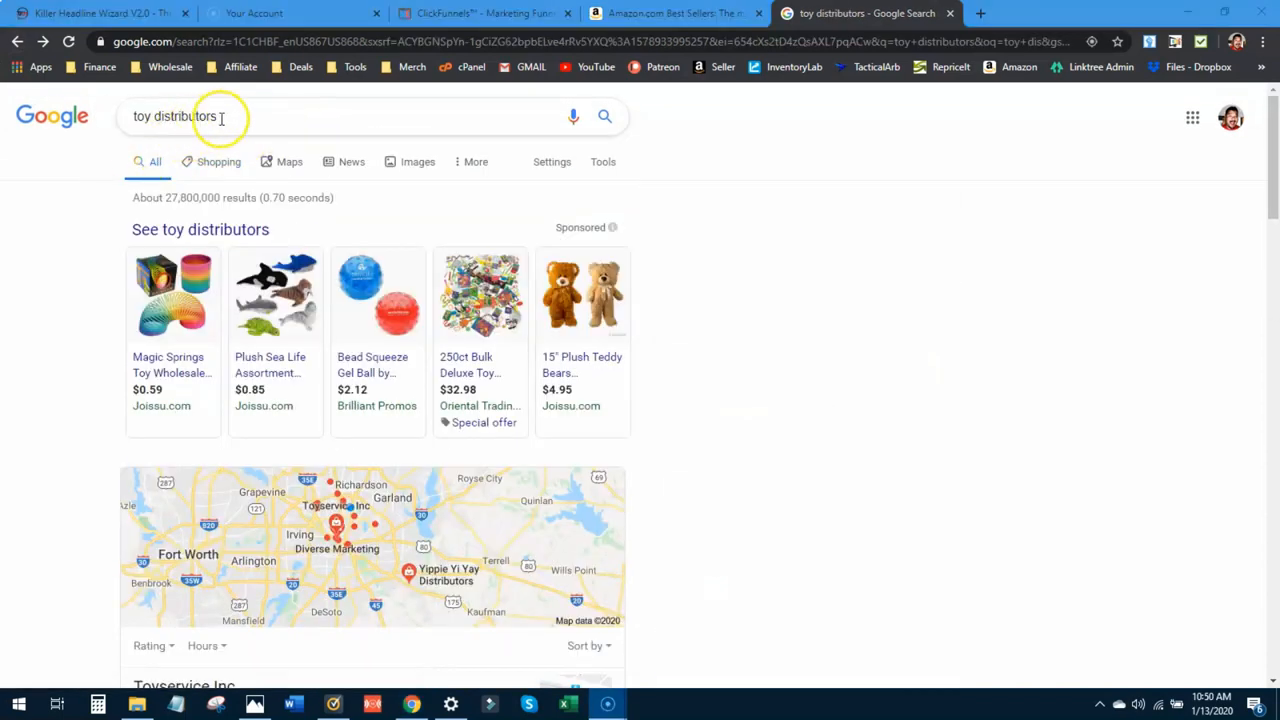
- Scroll the toy distributors results and open the Everest Wholesale listing
scroll("down", 3)
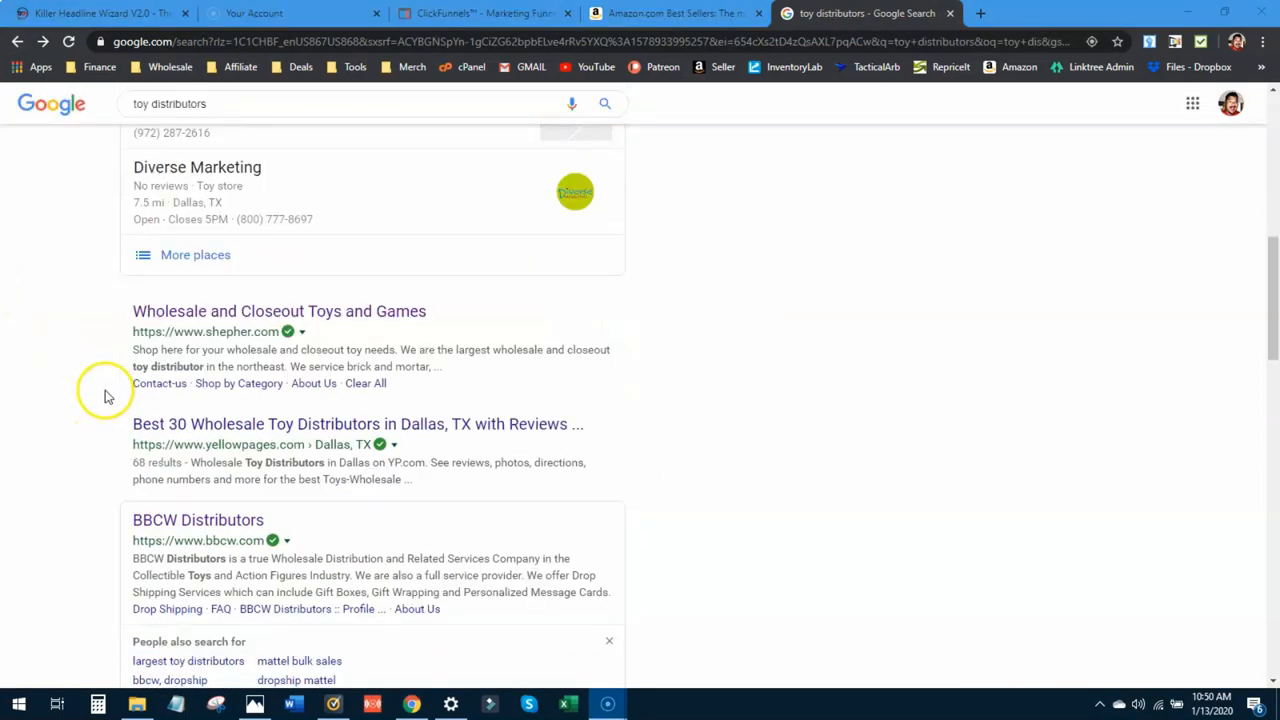
scroll("down", 3)
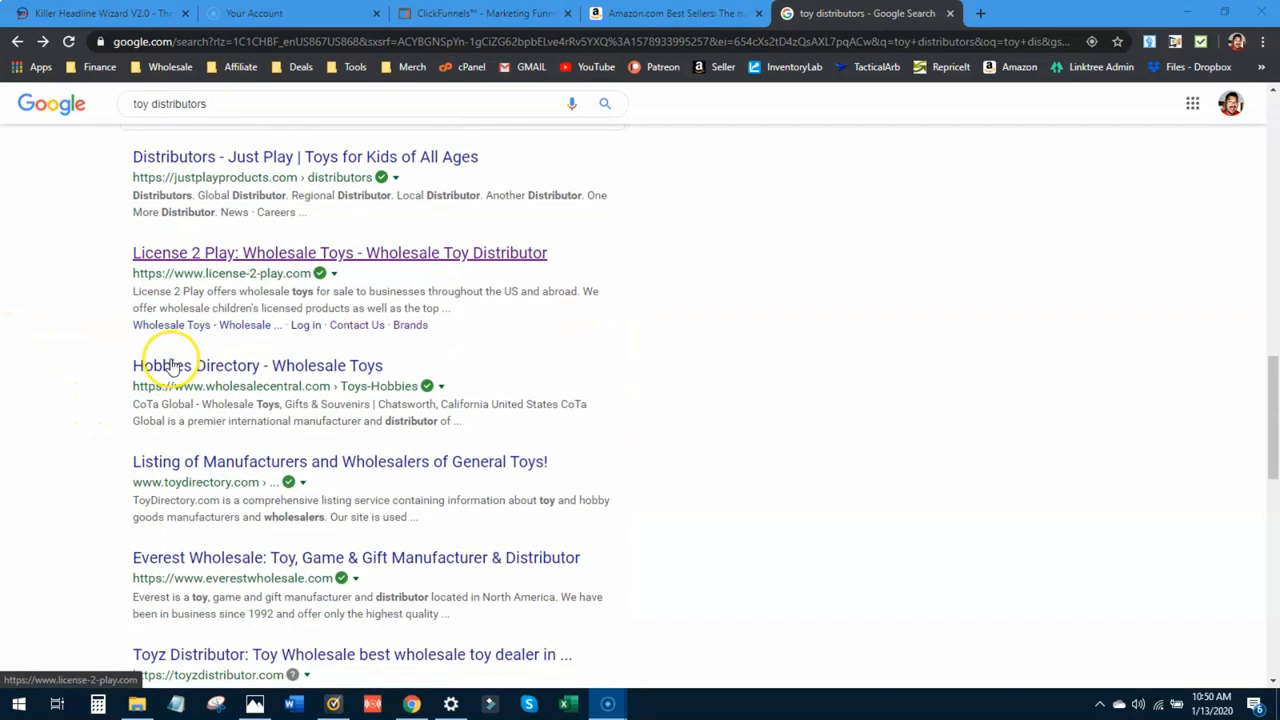
scroll("down", 3)
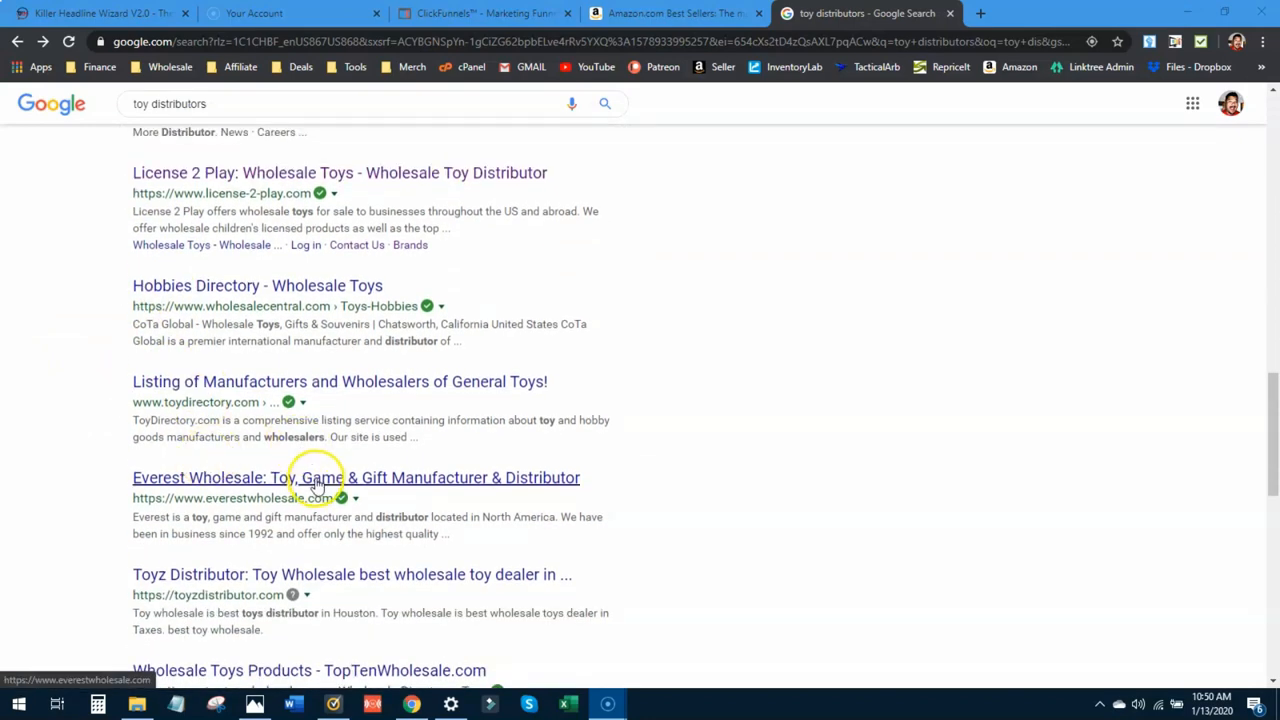
left_click(356, 477)
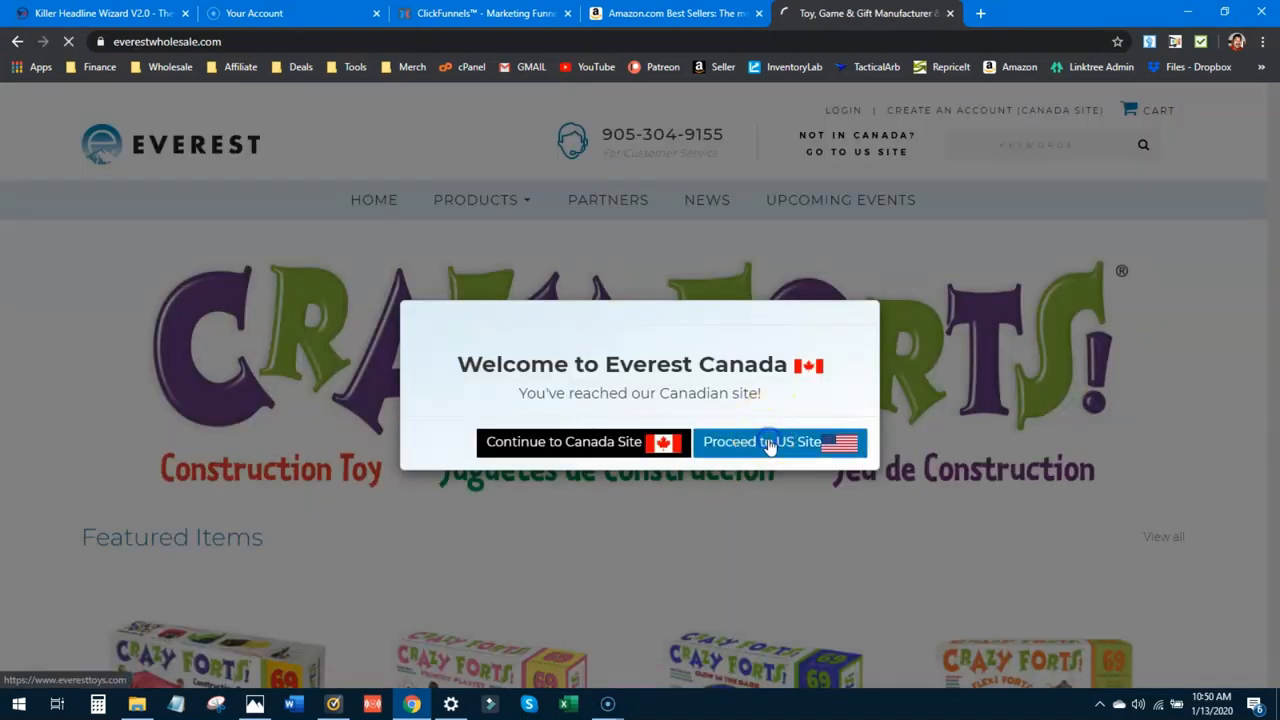
- Proceed to Everest's US site, browse featured items, and show the Products category list
left_click(780, 441)
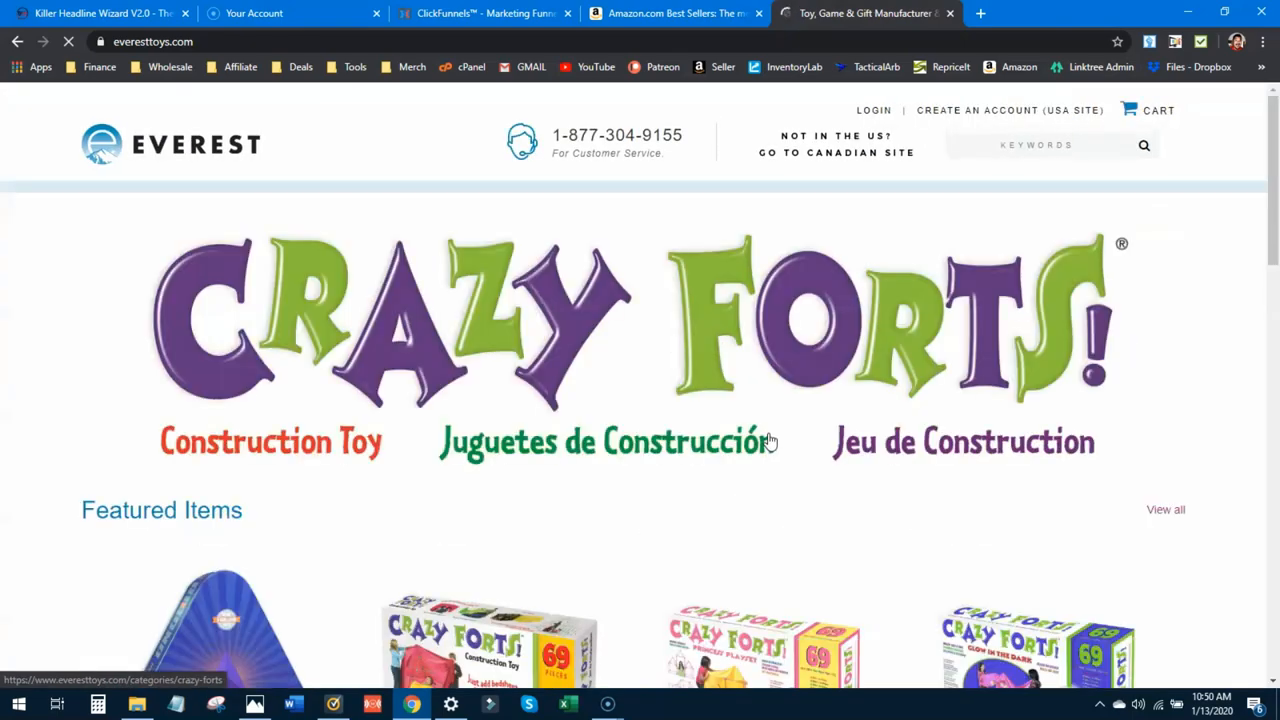
scroll("down", 3)
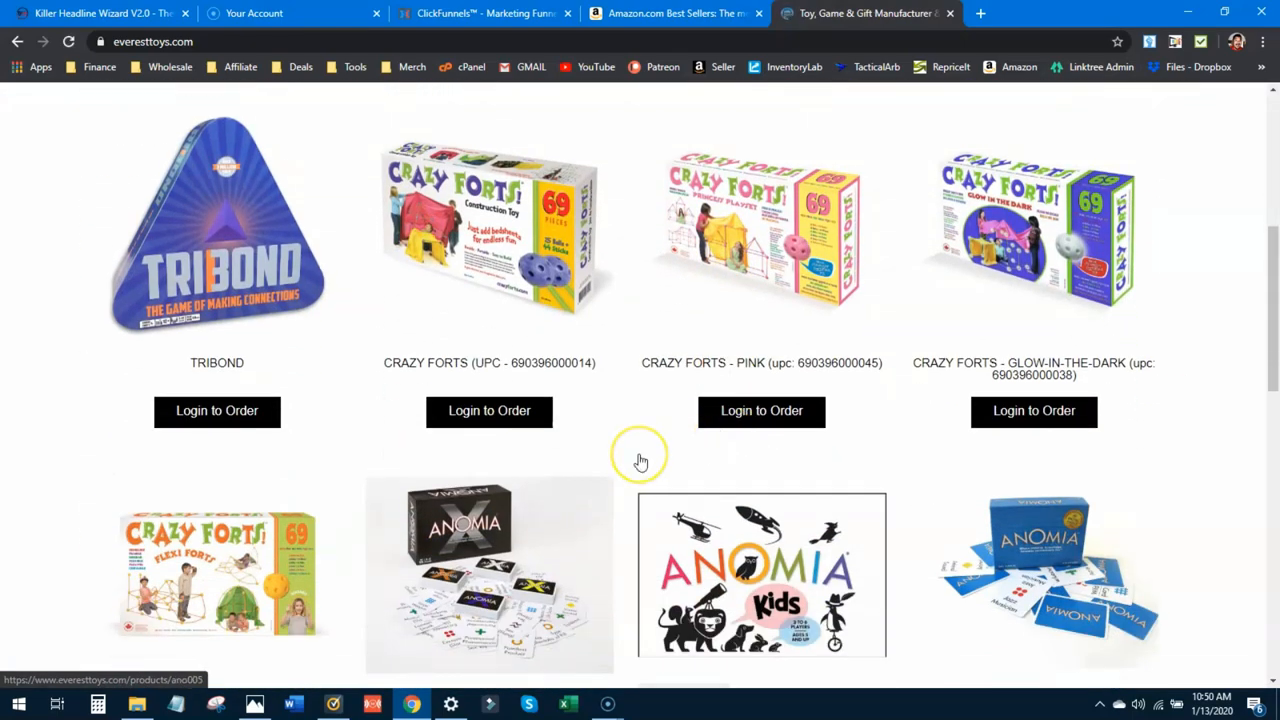
scroll("down", 3)
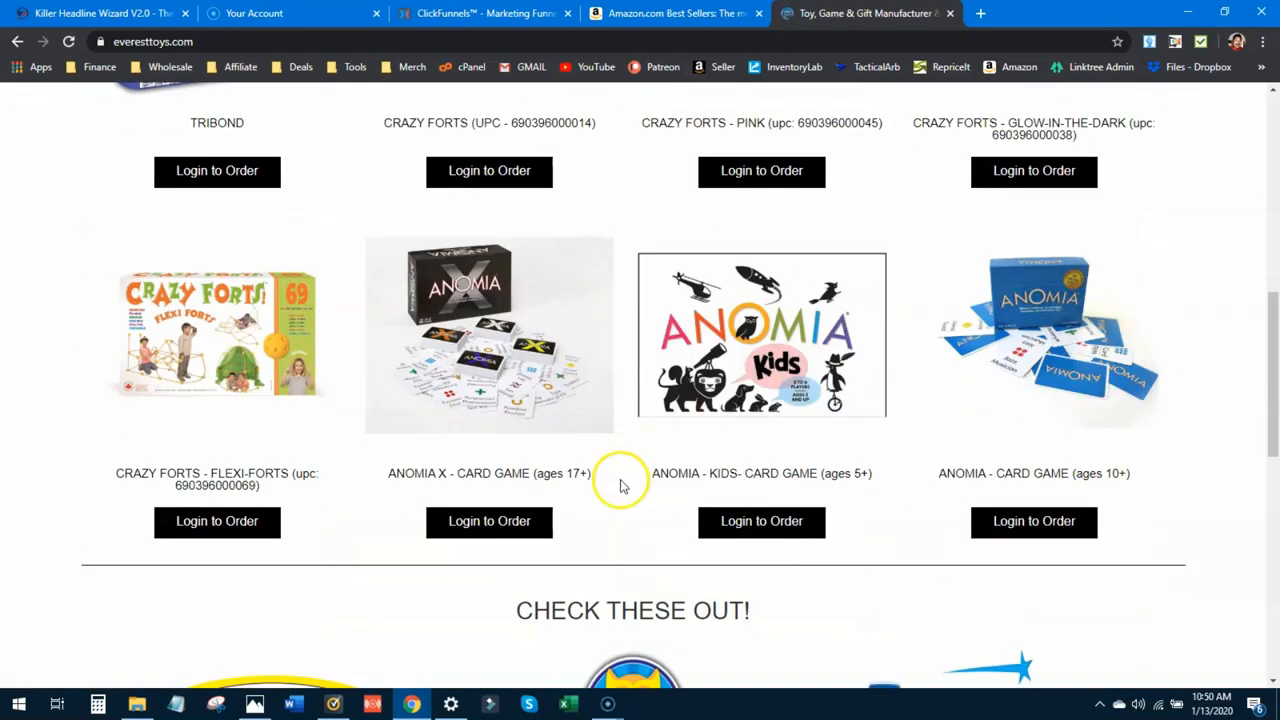
scroll("down", 3)
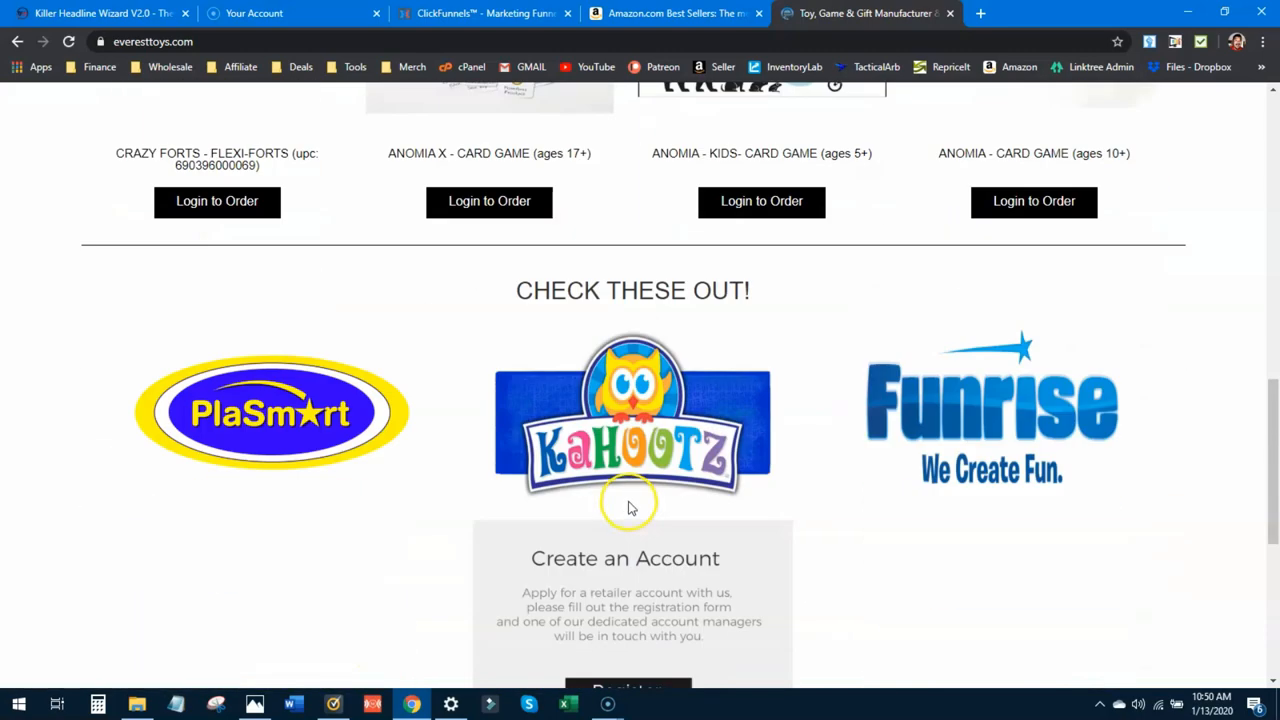
scroll("up", 3)
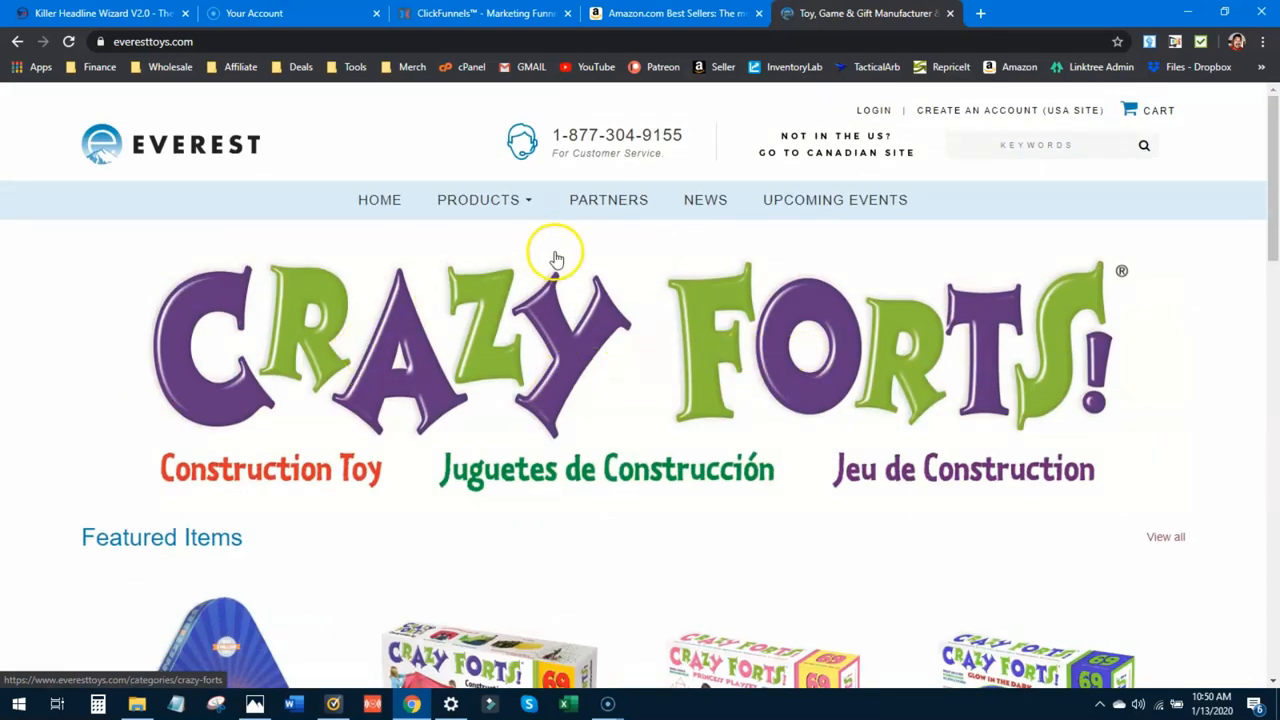
left_click(478, 199)
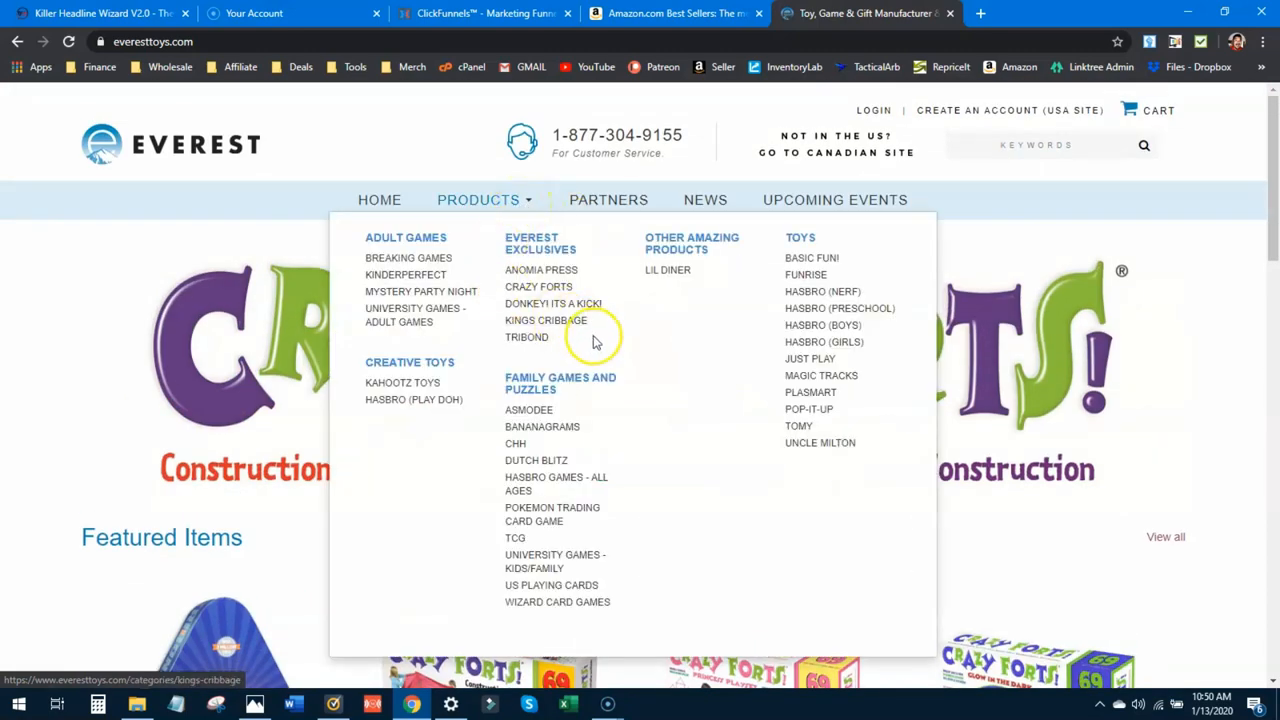
mouse_move(402, 383)
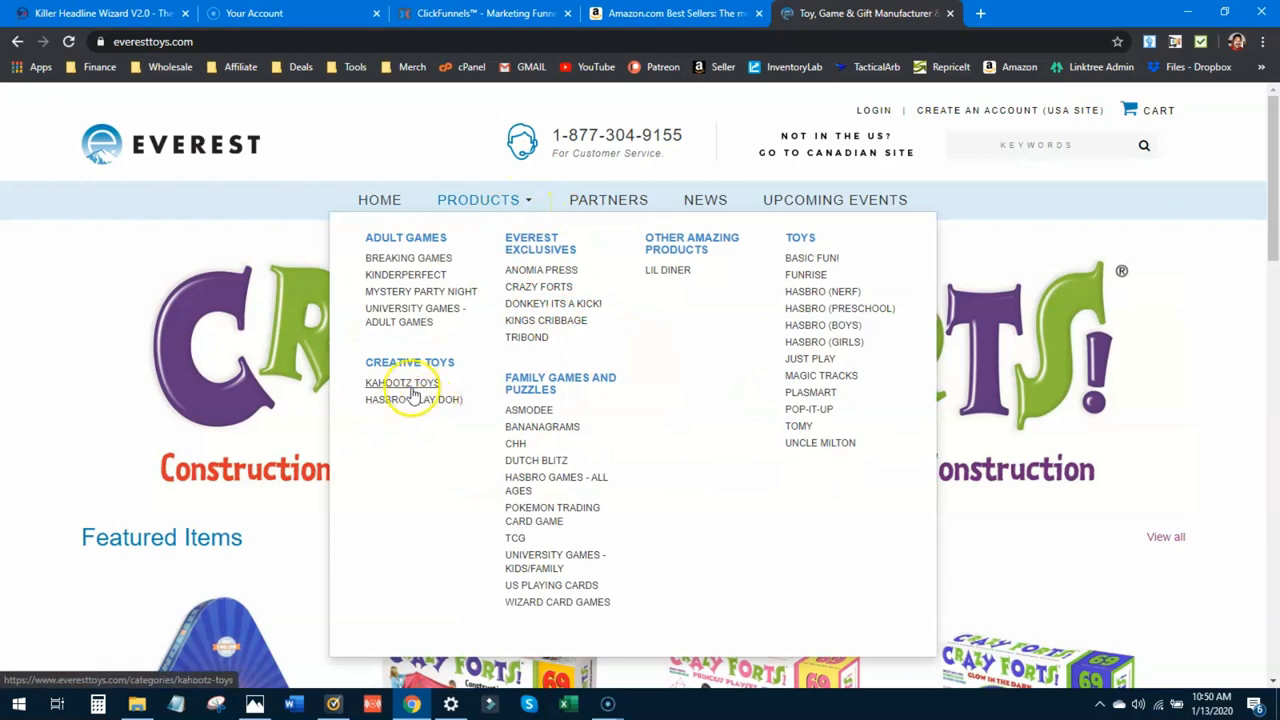
mouse_move(585, 440)
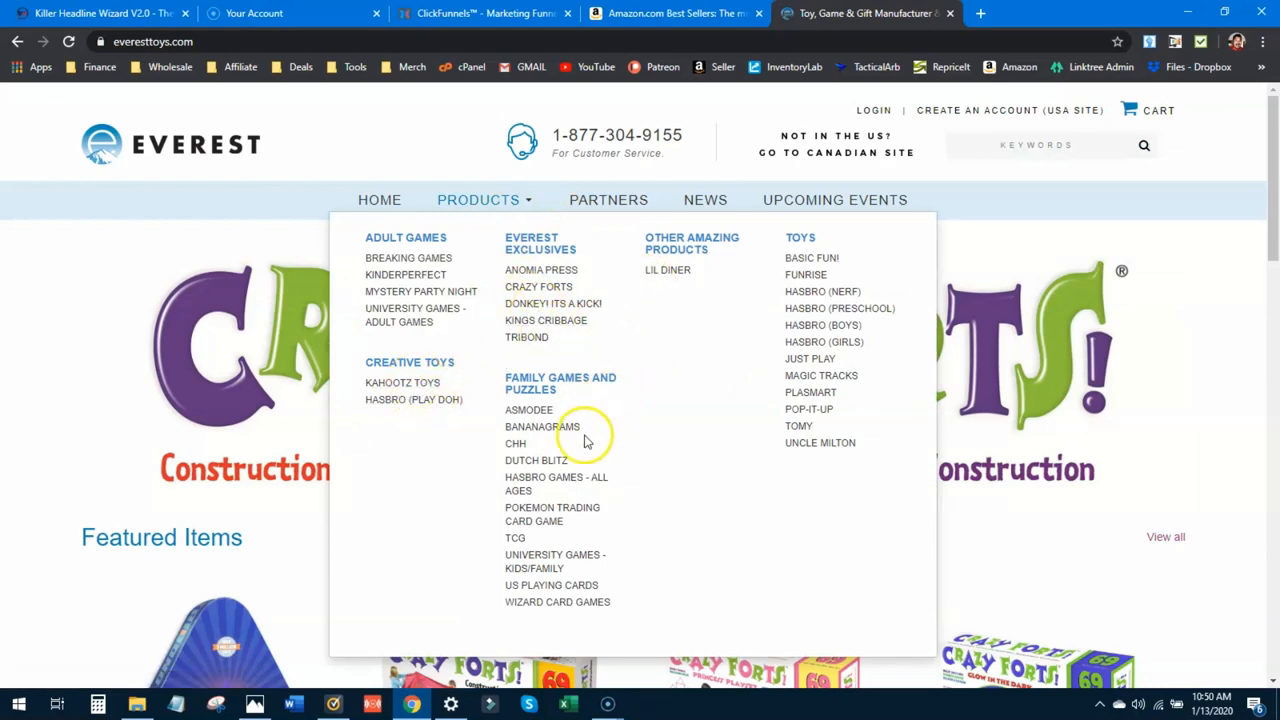
mouse_move(10, 285)
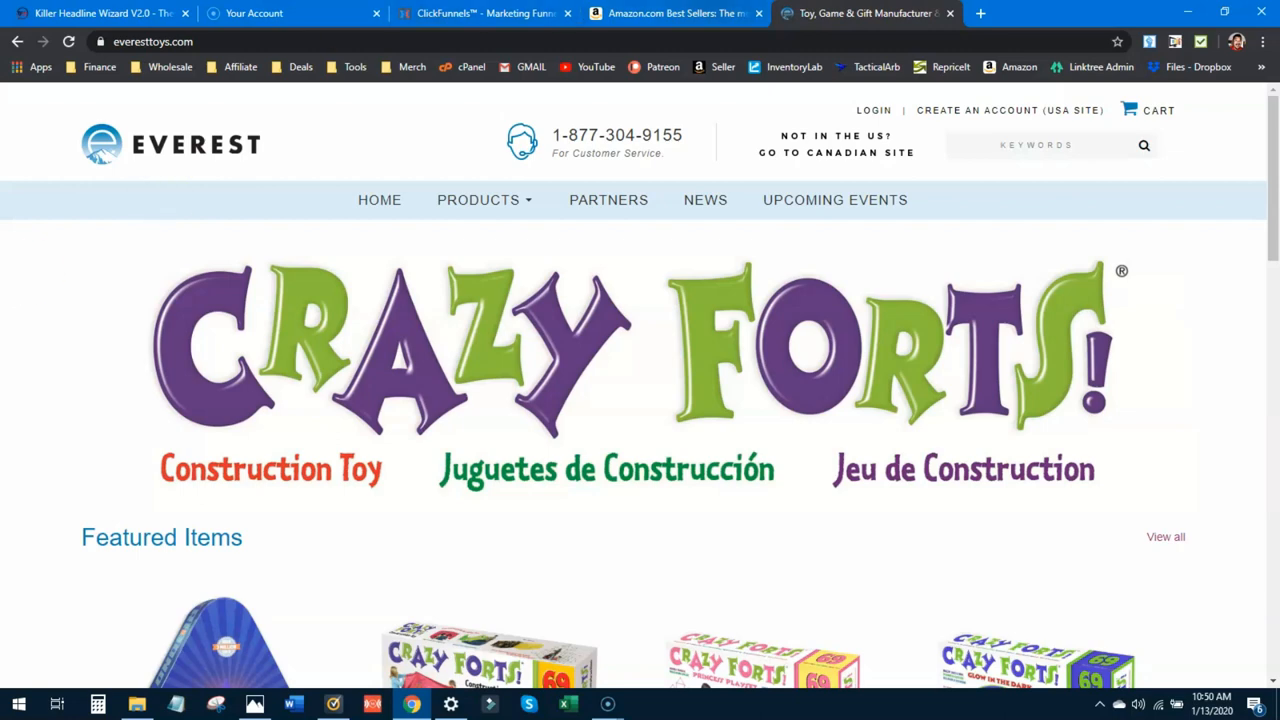
- On the Amazon Best Sellers tab, open the full Toys & Games best sellers list
left_click(675, 13)
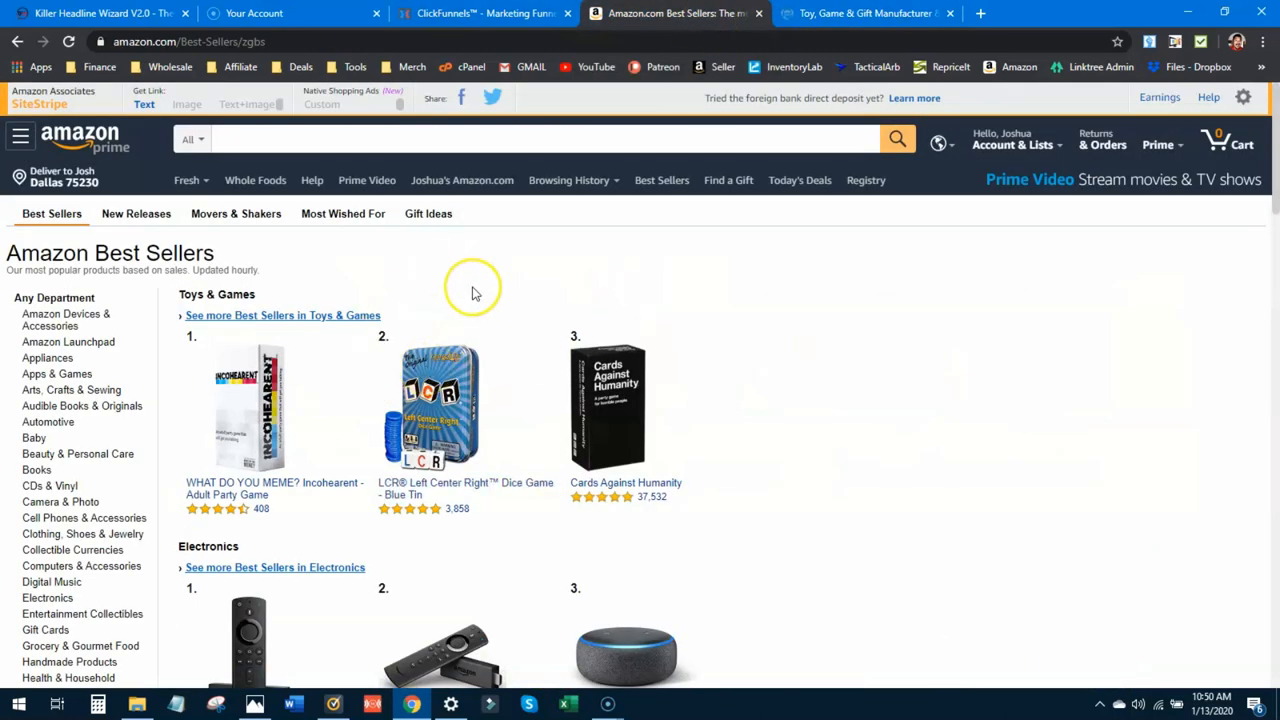
mouse_move(475, 293)
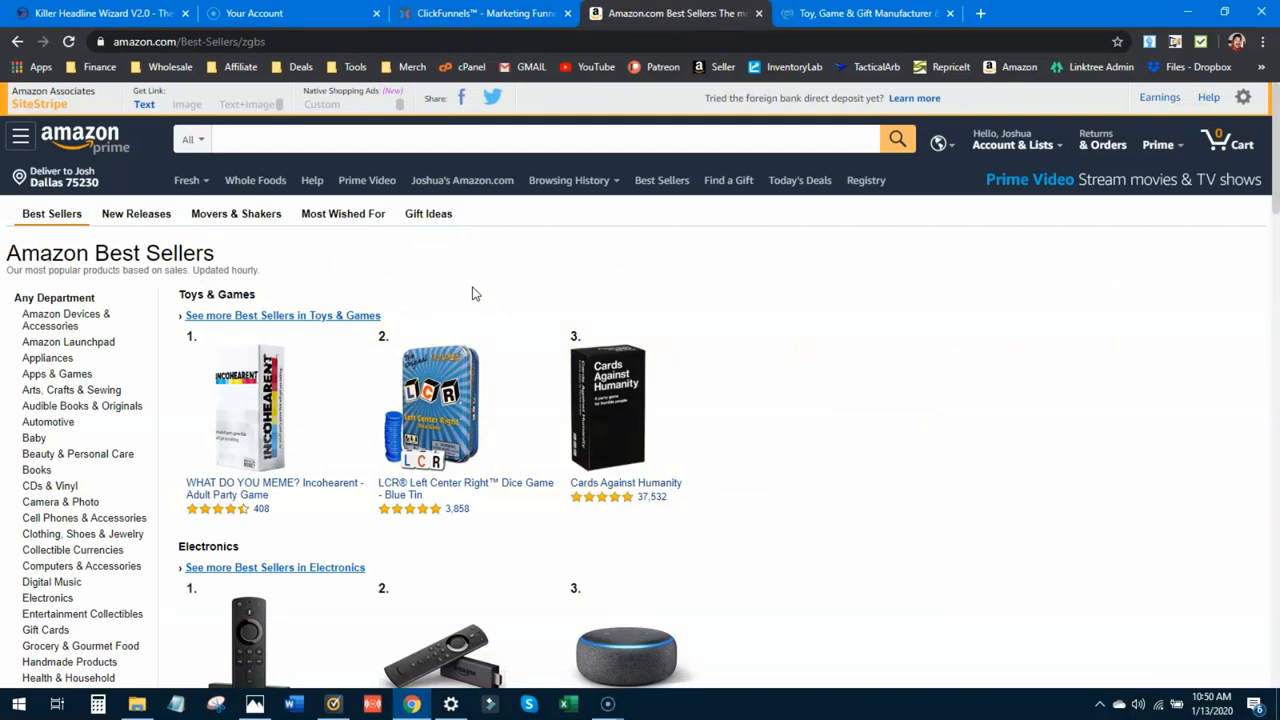
mouse_move(127, 482)
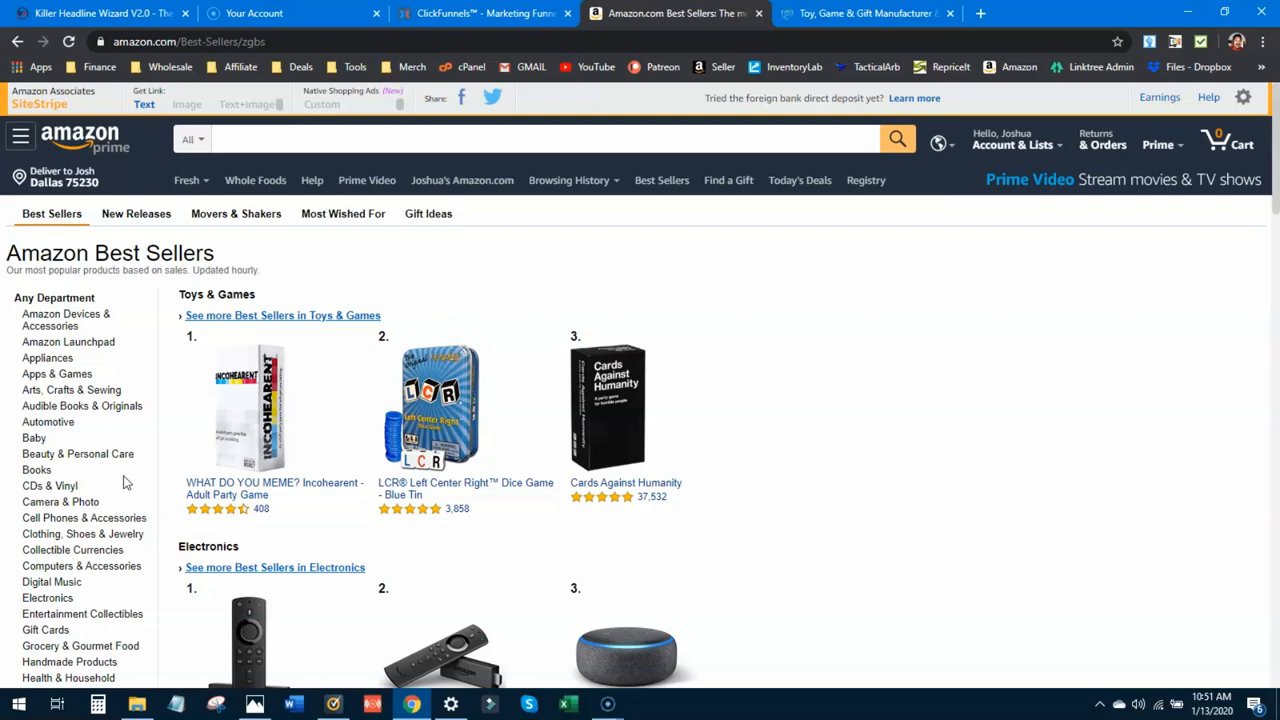
left_click(320, 315)
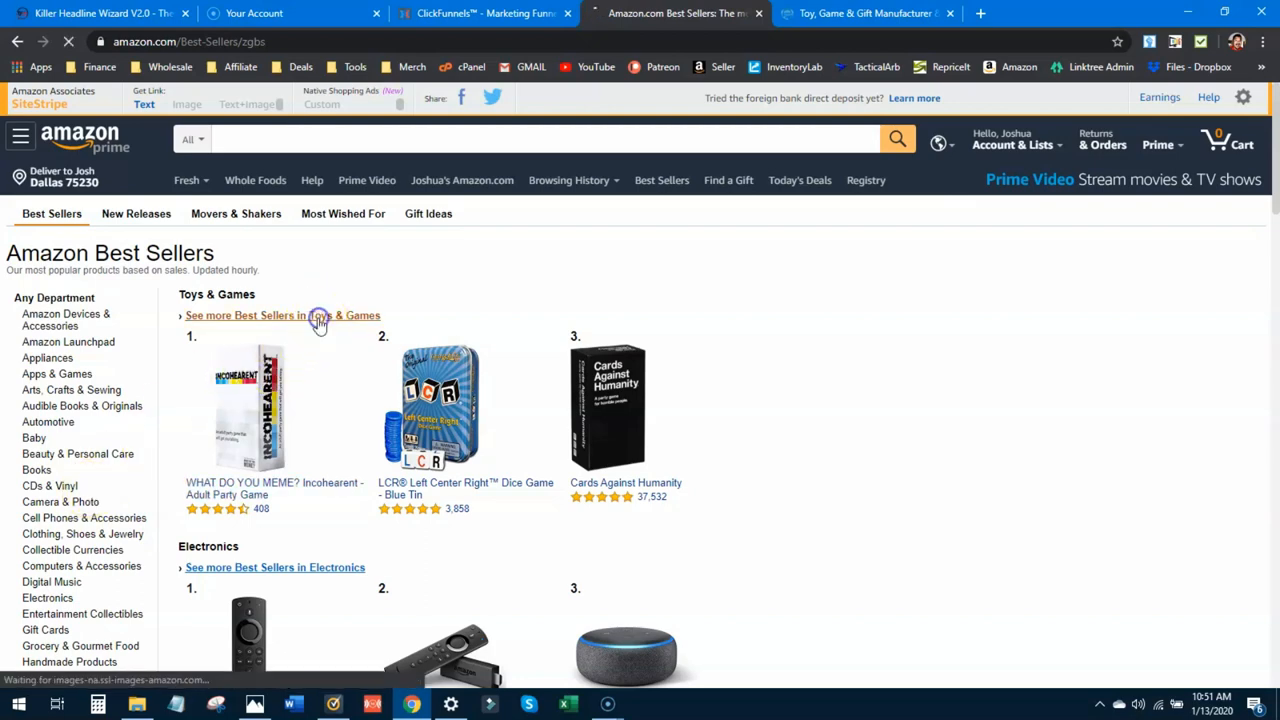
- Revisit the Everest Toys site, then scroll toy distributor results to listings like TopTenWholesale
left_click(283, 315)
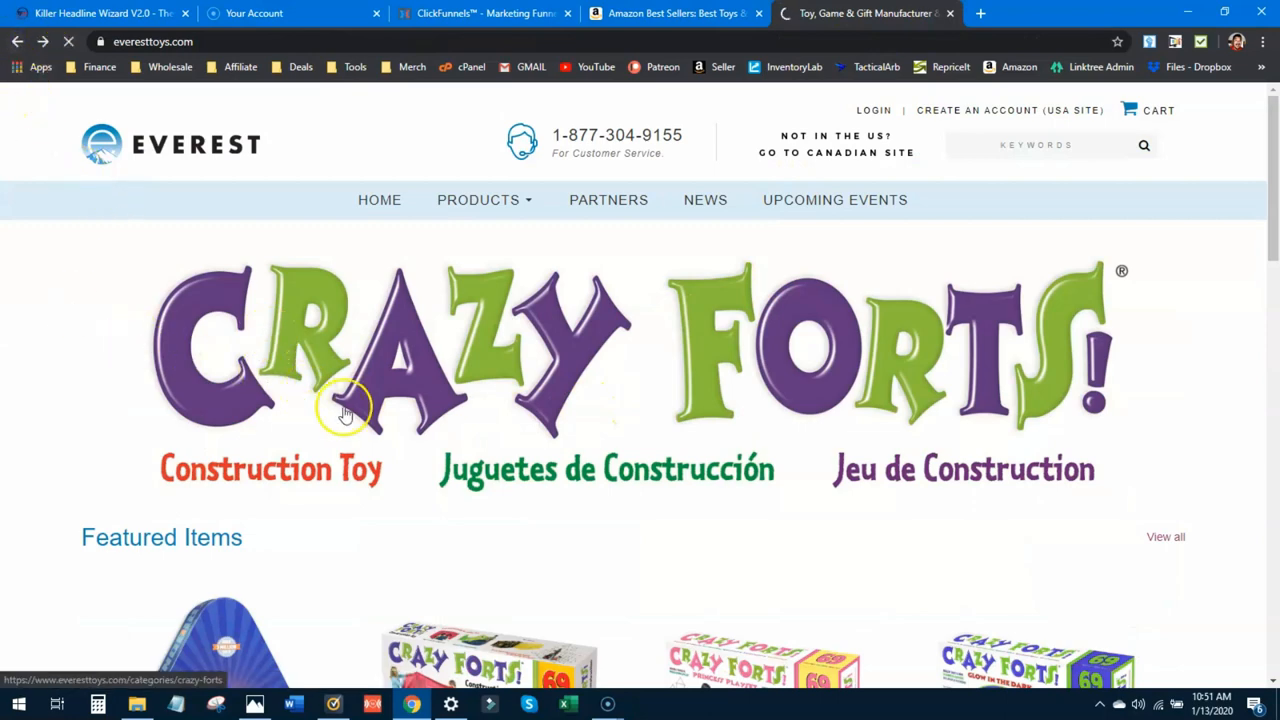
left_click(837, 145)
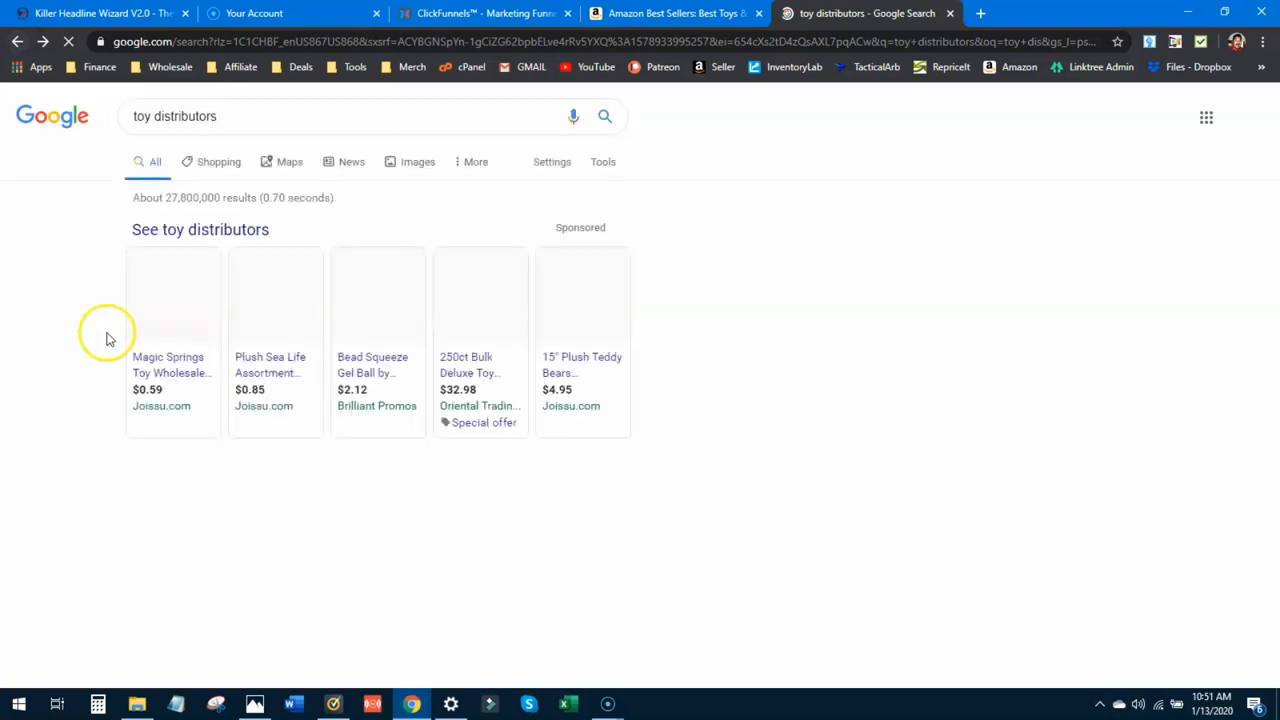
scroll("down", 3)
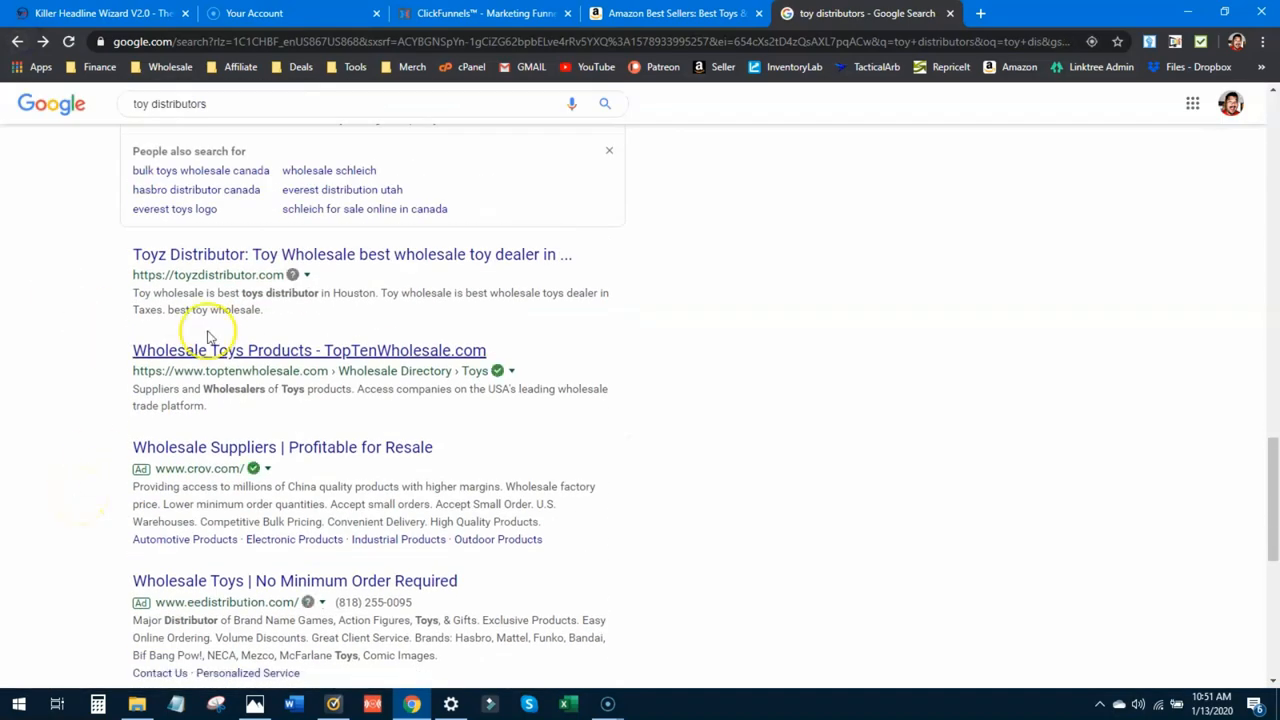
- Return to Amazon Toys & Games best sellers and browse top items like UNO, Codenames, Play-Doh
left_click(675, 13)
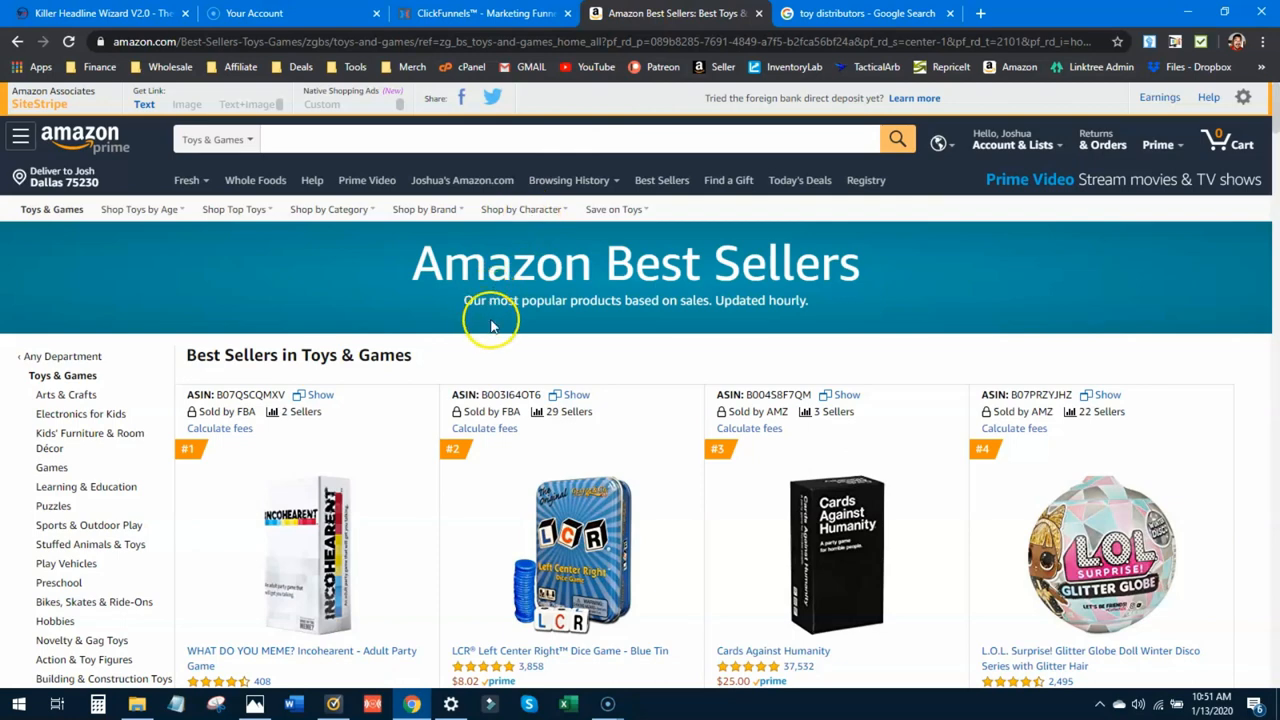
mouse_move(500, 335)
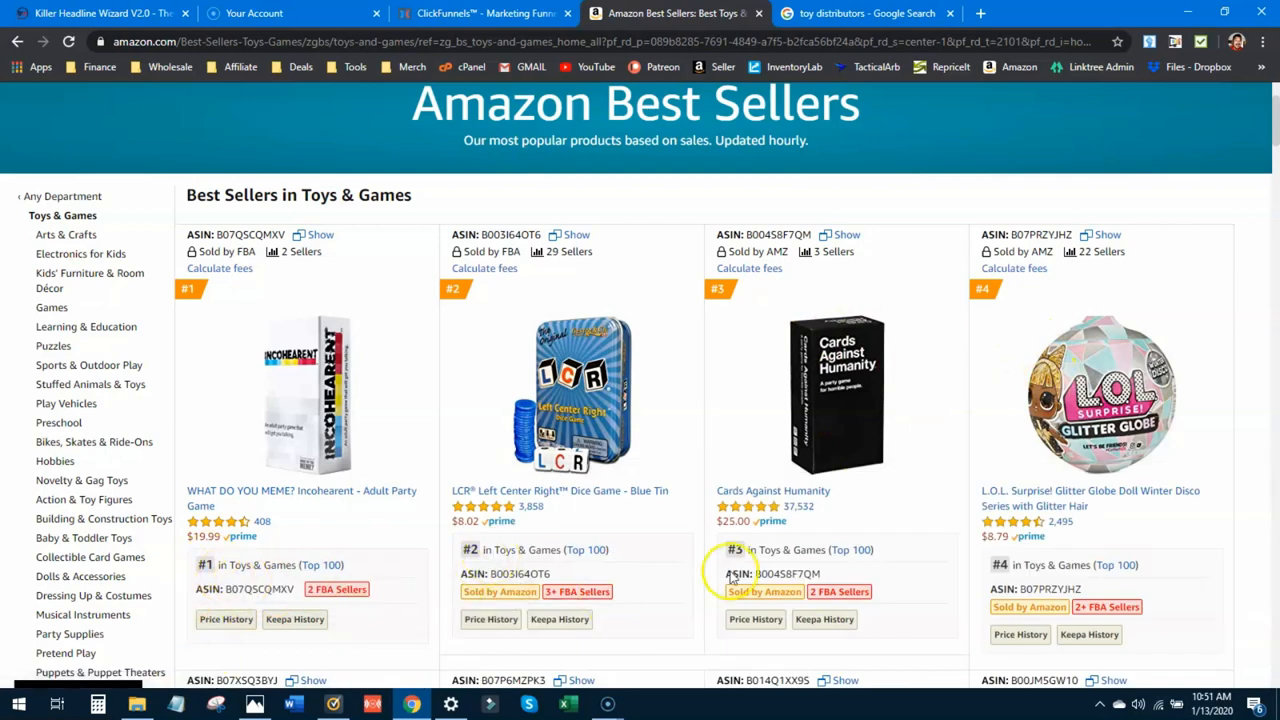
scroll("down", 3)
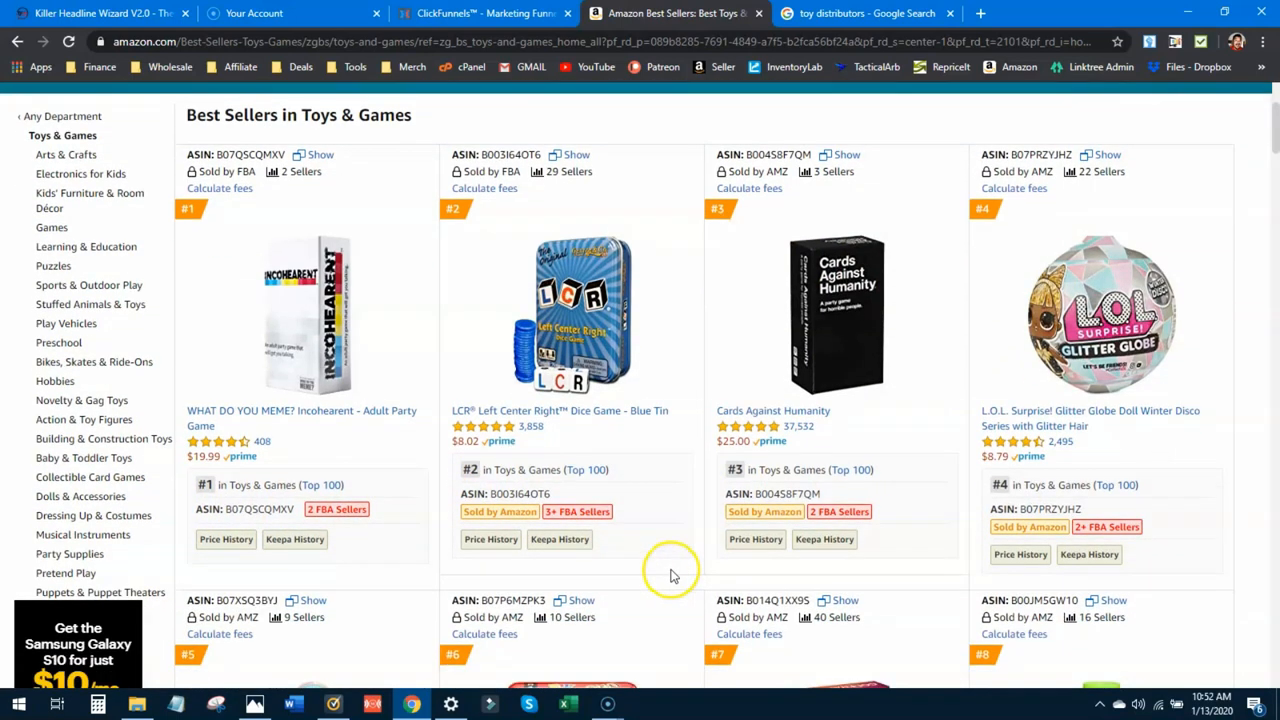
scroll("down", 3)
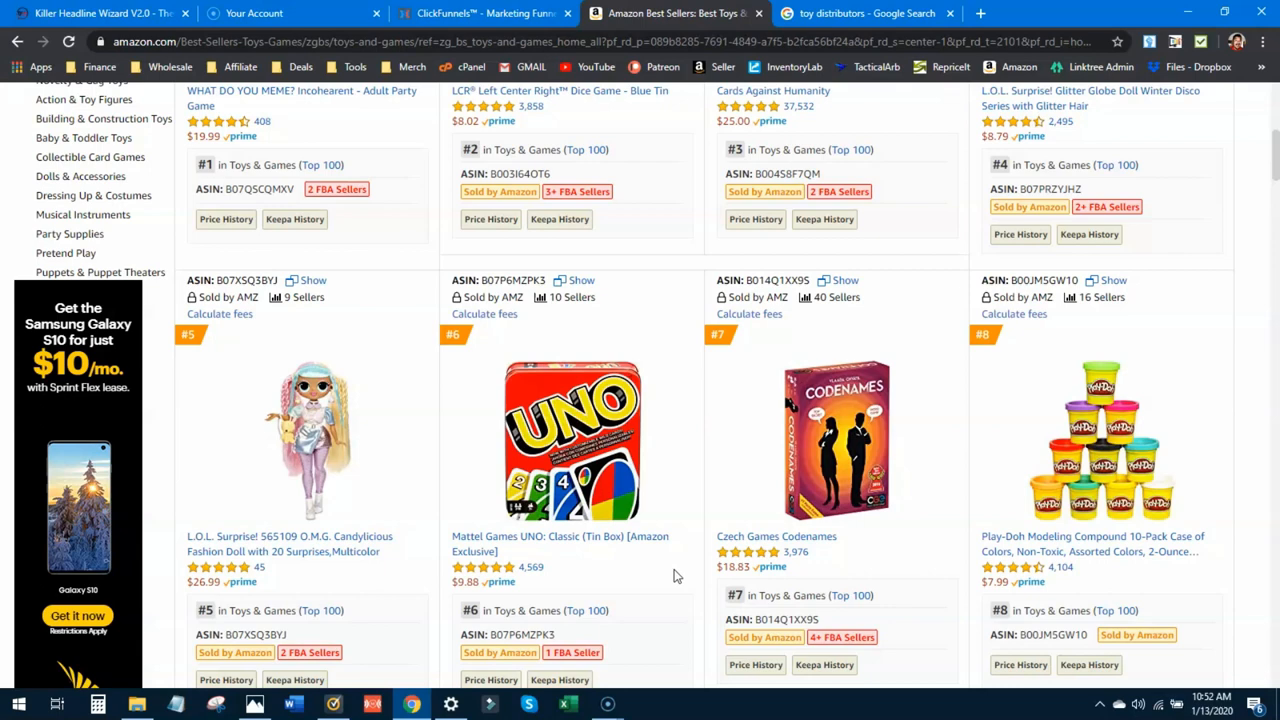
mouse_move(697, 603)
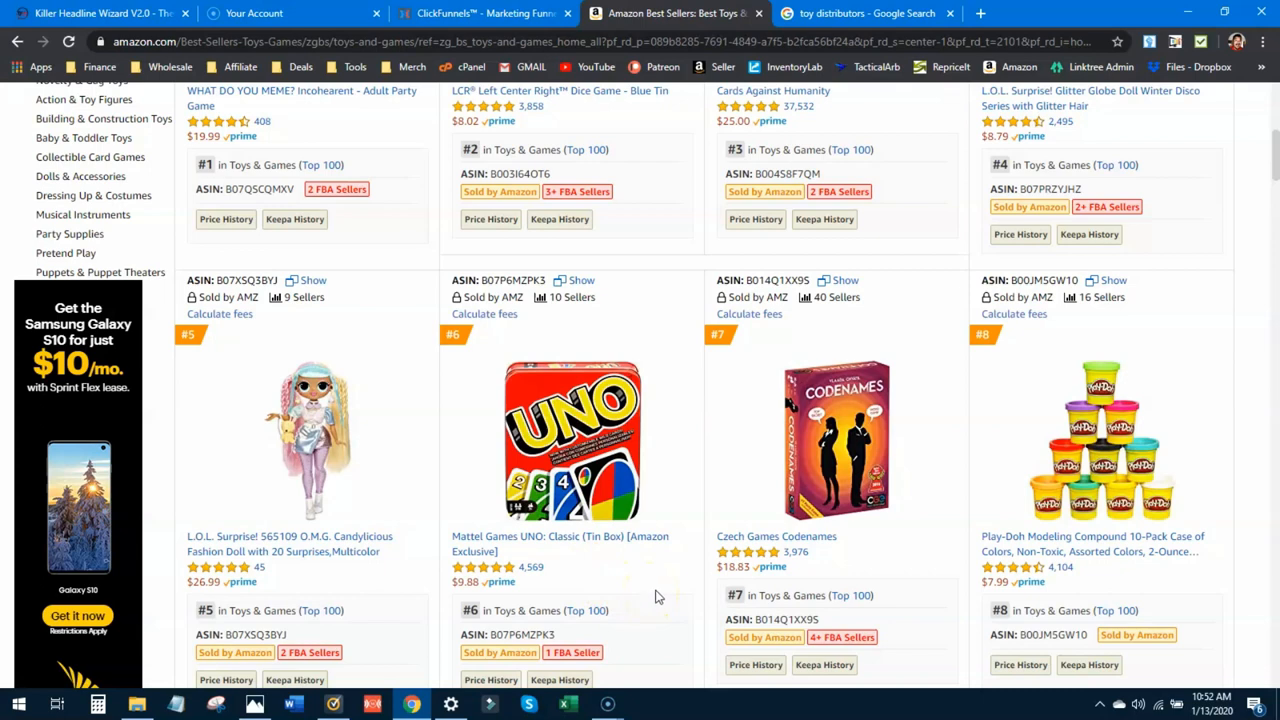
left_click(320, 435)
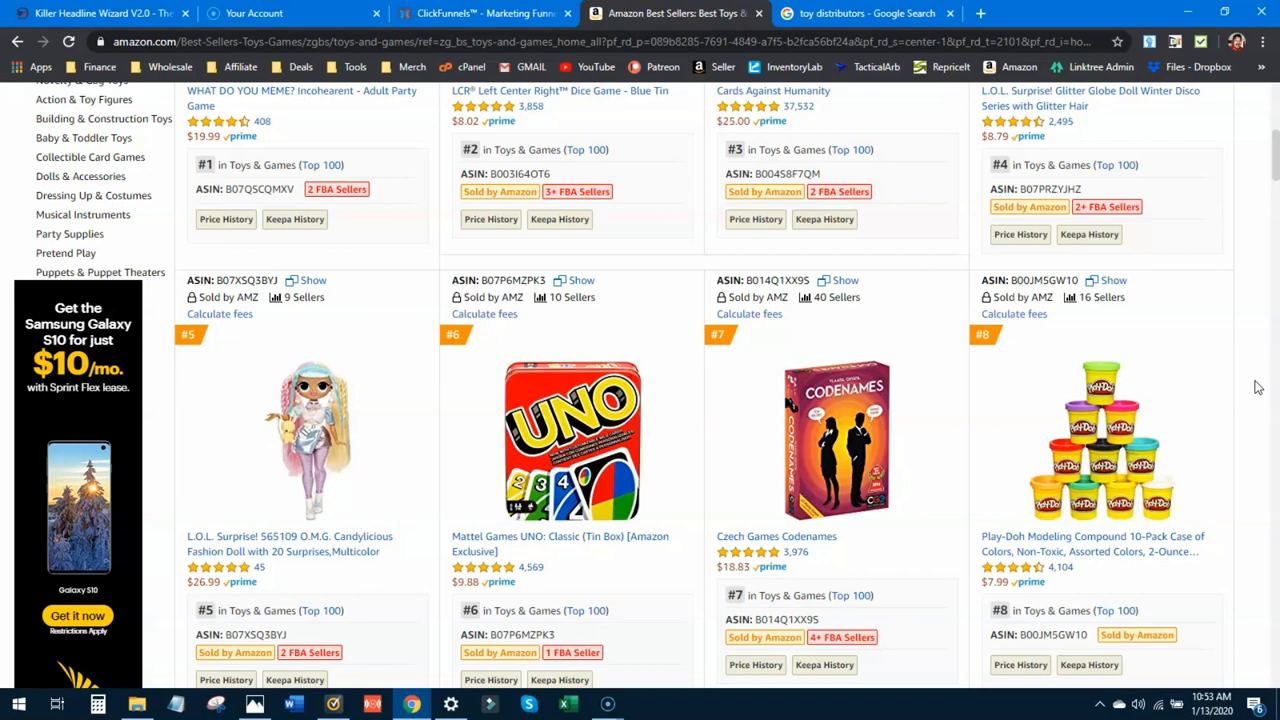
mouse_move(1256, 385)
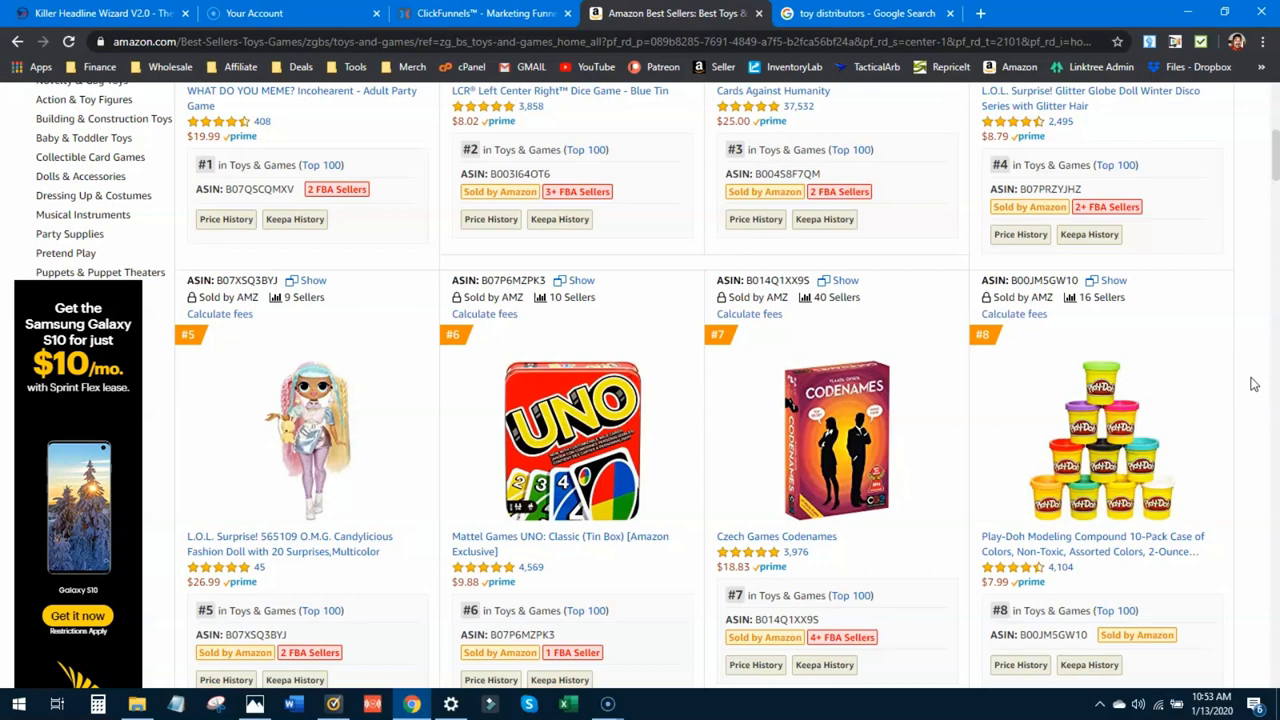
mouse_move(1254, 430)
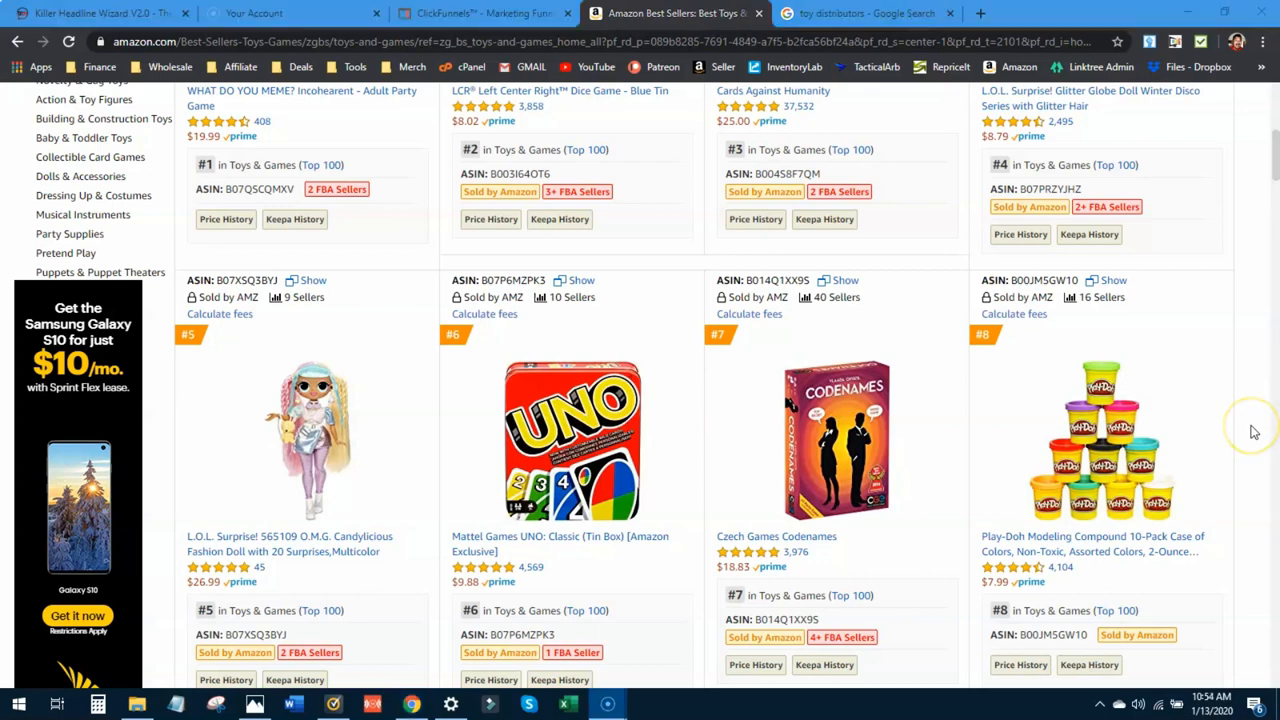
mouse_move(1254, 431)
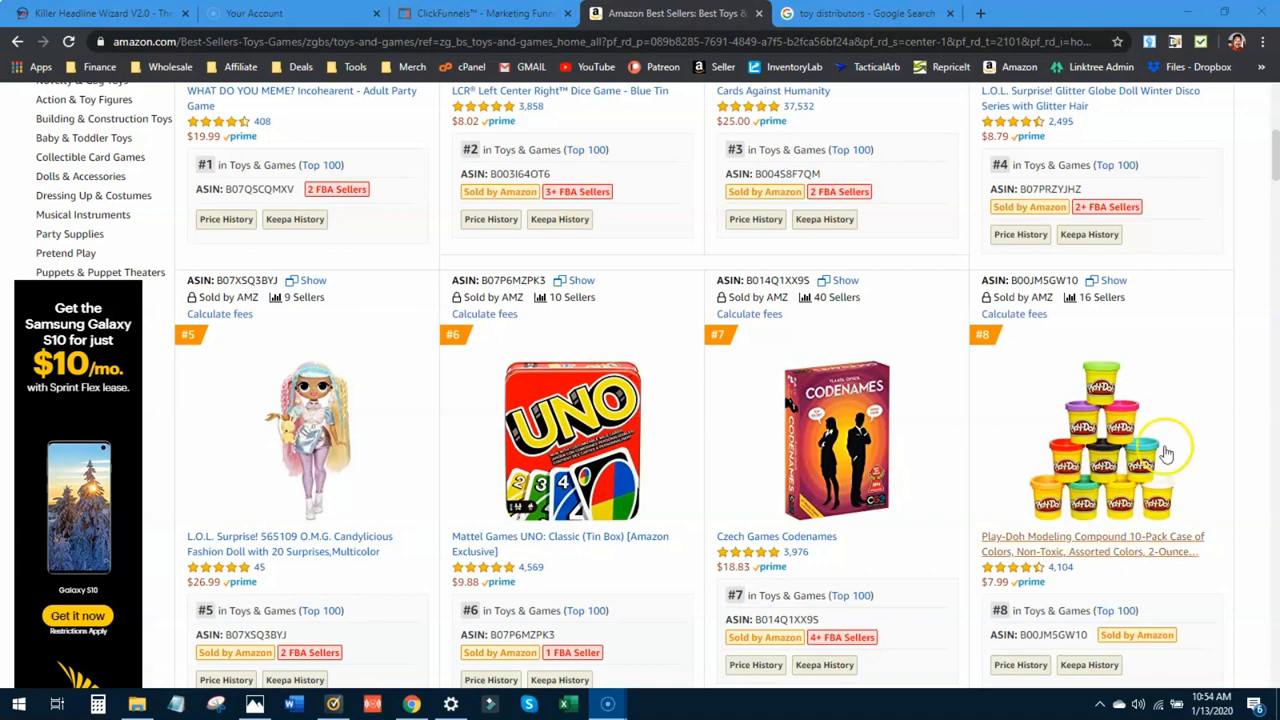
- Scroll the Toys & Games best sellers to ranks #37–#40: Scrabble, Secret Hitler and Clue
scroll("down", 3)
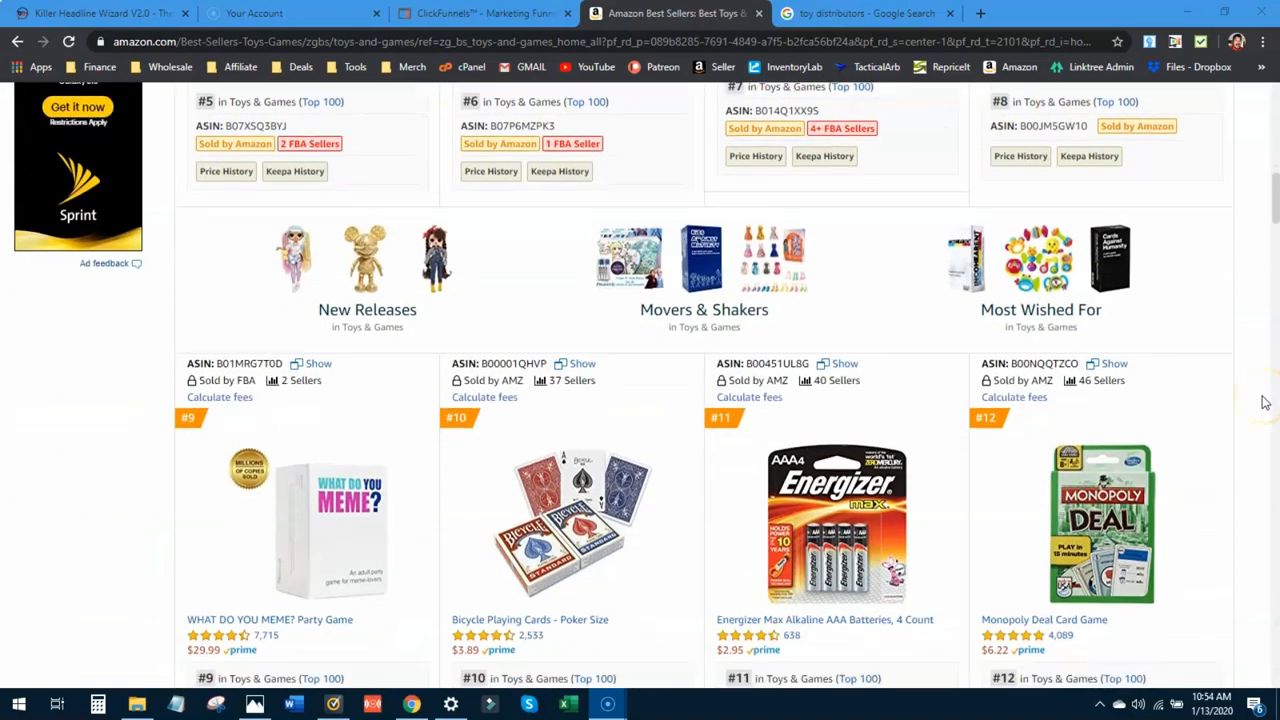
scroll("down", 3)
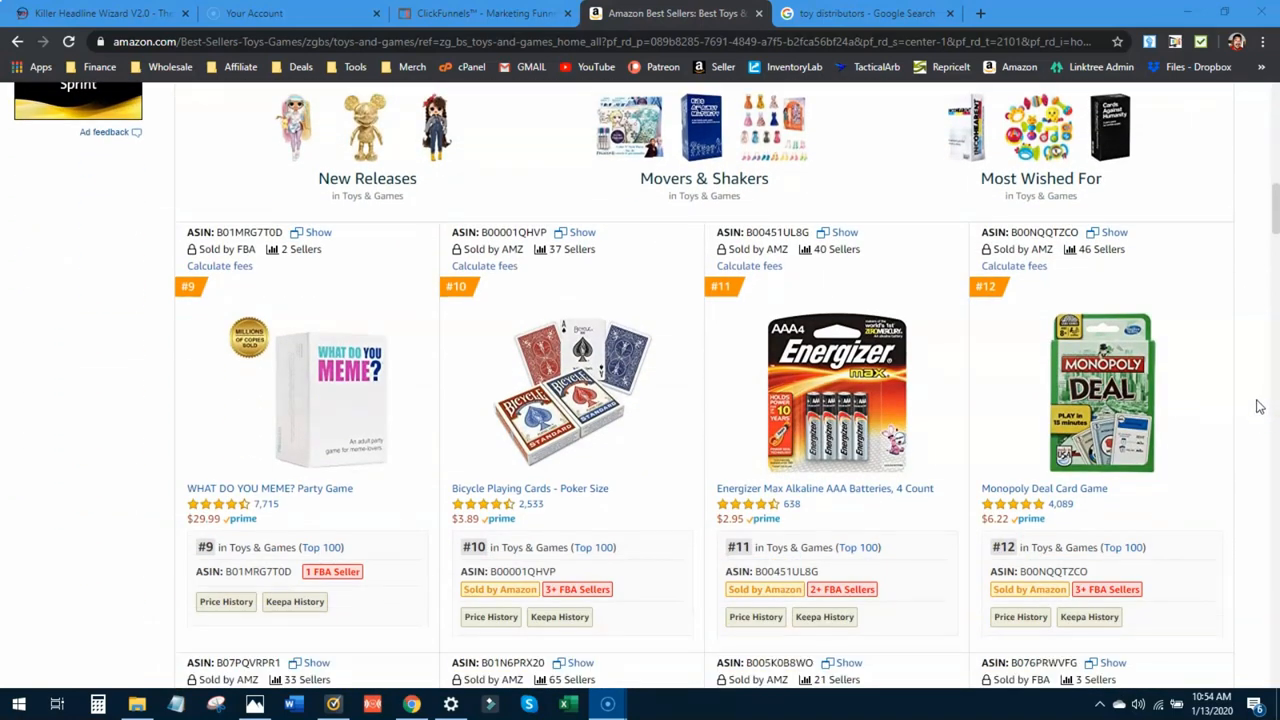
scroll("down", 3)
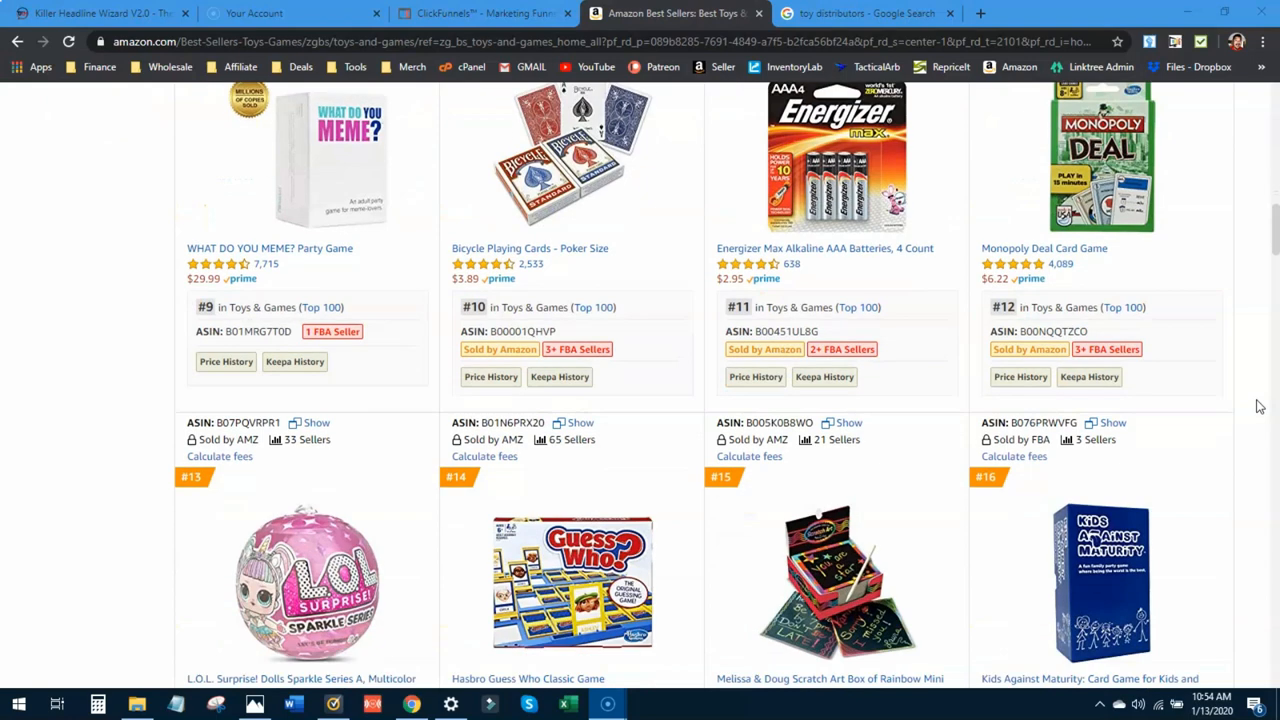
scroll("down", 3)
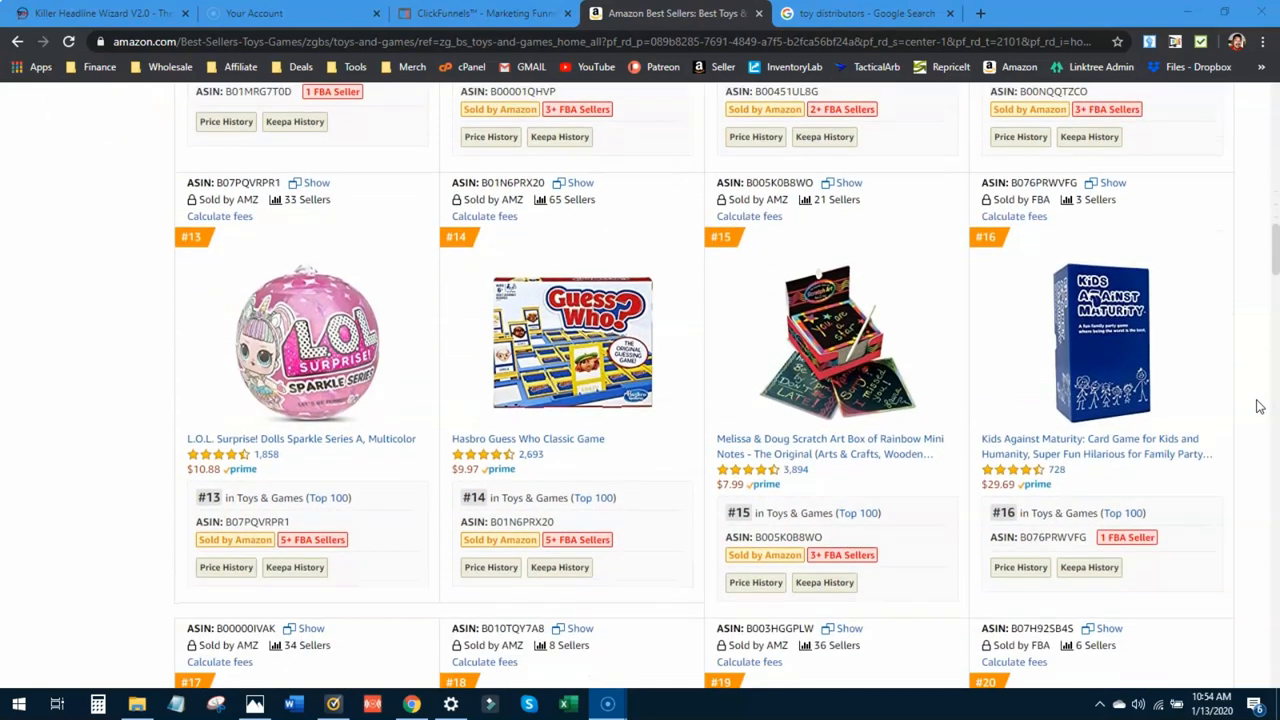
scroll("down", 3)
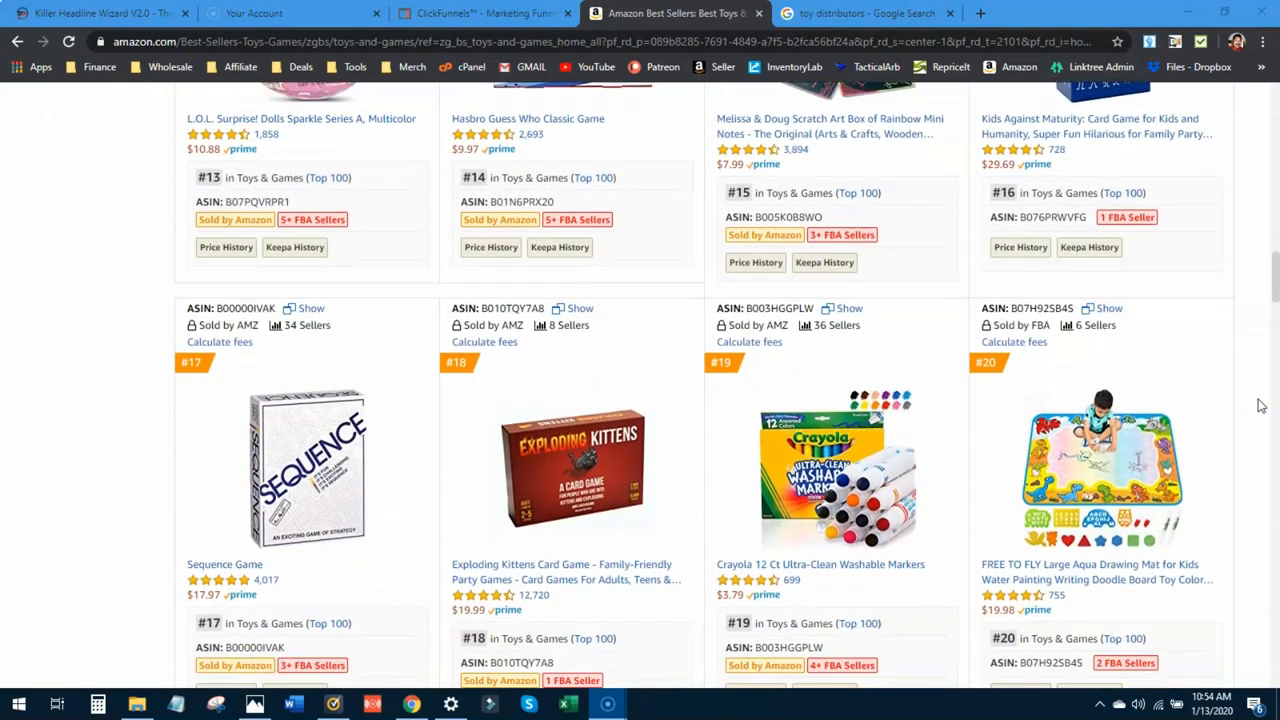
scroll("down", 3)
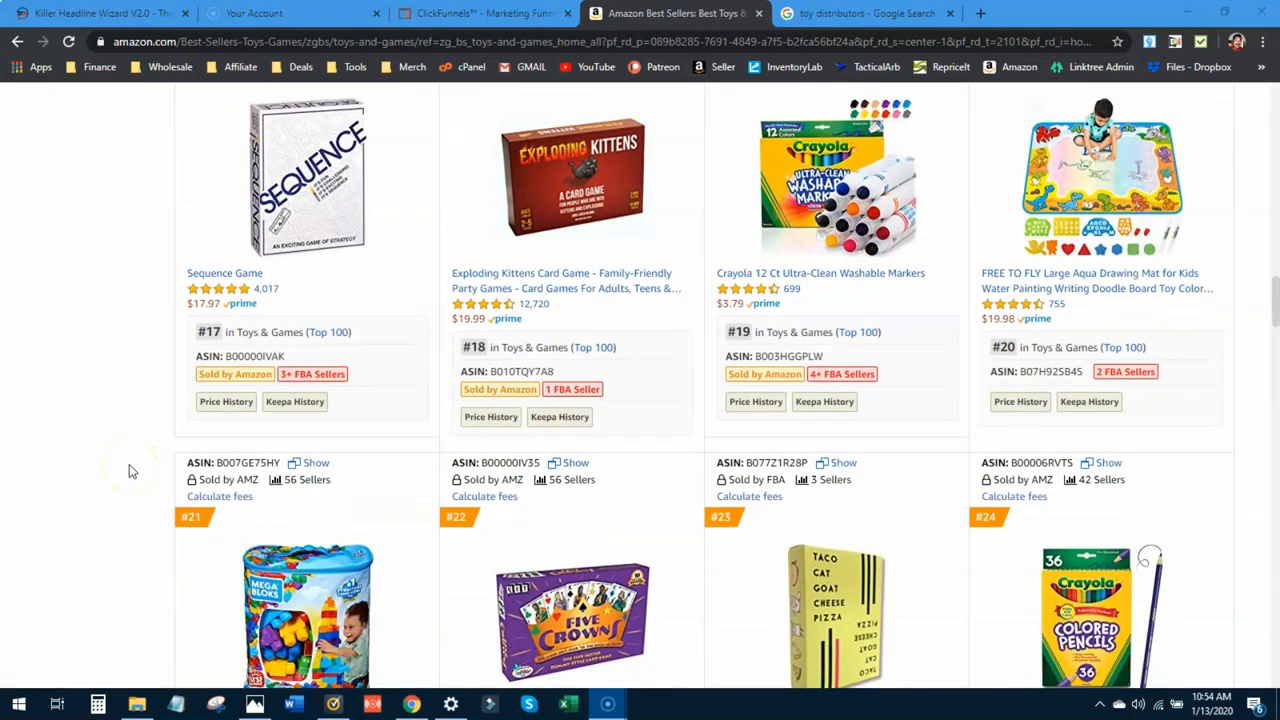
scroll("down", 3)
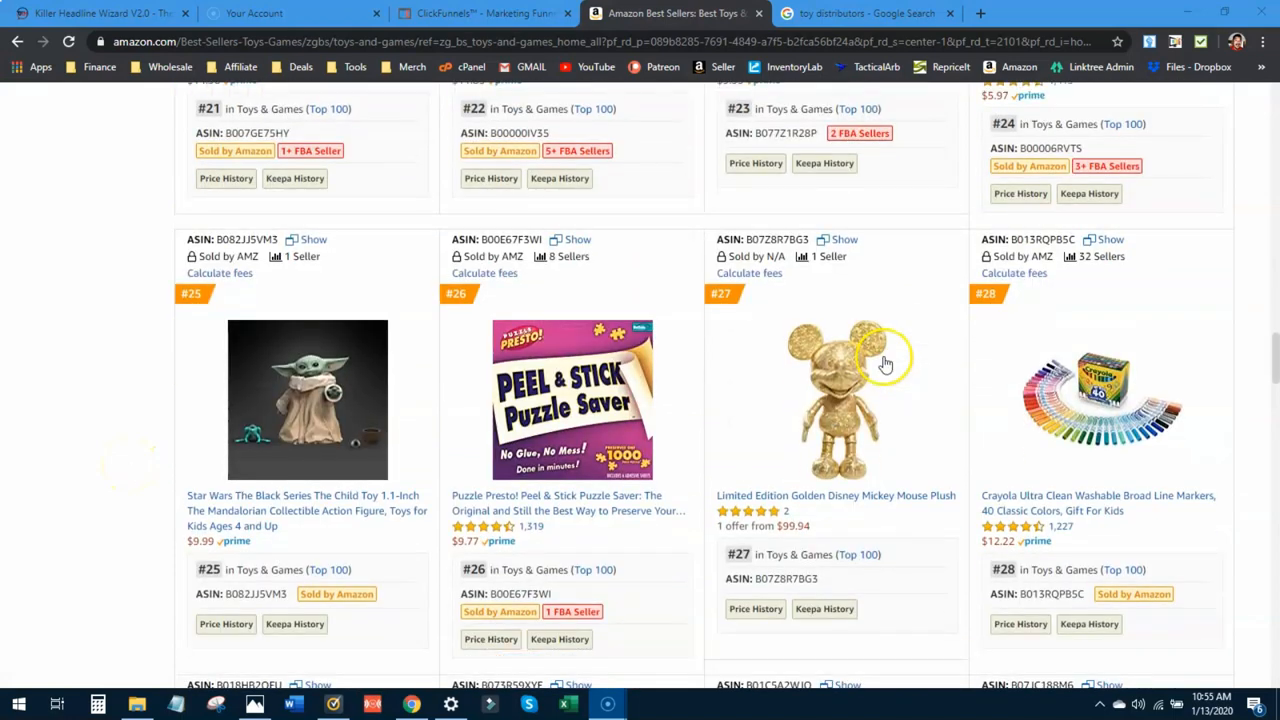
scroll("down", 3)
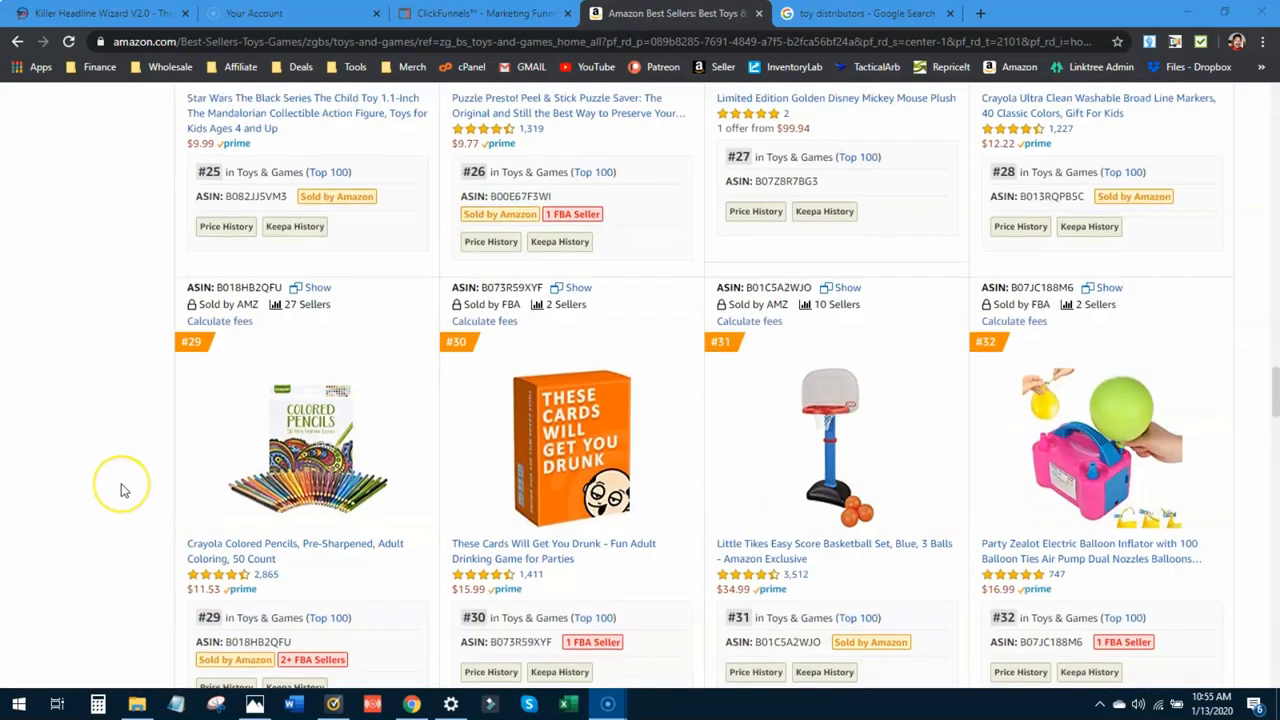
scroll("down", 3)
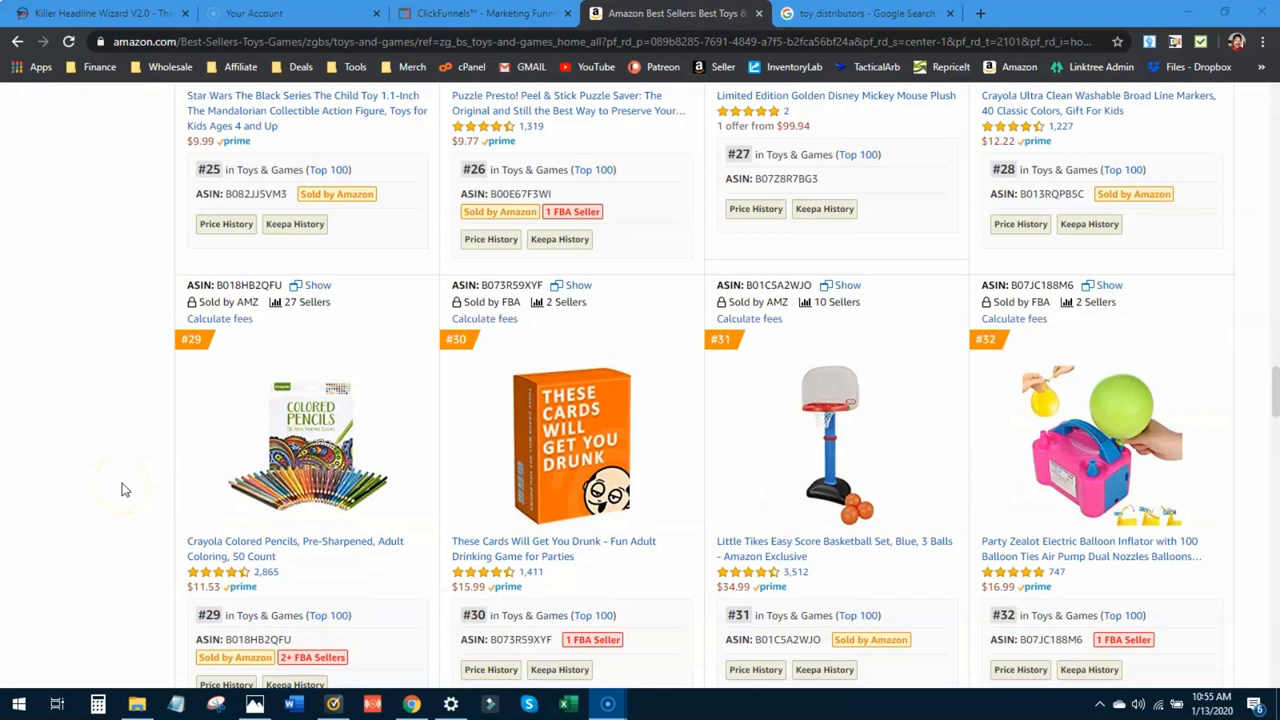
mouse_move(123, 489)
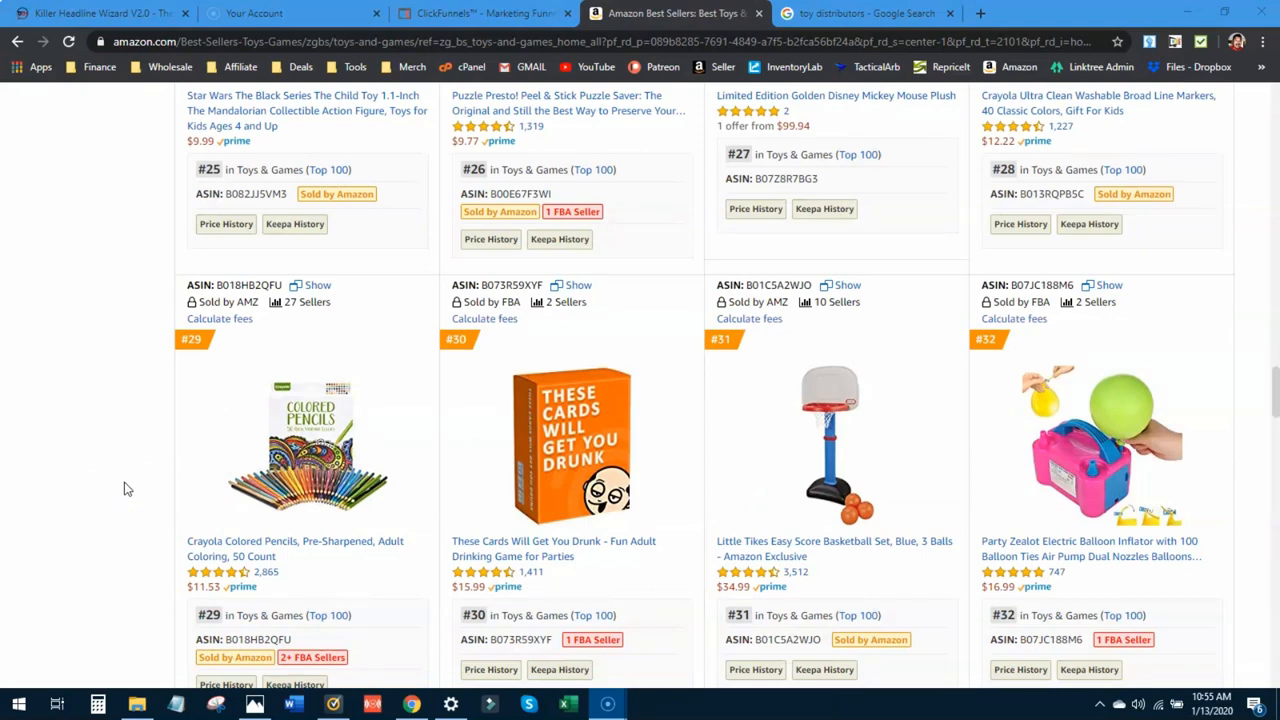
scroll("down", 3)
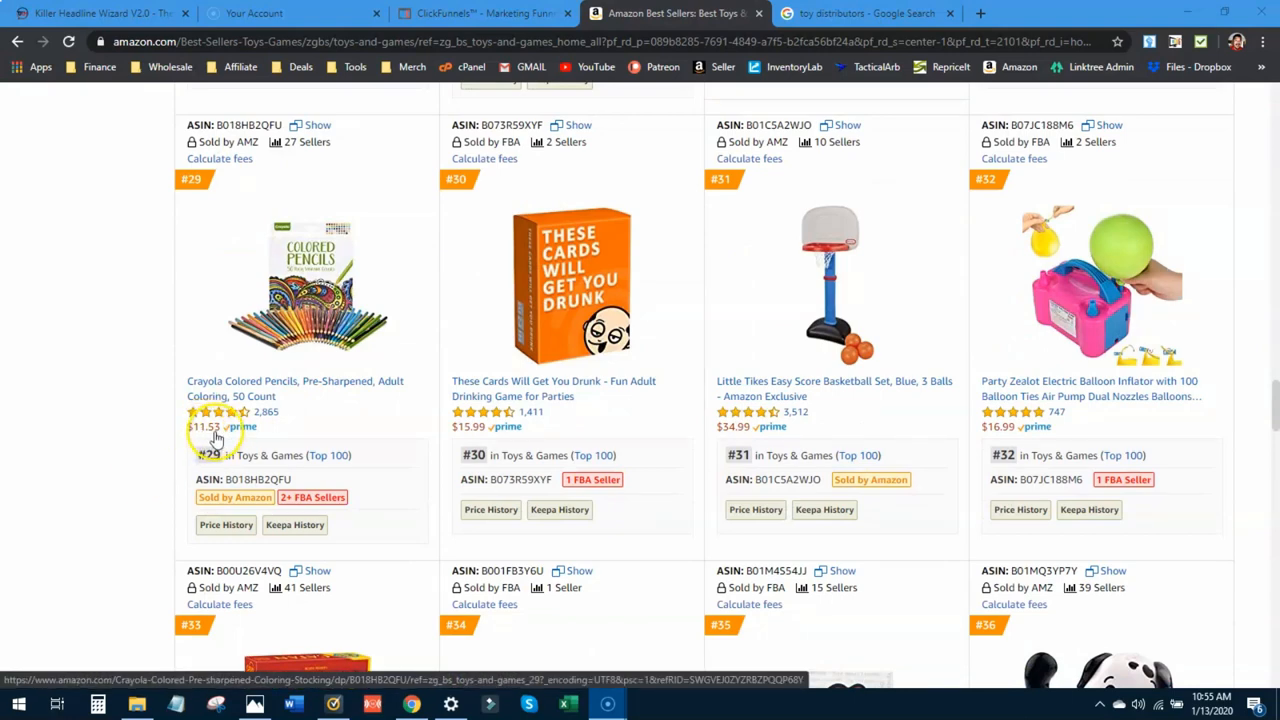
mouse_move(742, 435)
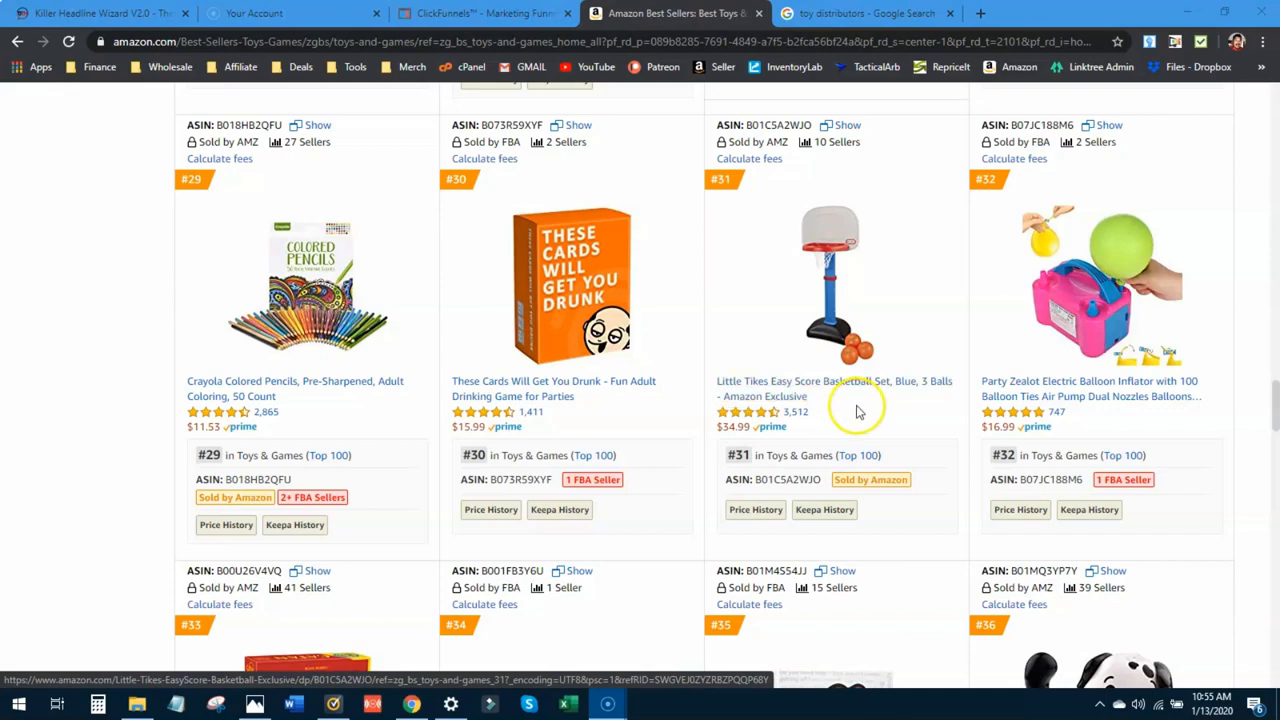
scroll("down", 3)
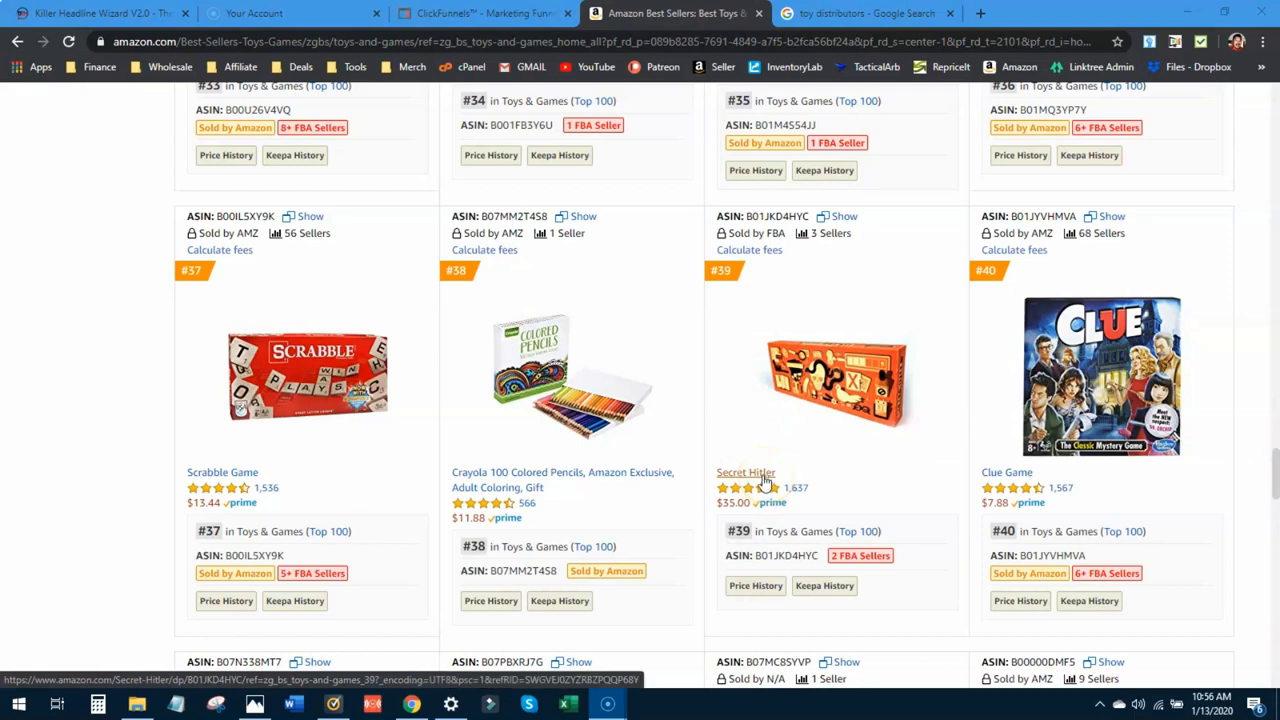
- Open the Secret Hitler product page and review its $35.00 price and seller details
left_click(745, 472)
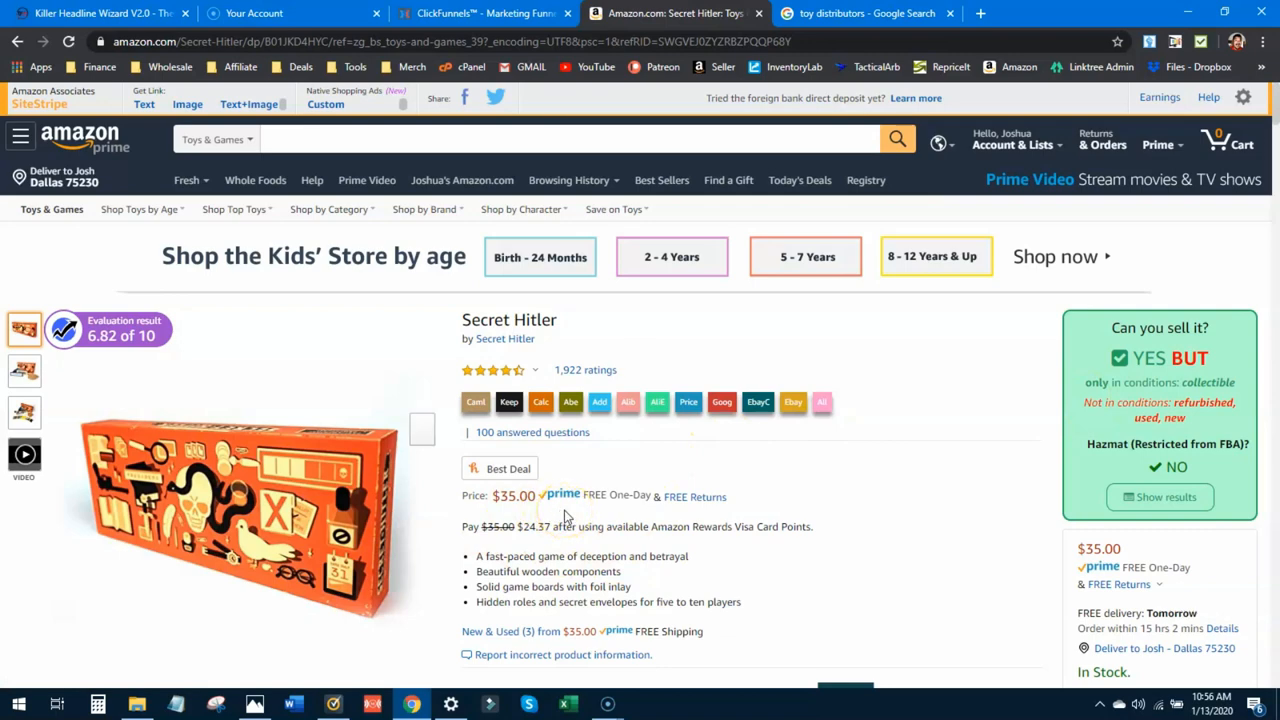
scroll("down", 3)
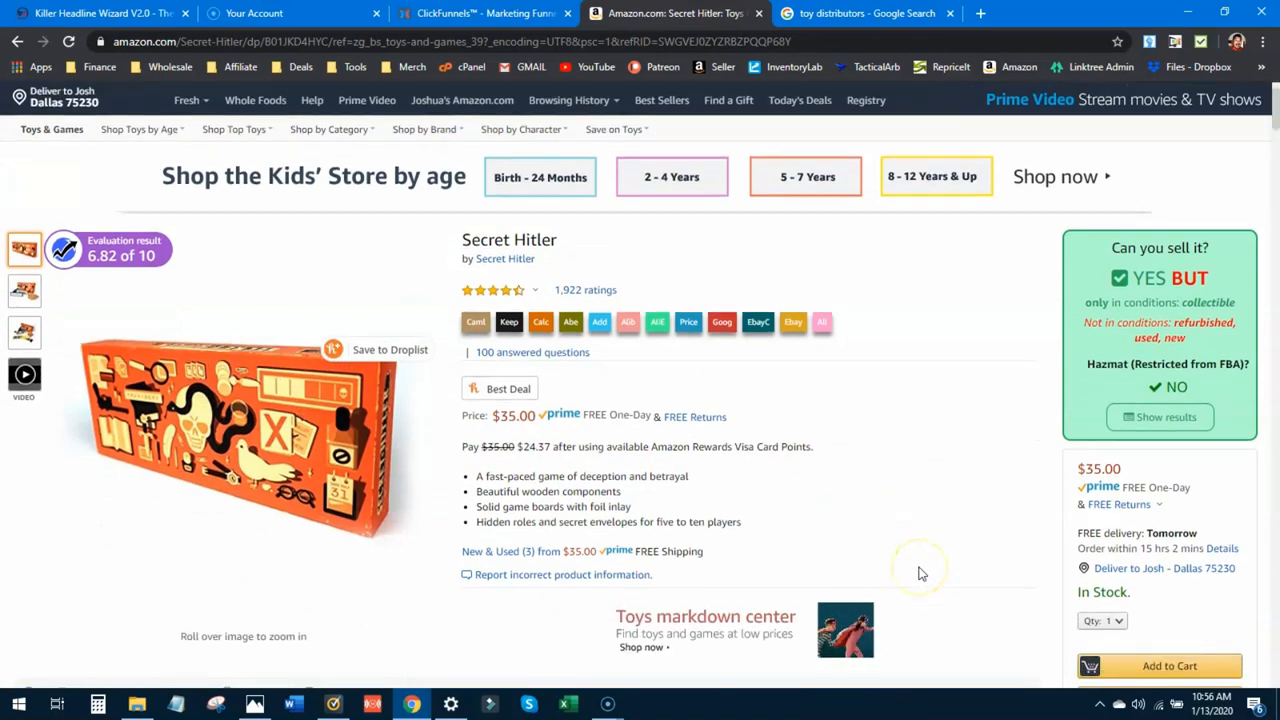
scroll("down", 3)
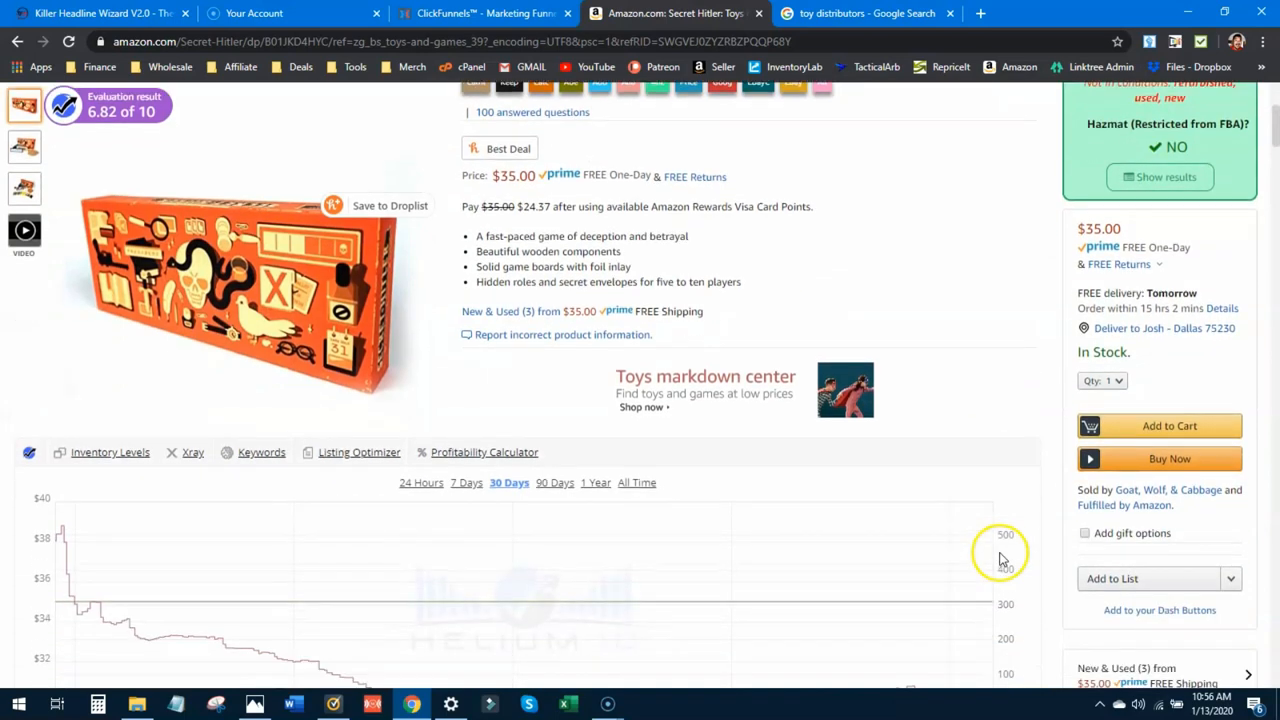
mouse_move(1199, 490)
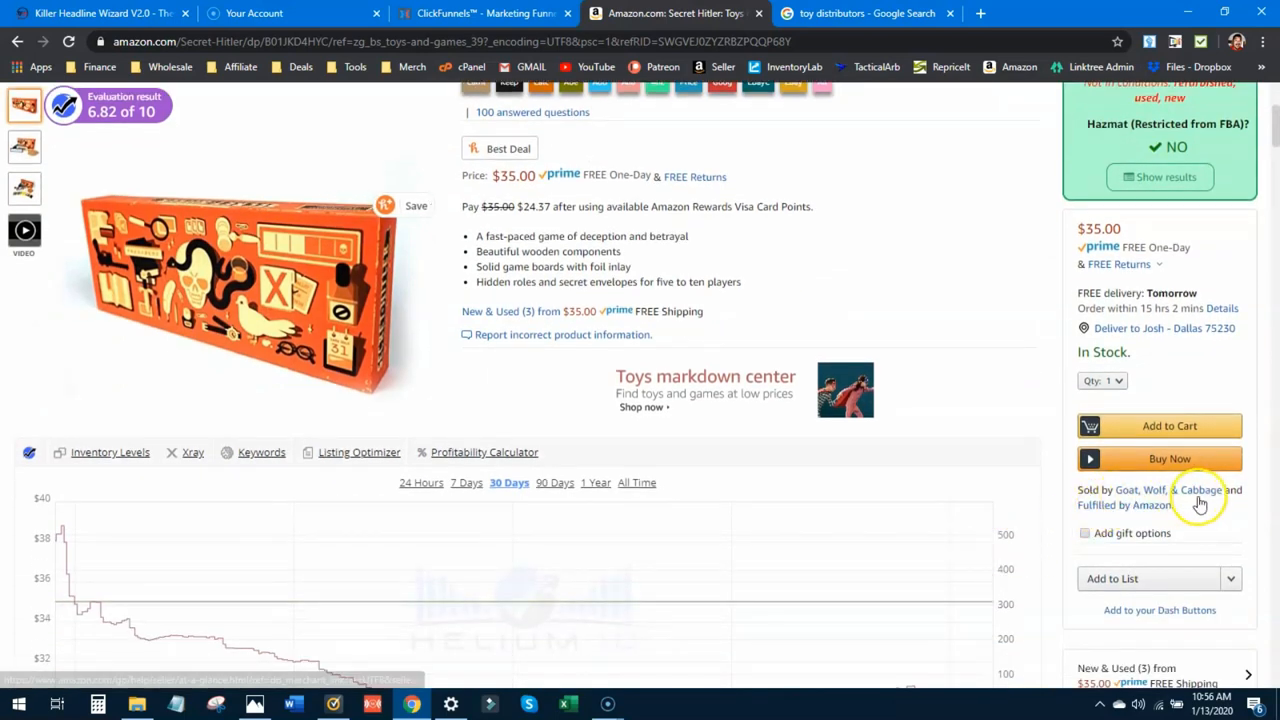
scroll("up", 3)
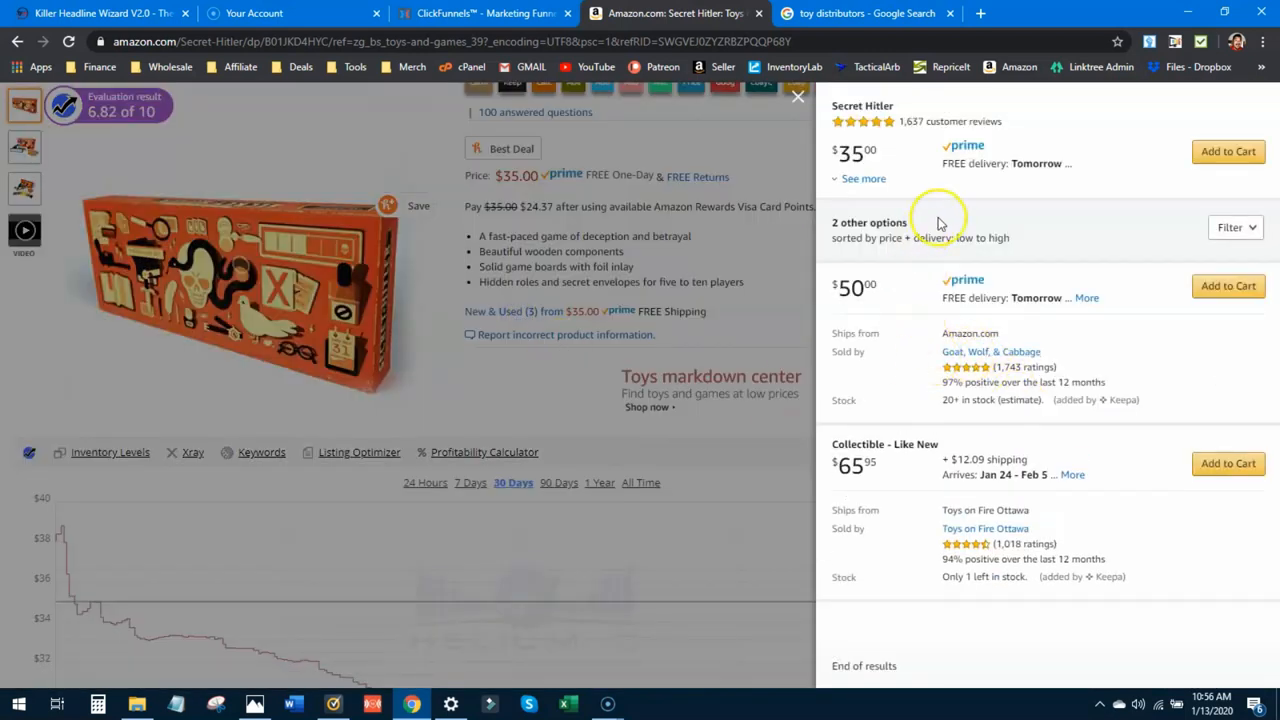
mouse_move(850, 105)
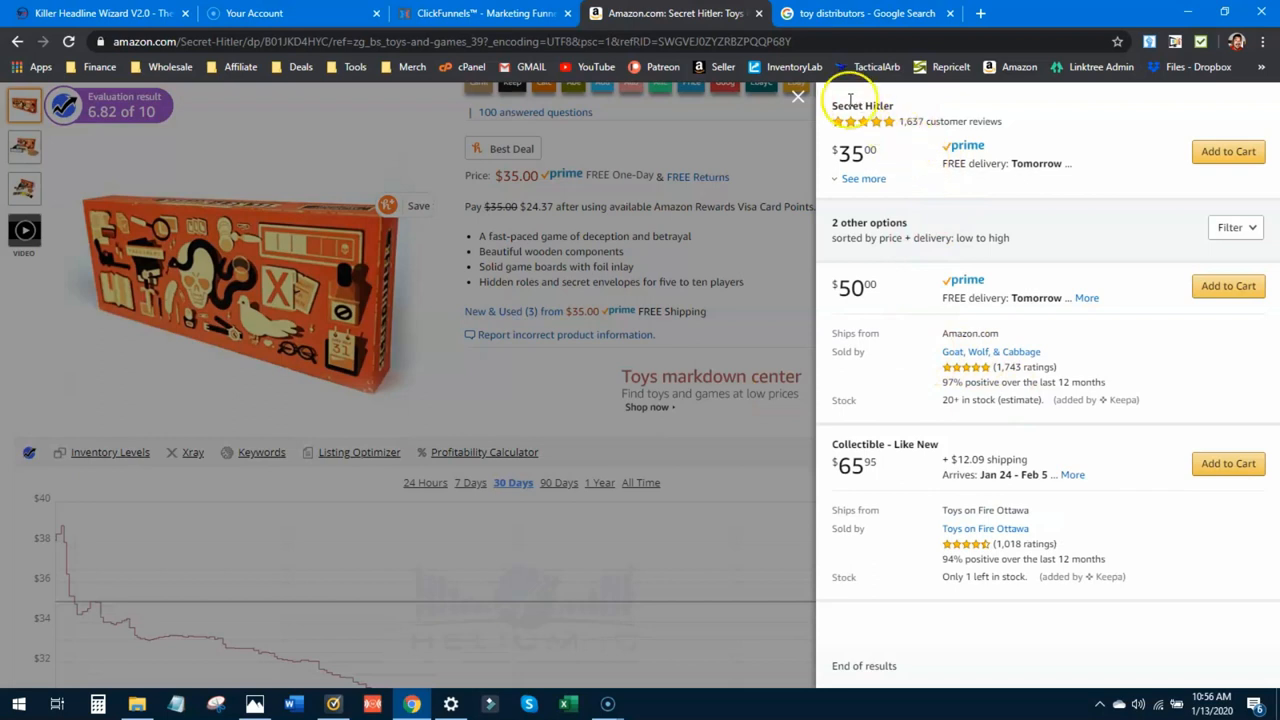
mouse_move(920, 163)
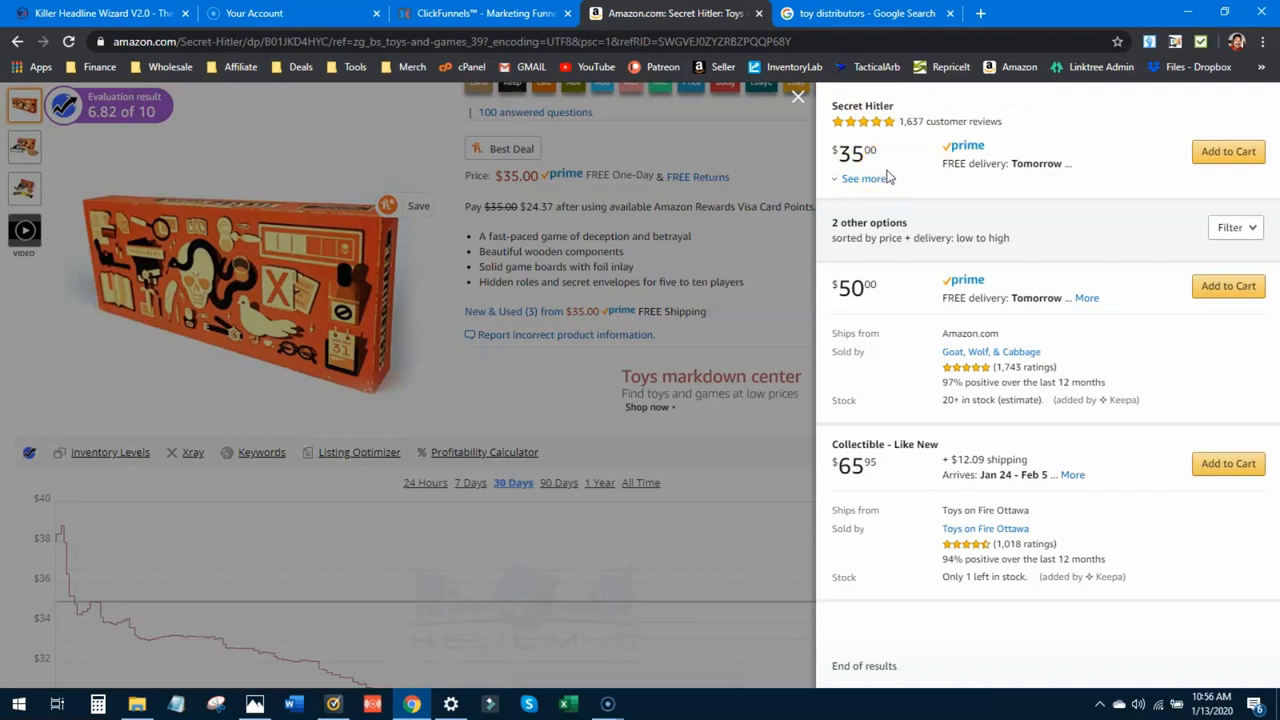
mouse_move(888, 195)
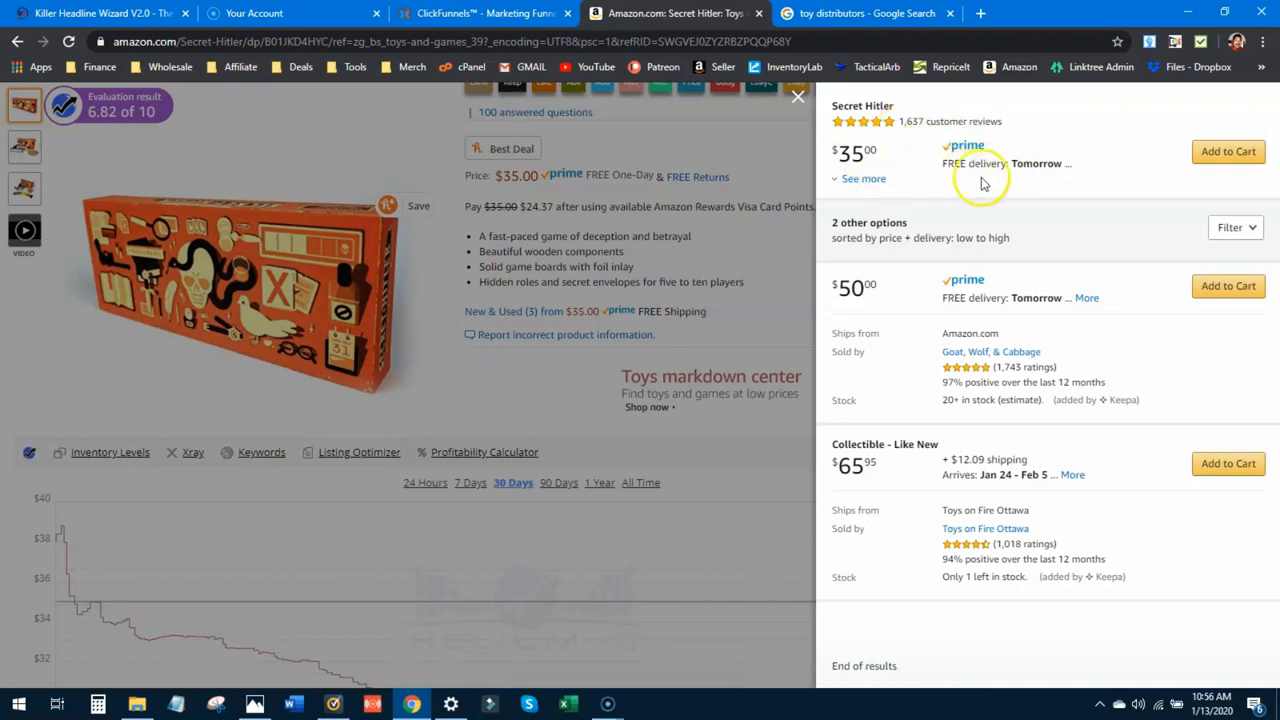
mouse_move(938, 175)
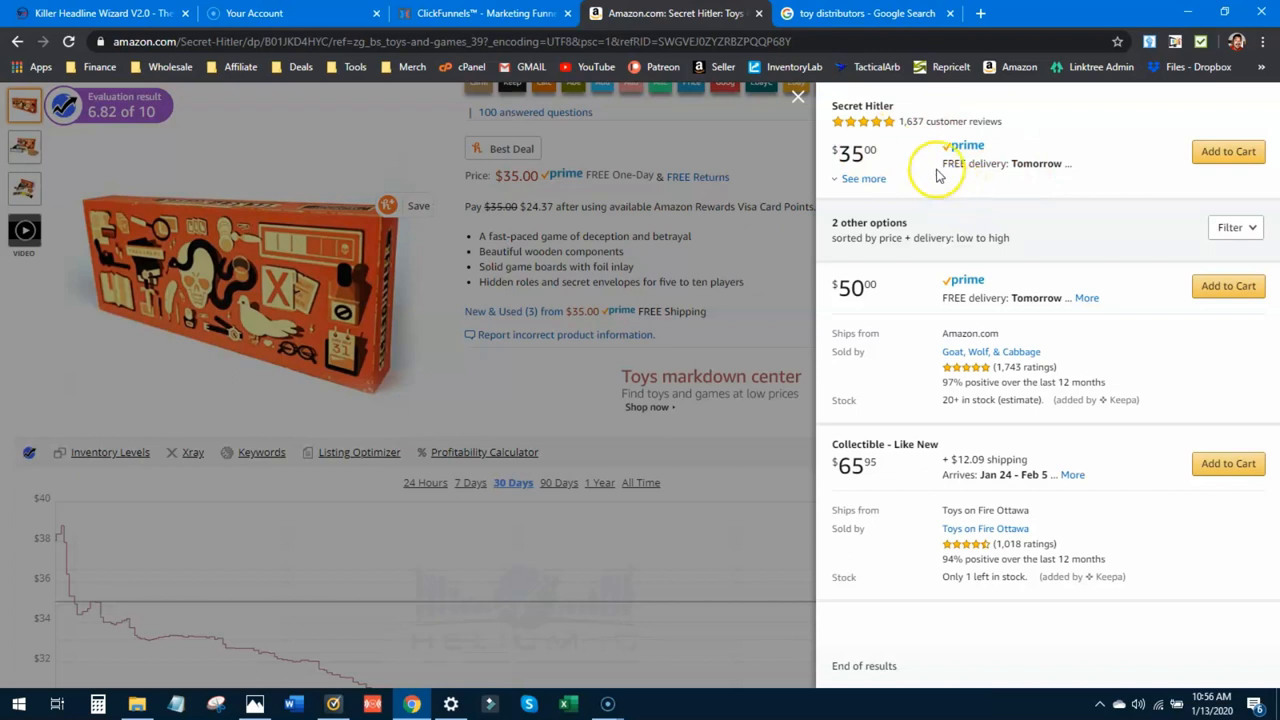
mouse_move(815, 167)
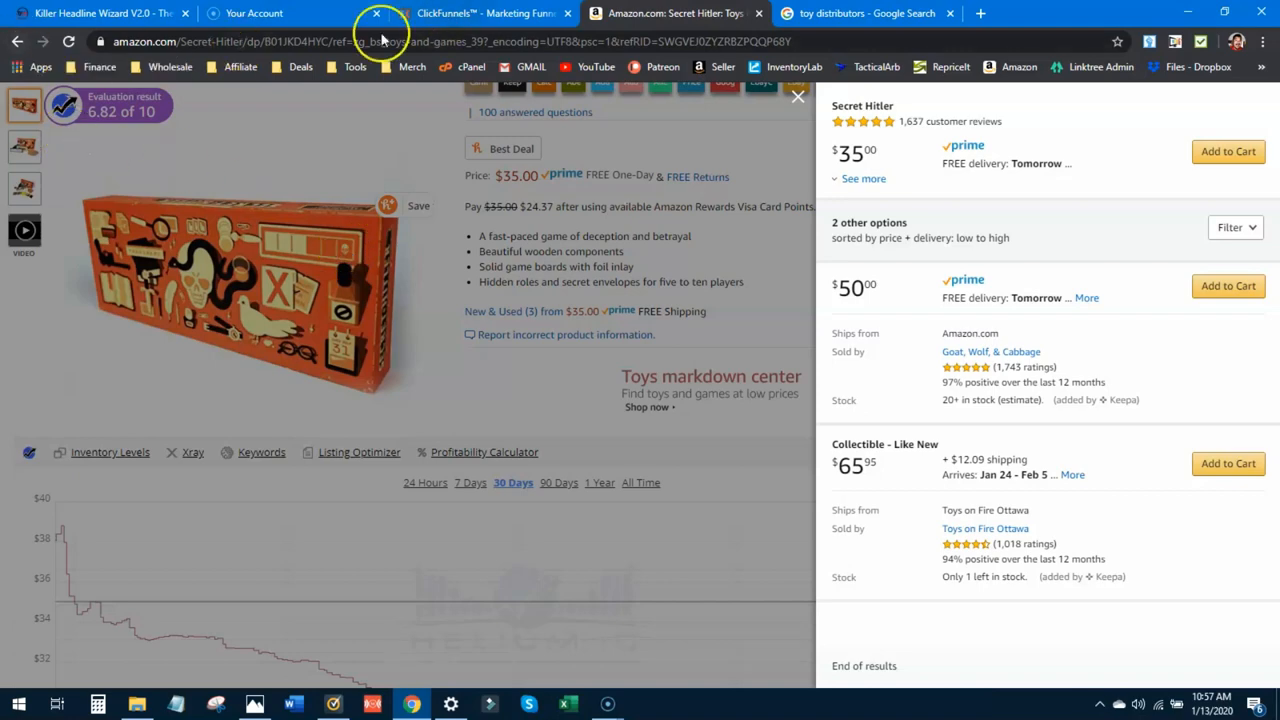
- Go back to best sellers, scroll to ranks #41–#44, and open the Melissa & Doug cleaning set
left_click(17, 41)
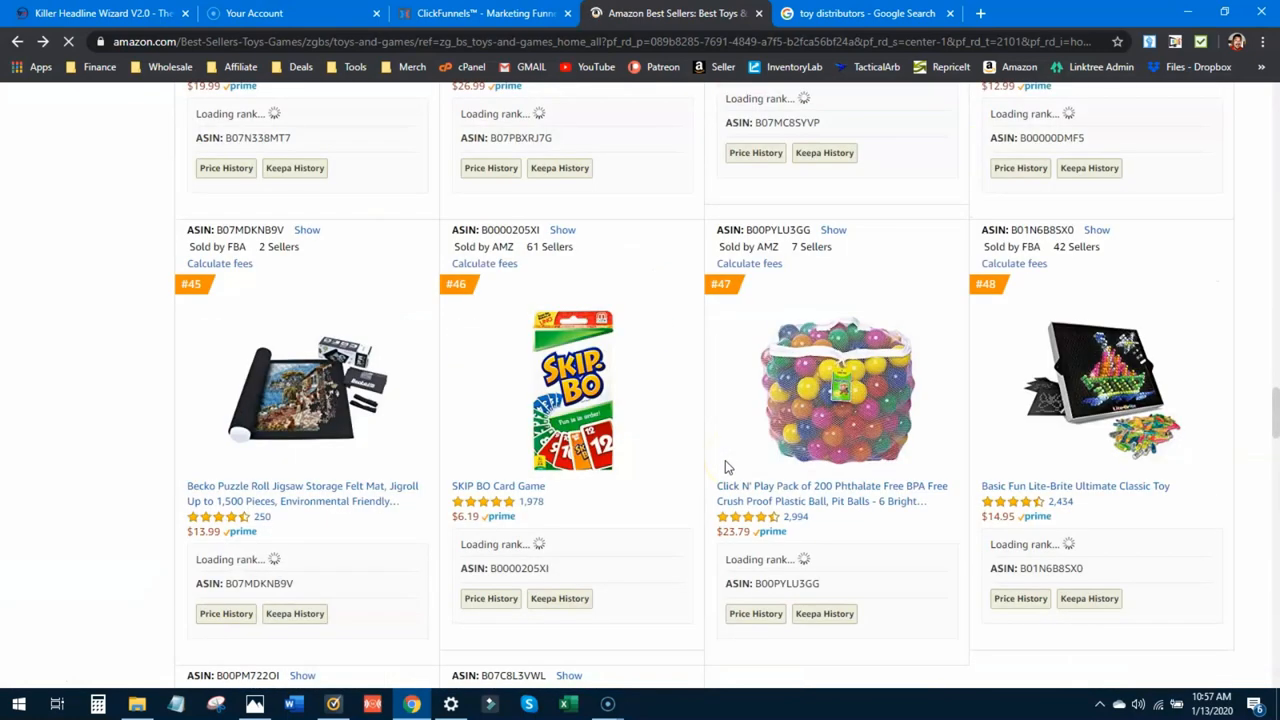
scroll("down", 3)
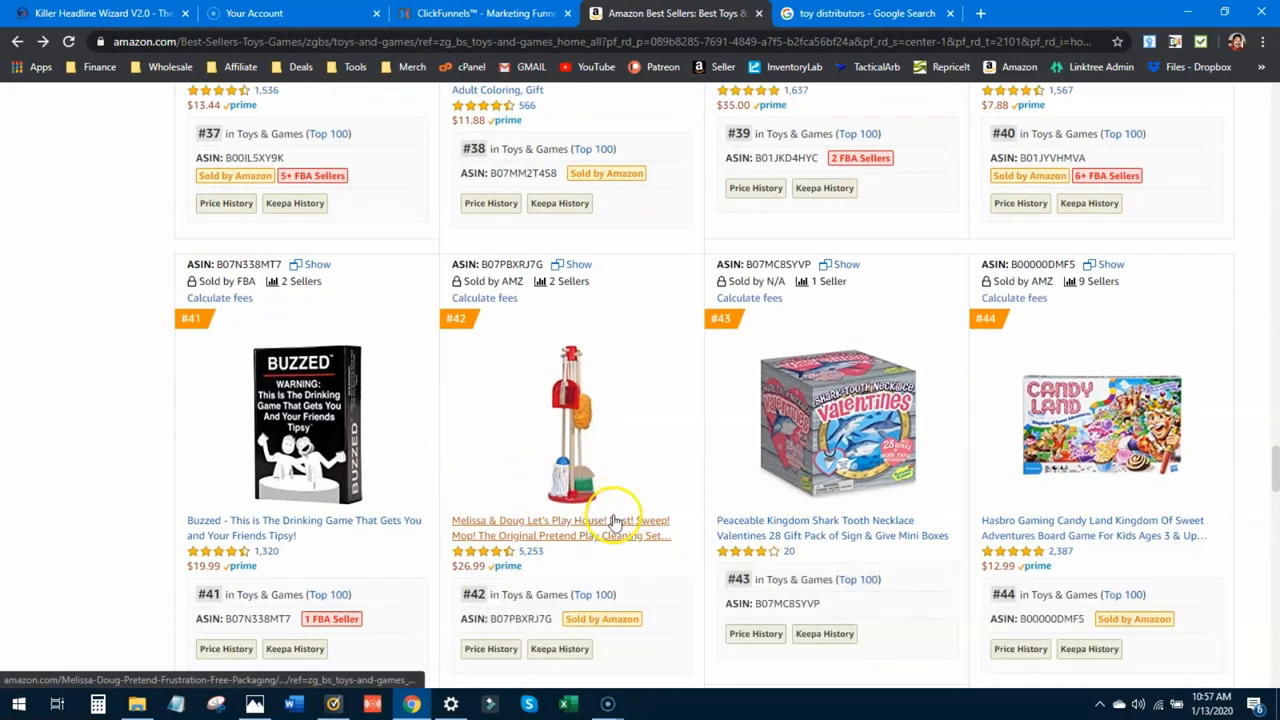
scroll("down", 3)
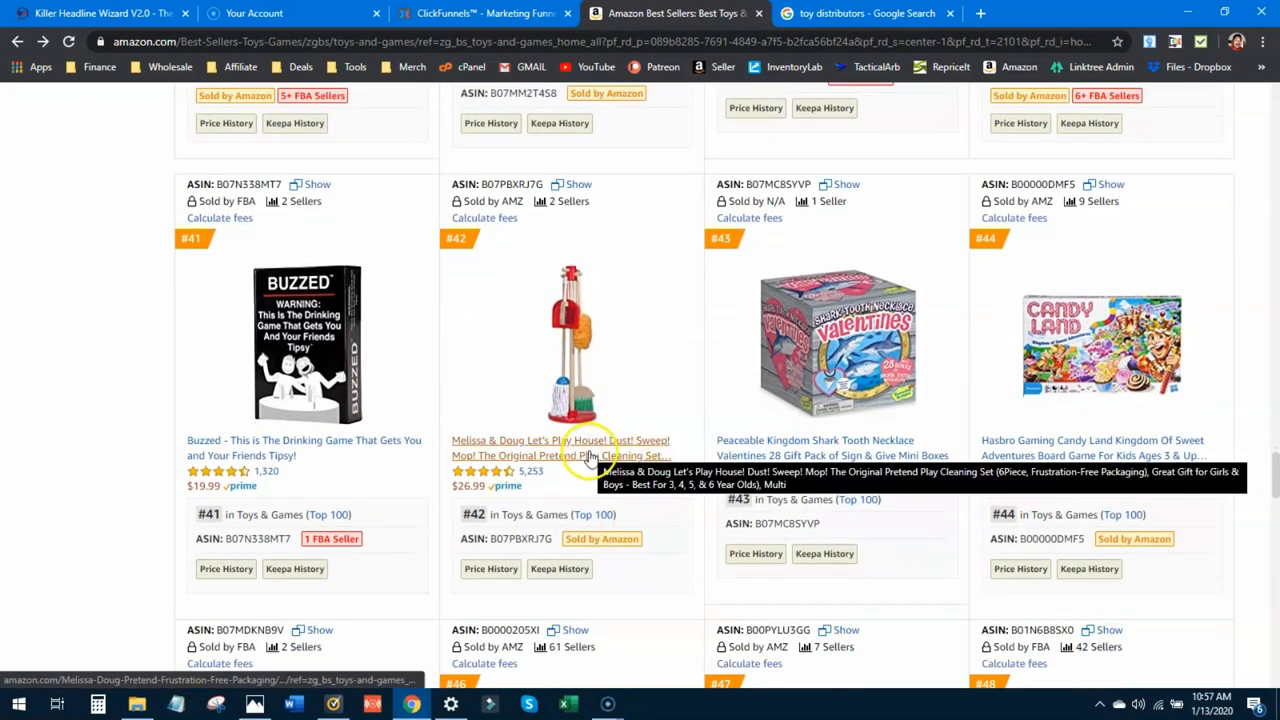
left_click(560, 447)
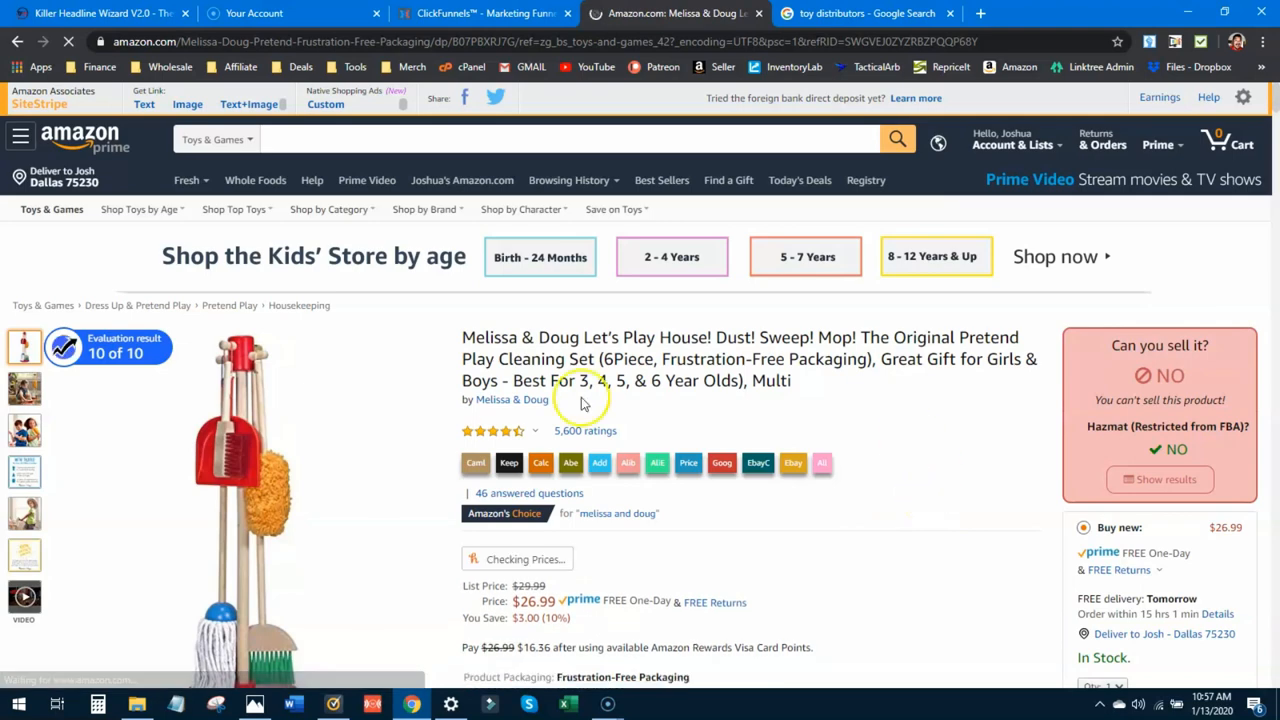
- Switch the Melissa & Doug cleaning set to its Standard Packaging version at $26.99
scroll("down", 3)
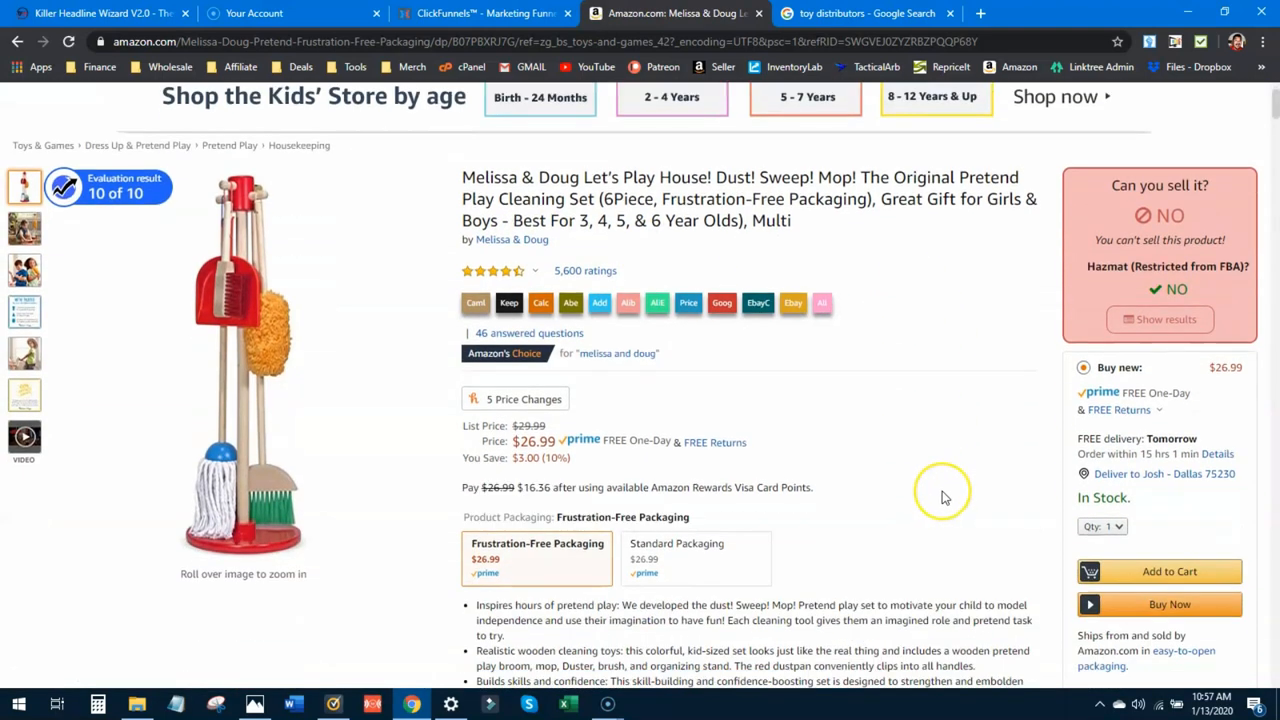
scroll("down", 3)
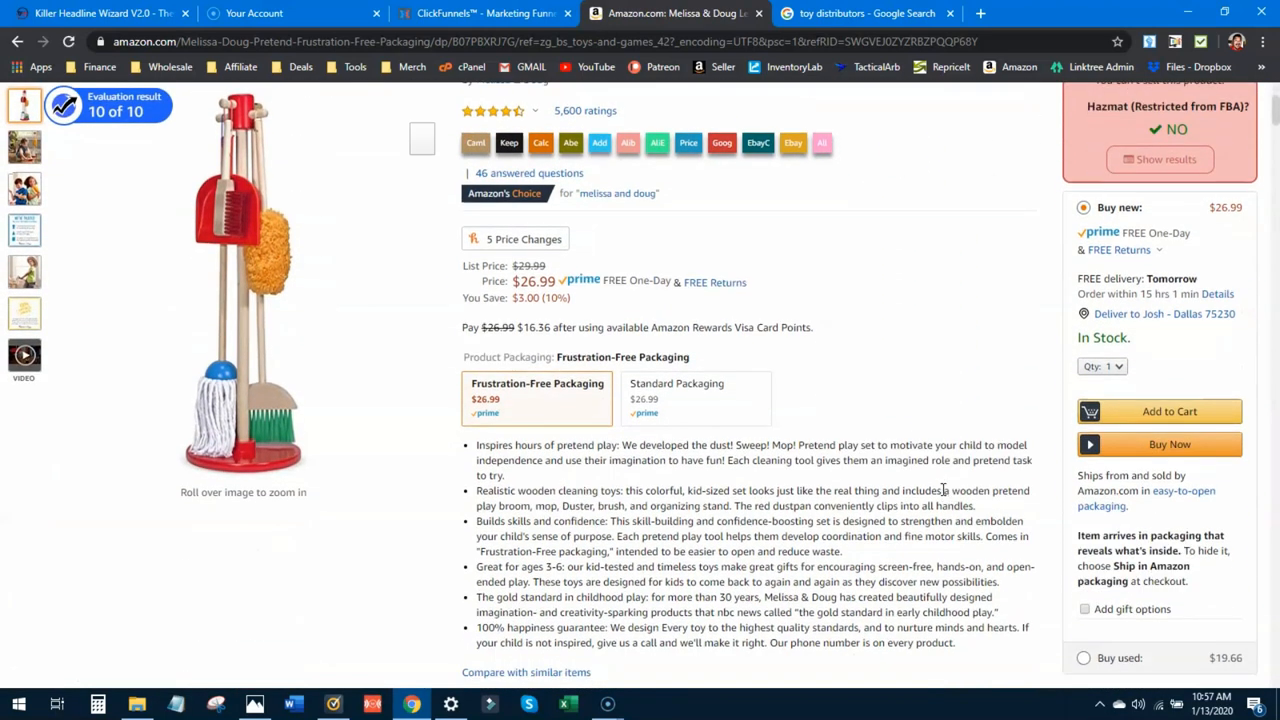
scroll("down", 3)
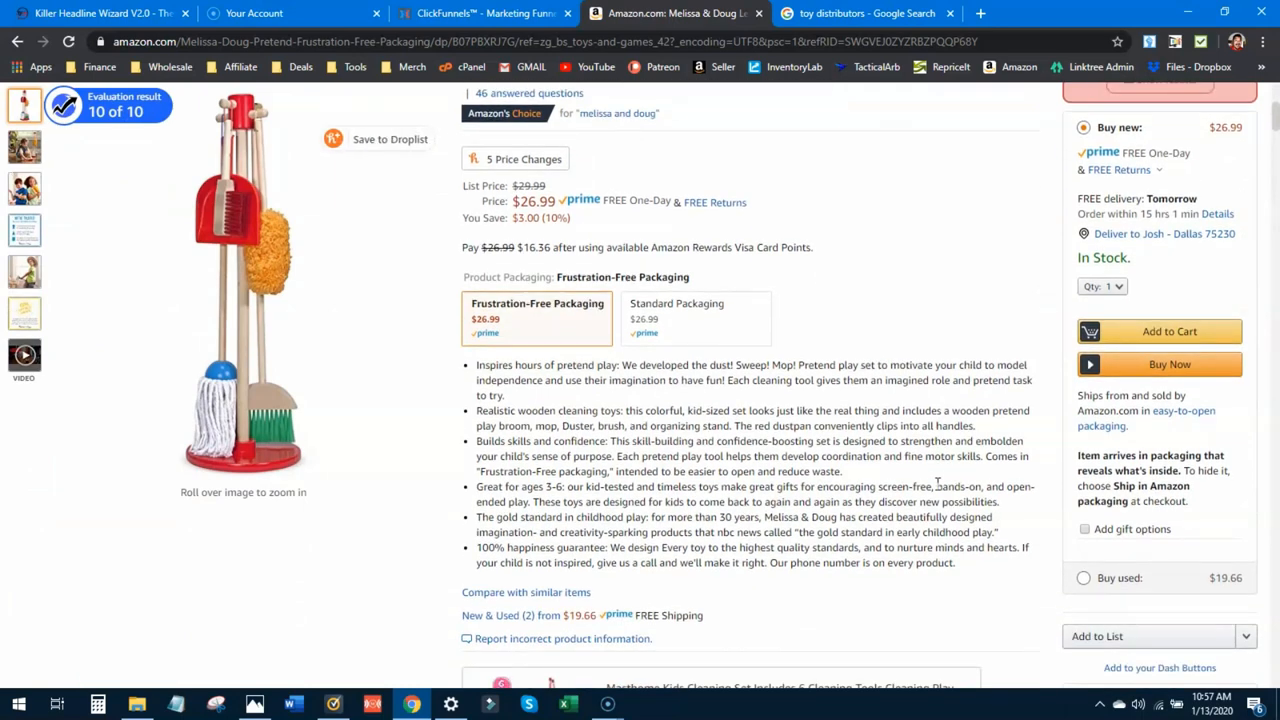
left_click(696, 318)
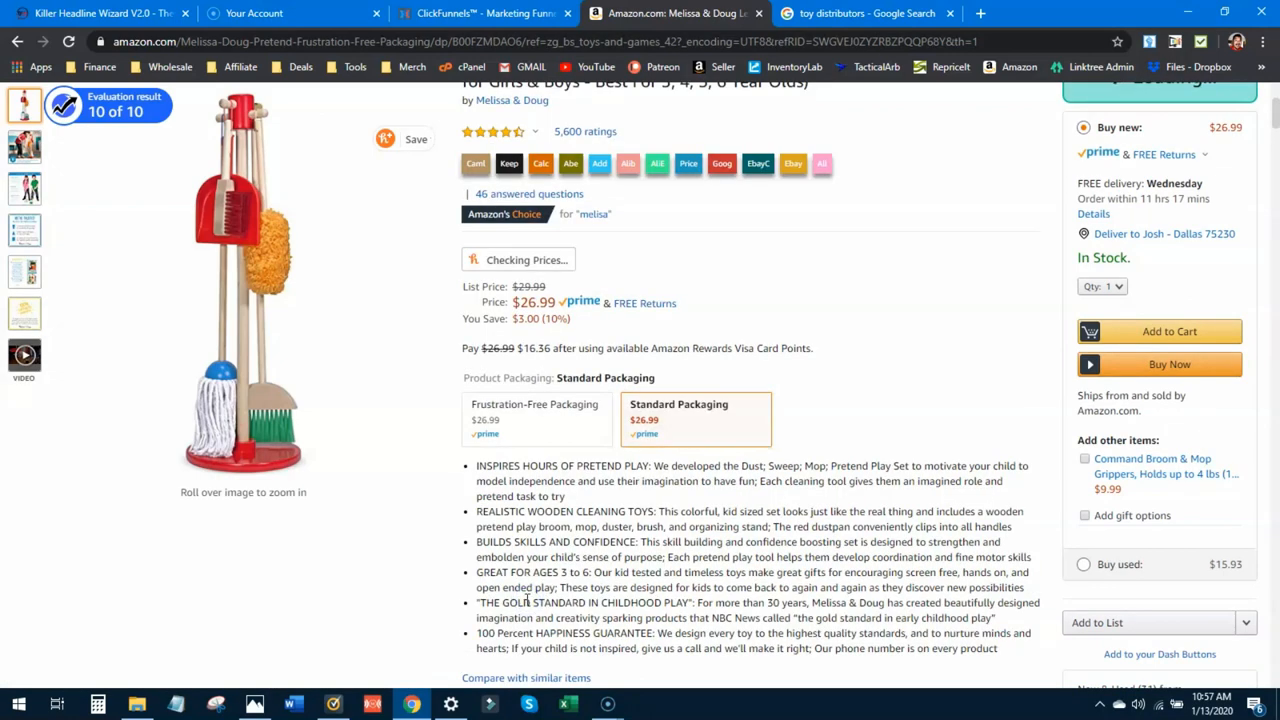
scroll("down", 3)
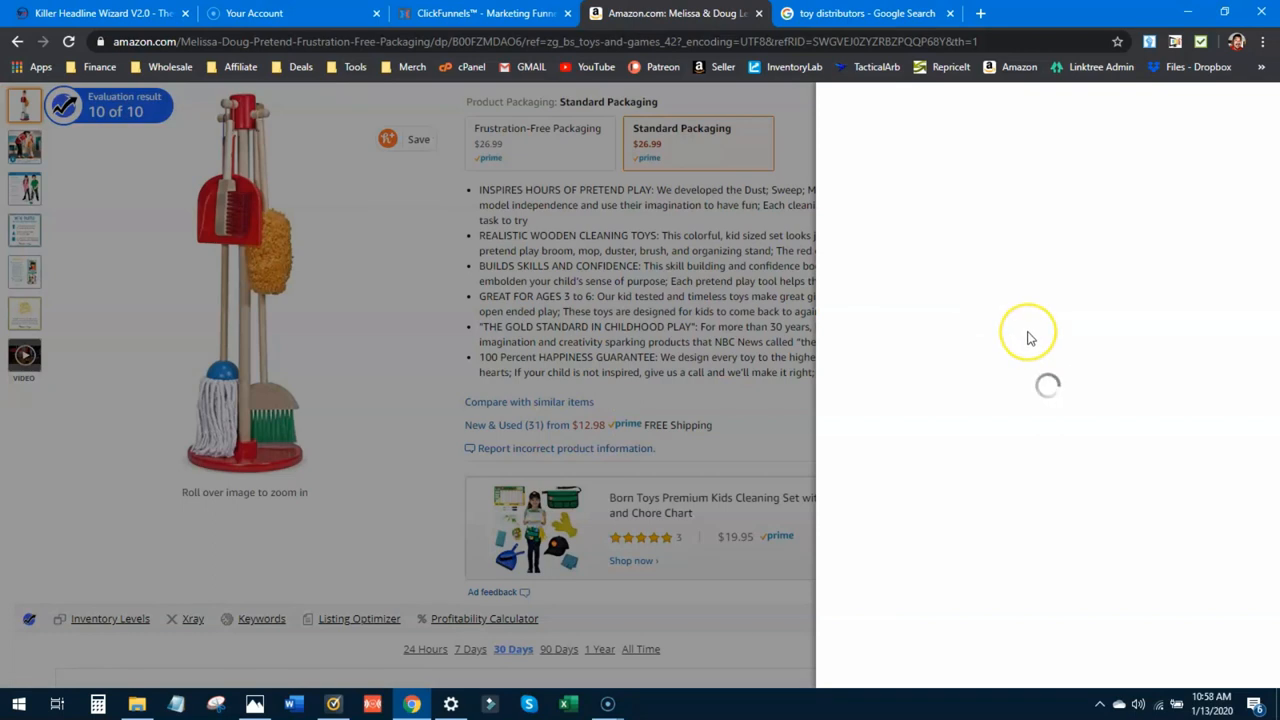
left_click(505, 425)
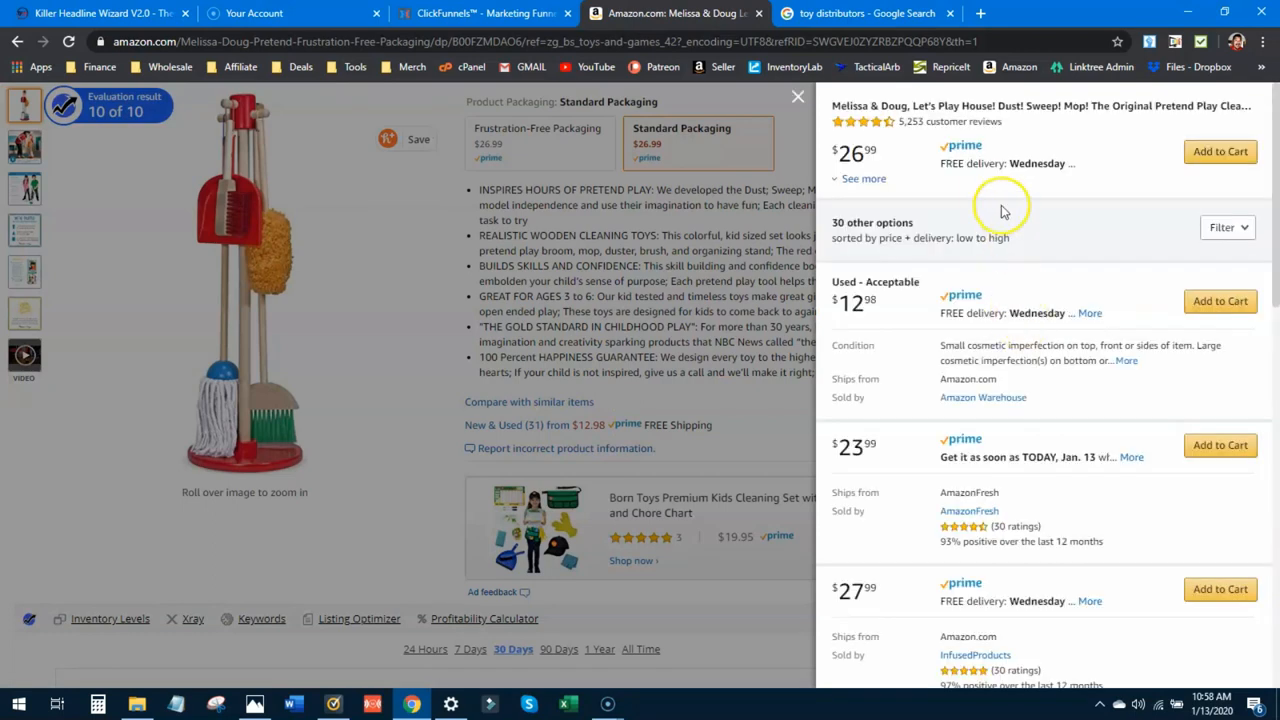
left_click(863, 178)
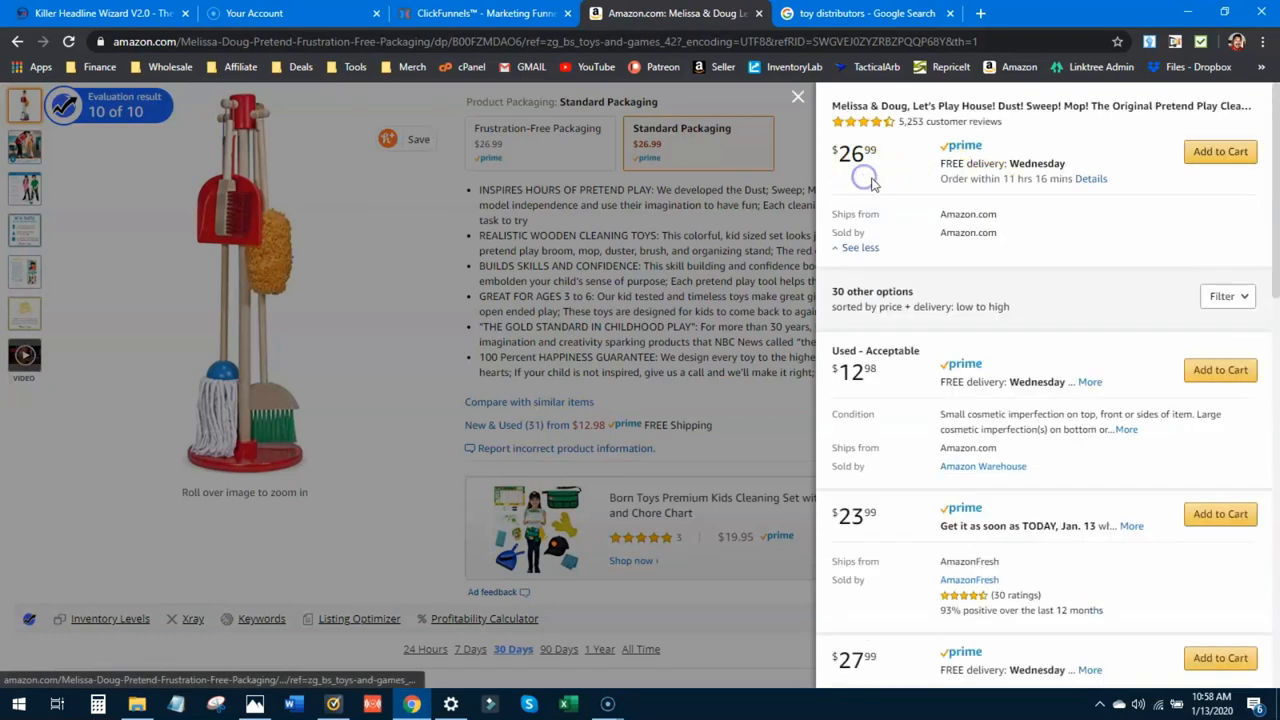
mouse_move(920, 235)
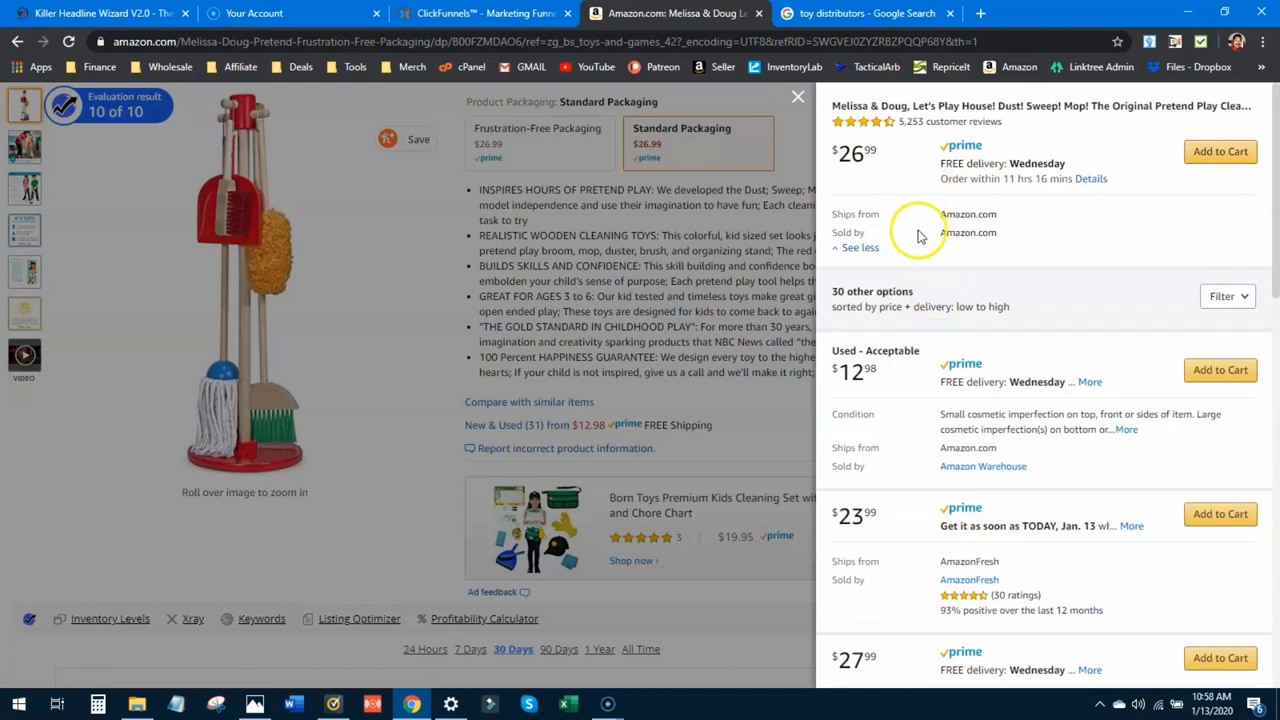
mouse_move(915, 240)
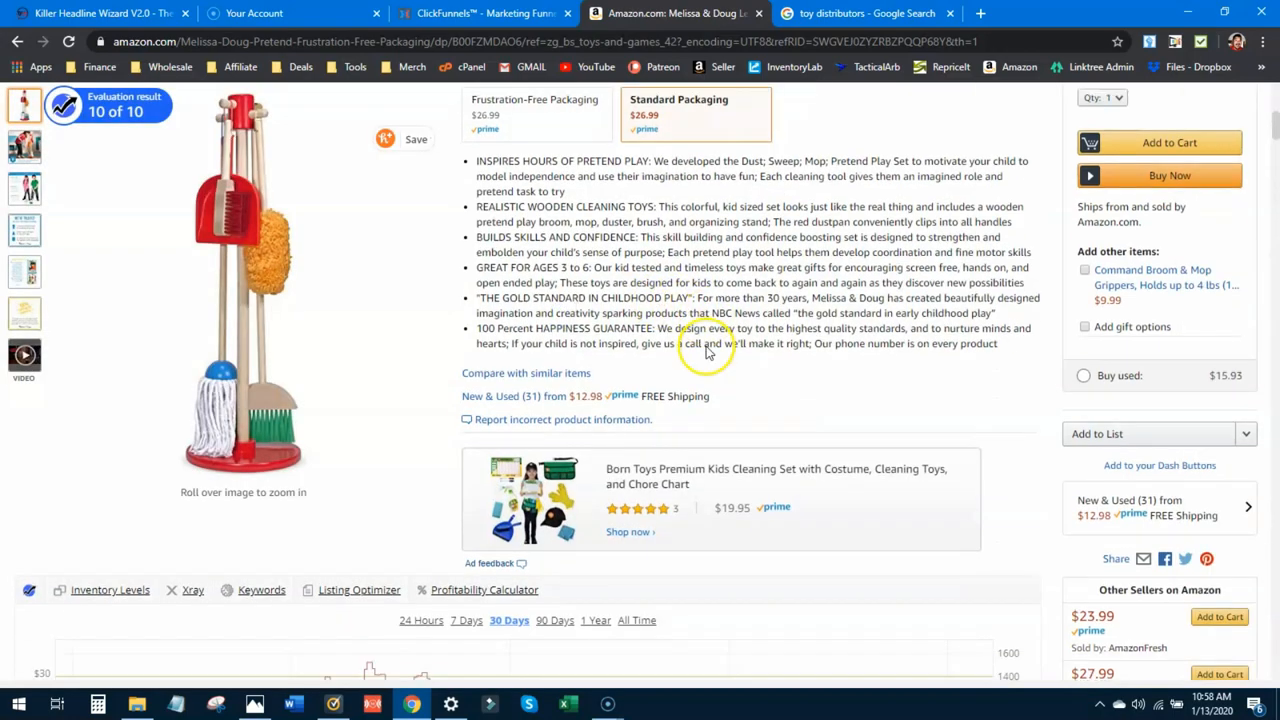
scroll("down", 3)
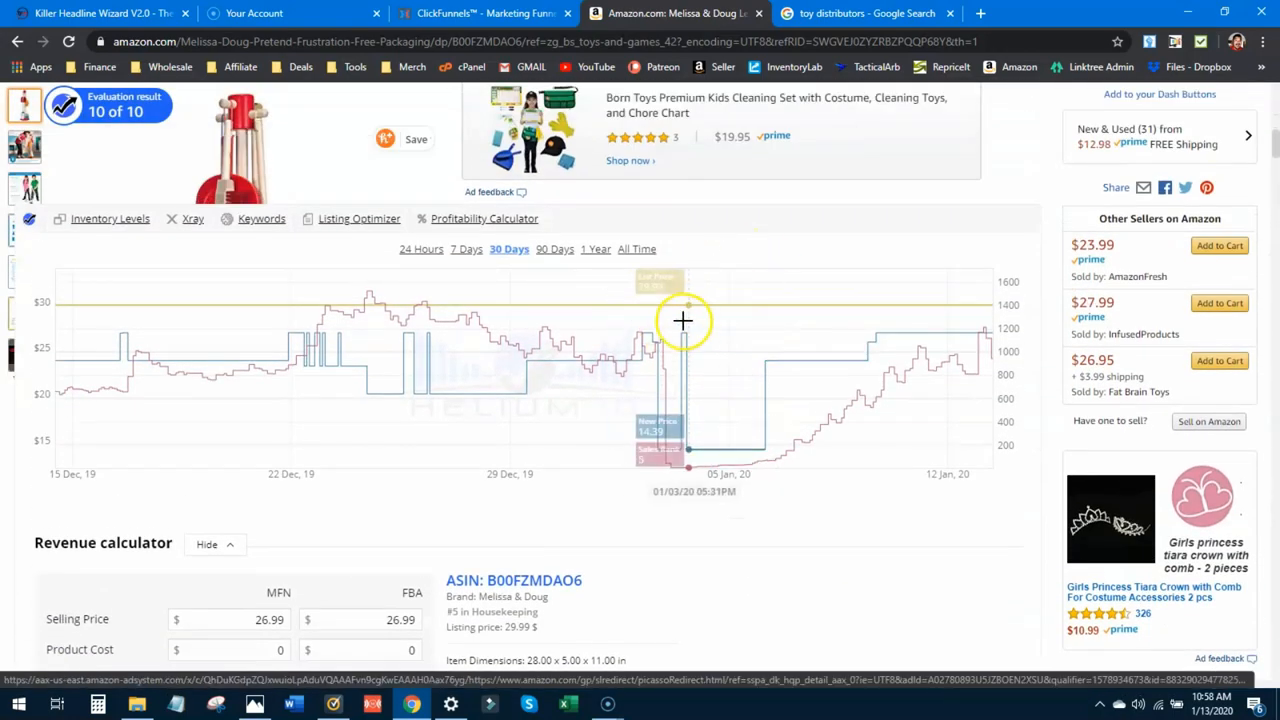
scroll("down", 3)
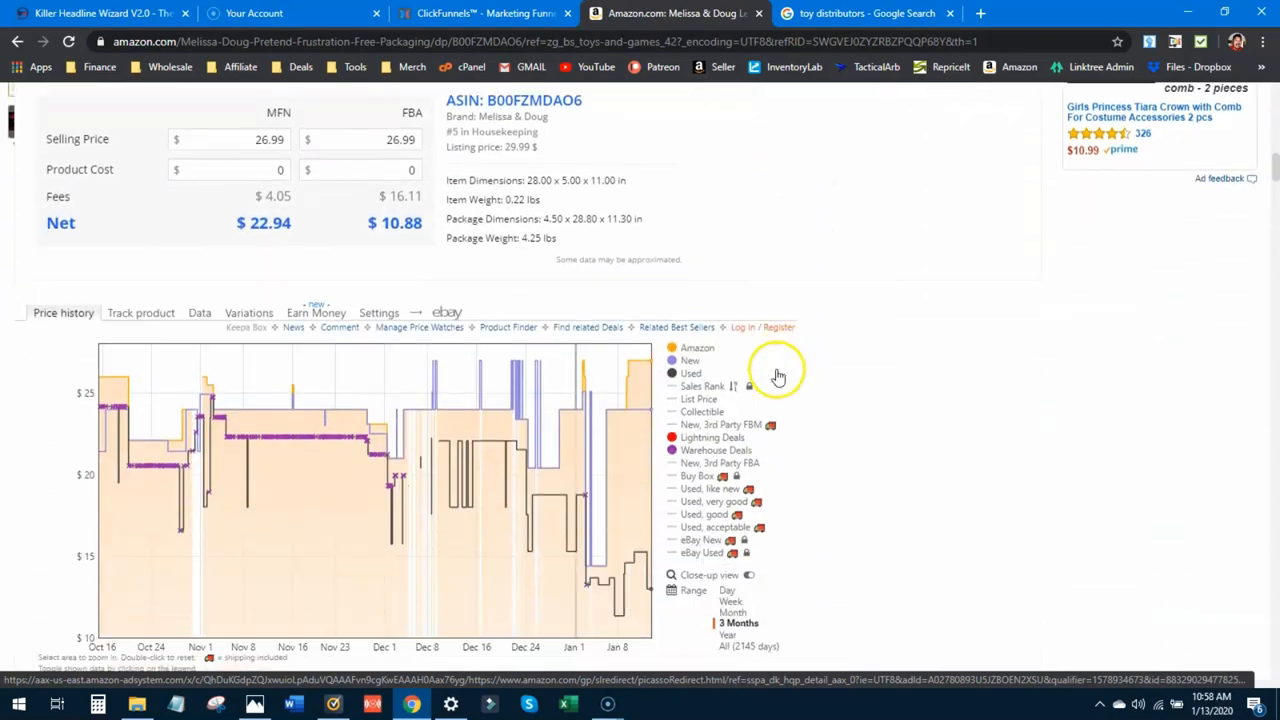
scroll("down", 3)
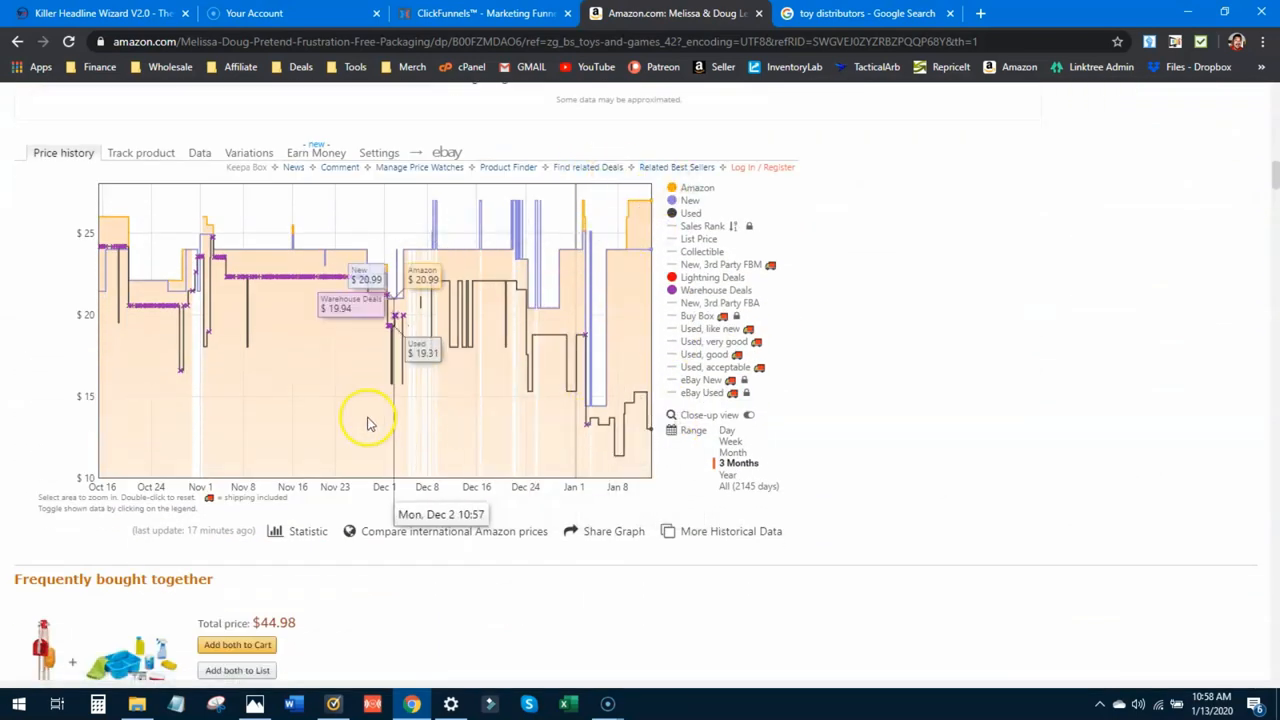
mouse_move(500, 420)
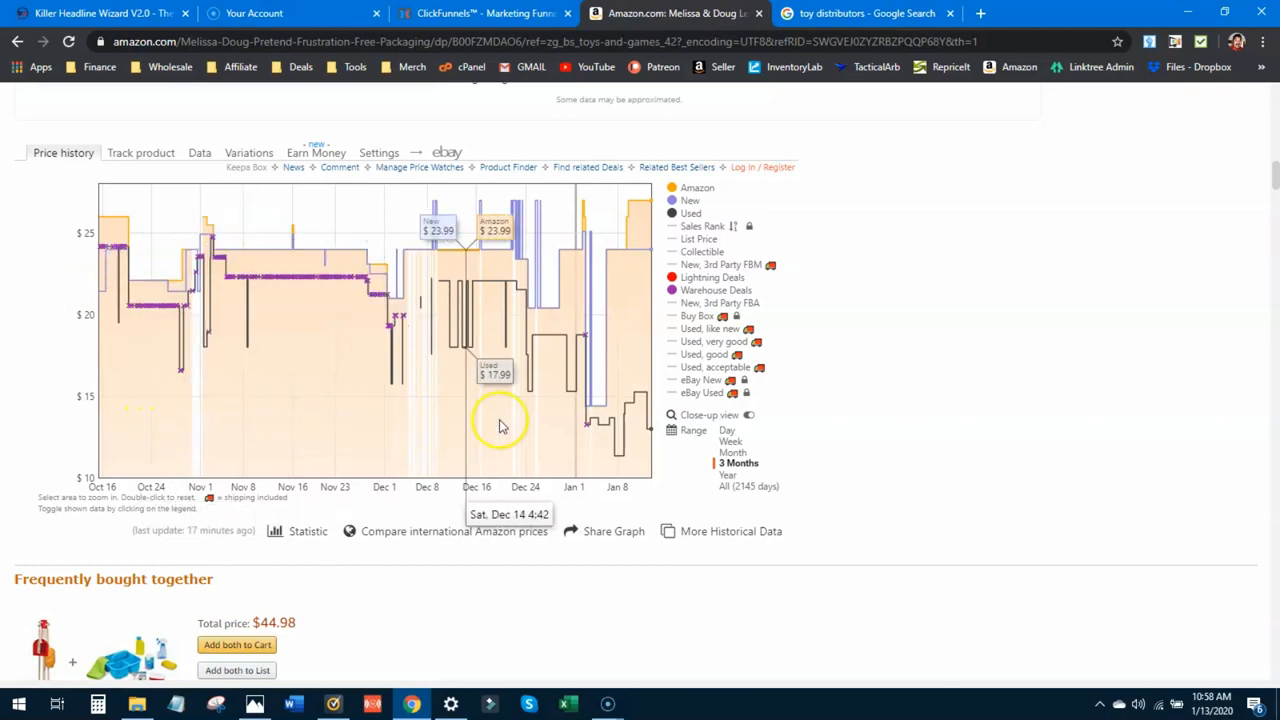
mouse_move(640, 470)
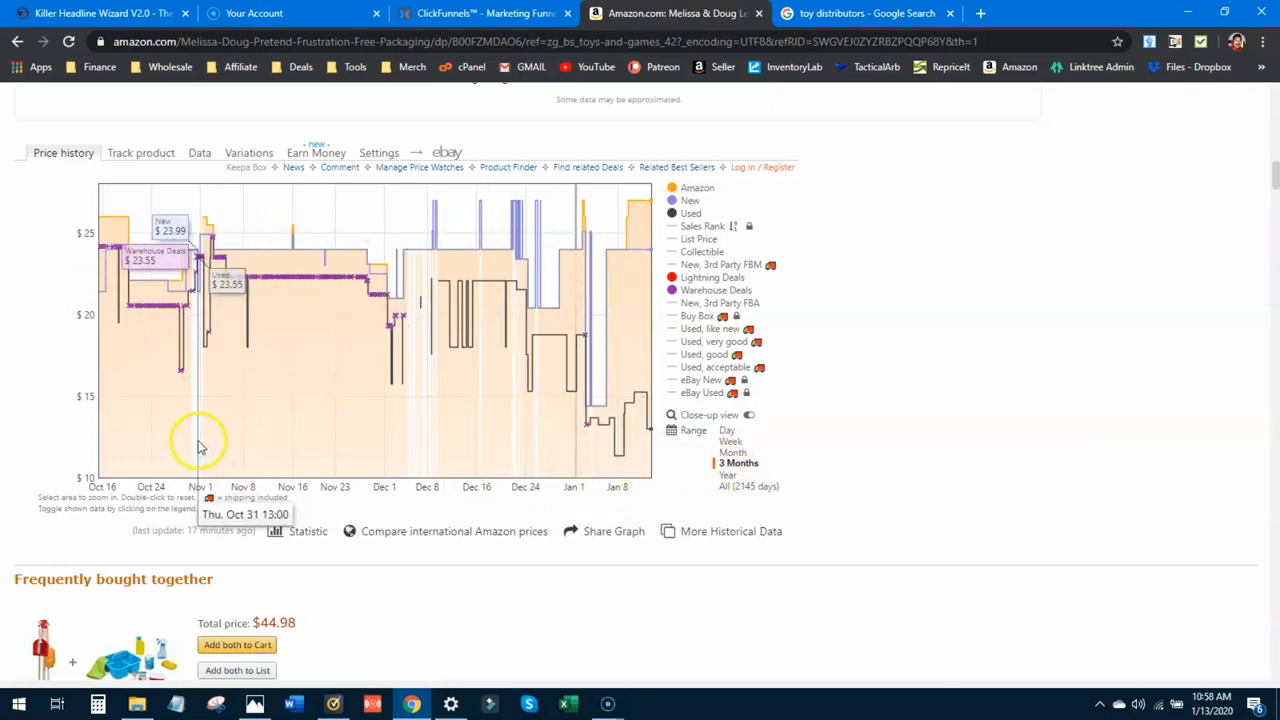
mouse_move(505, 415)
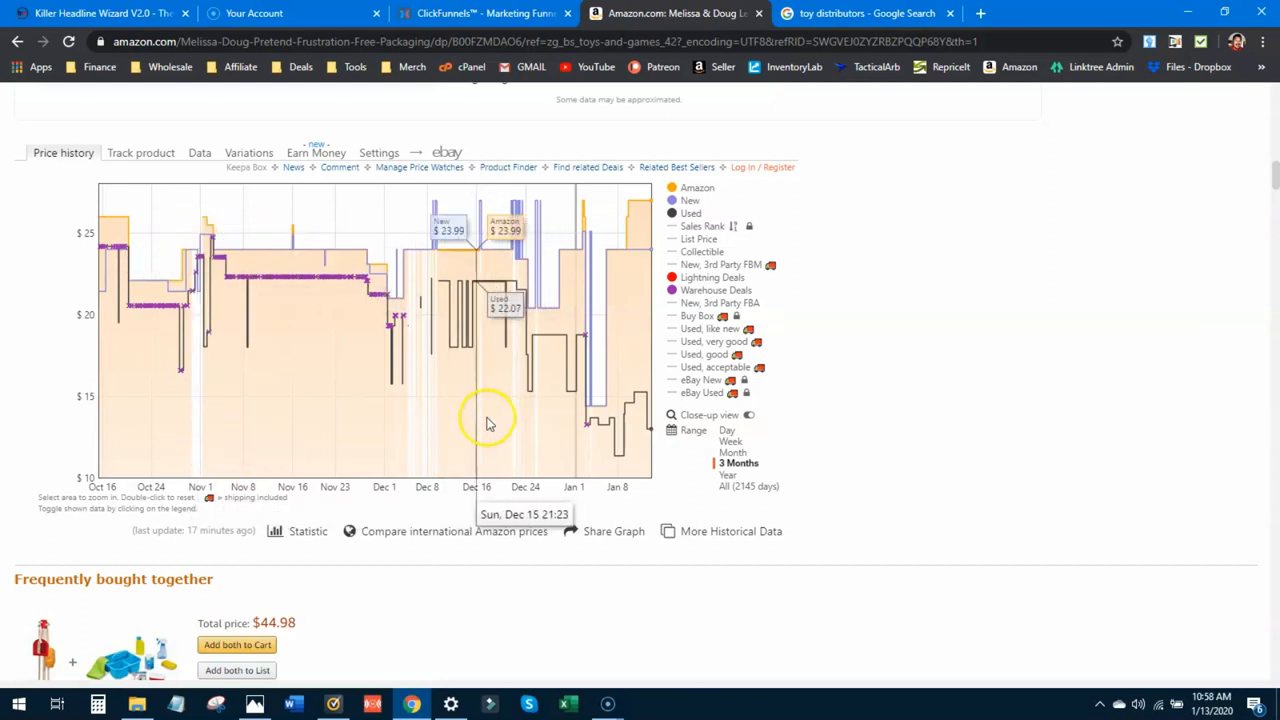
mouse_move(472, 432)
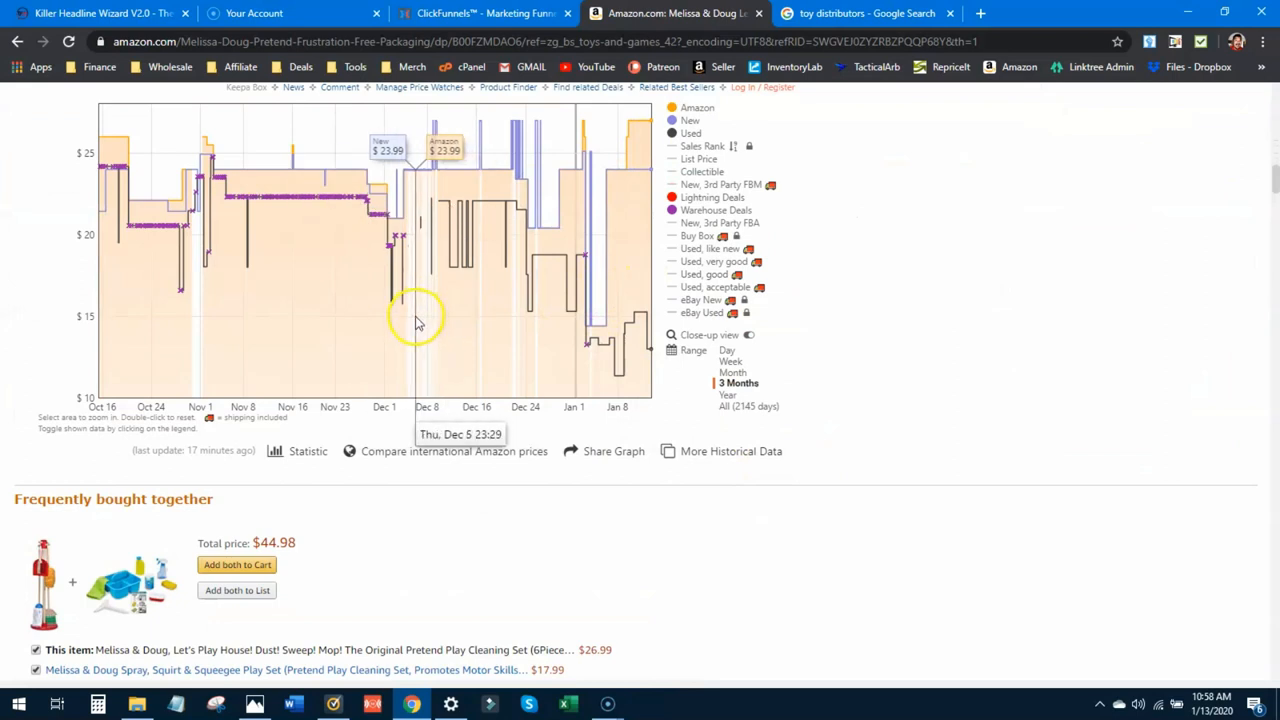
mouse_move(240, 320)
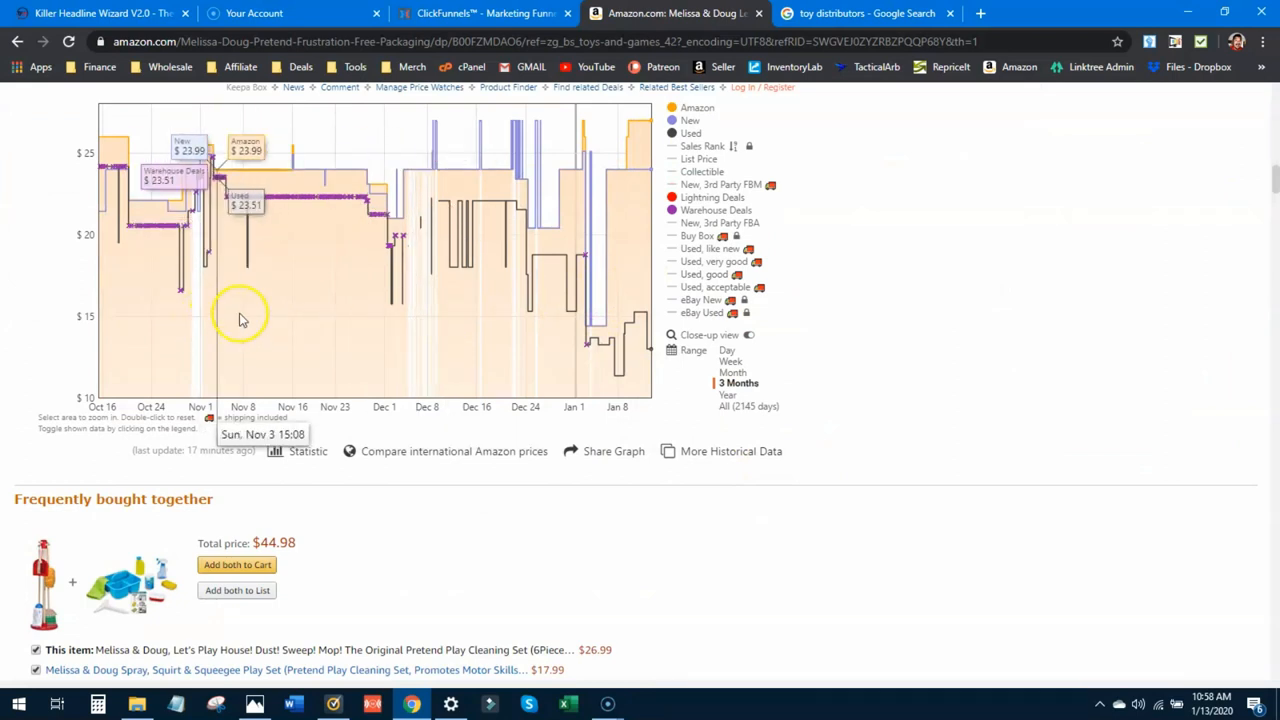
mouse_move(18, 42)
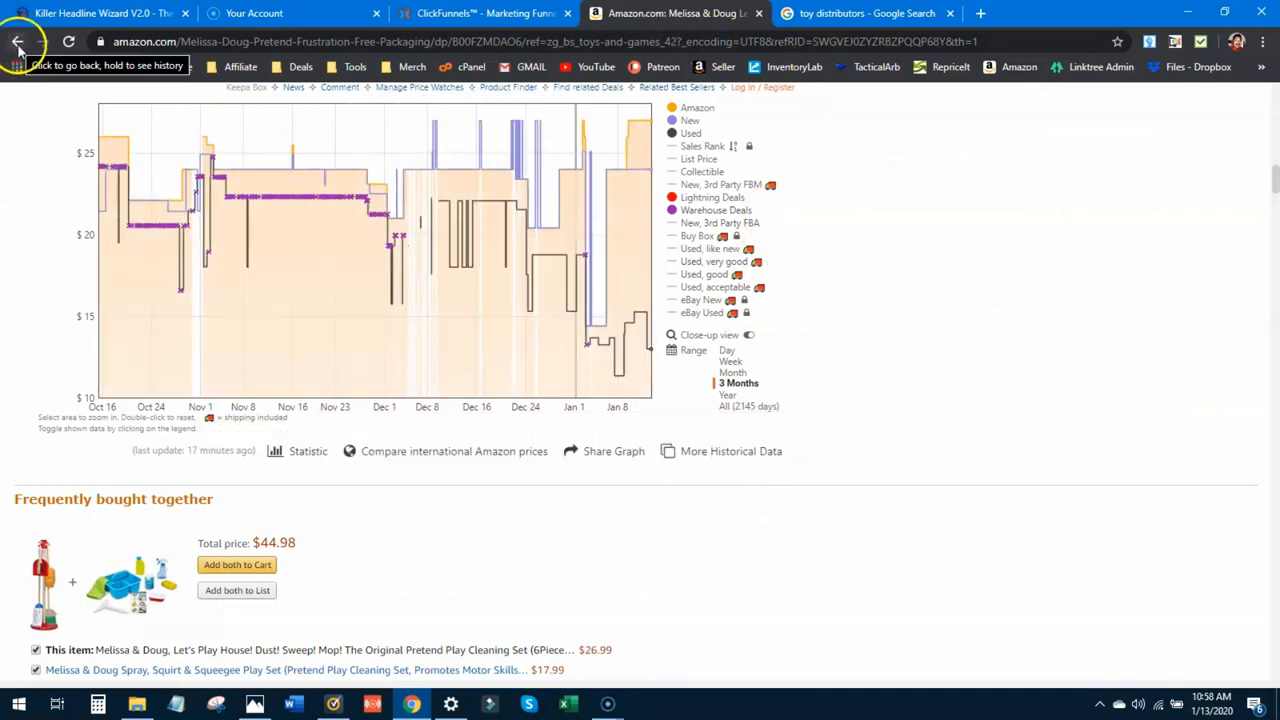
mouse_move(583, 378)
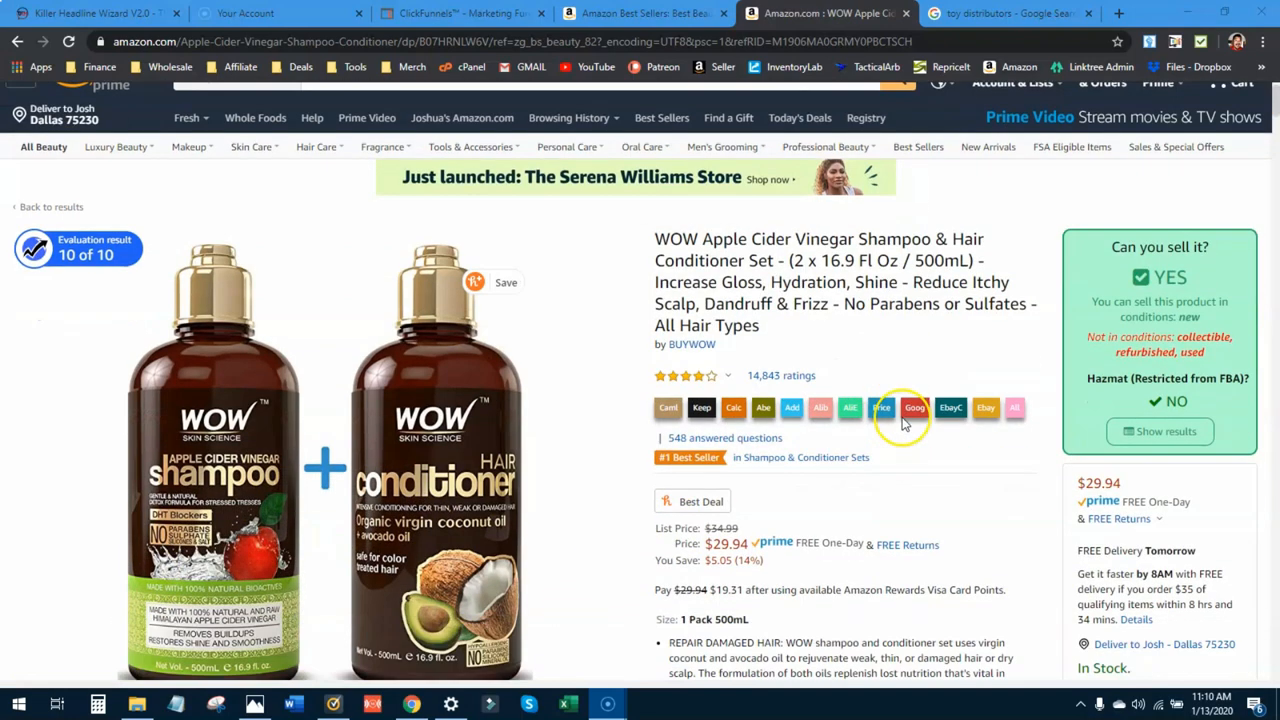
- Scroll the WOW shampoo set page and run a Google listings search for brand BUYWOW
scroll("down", 3)
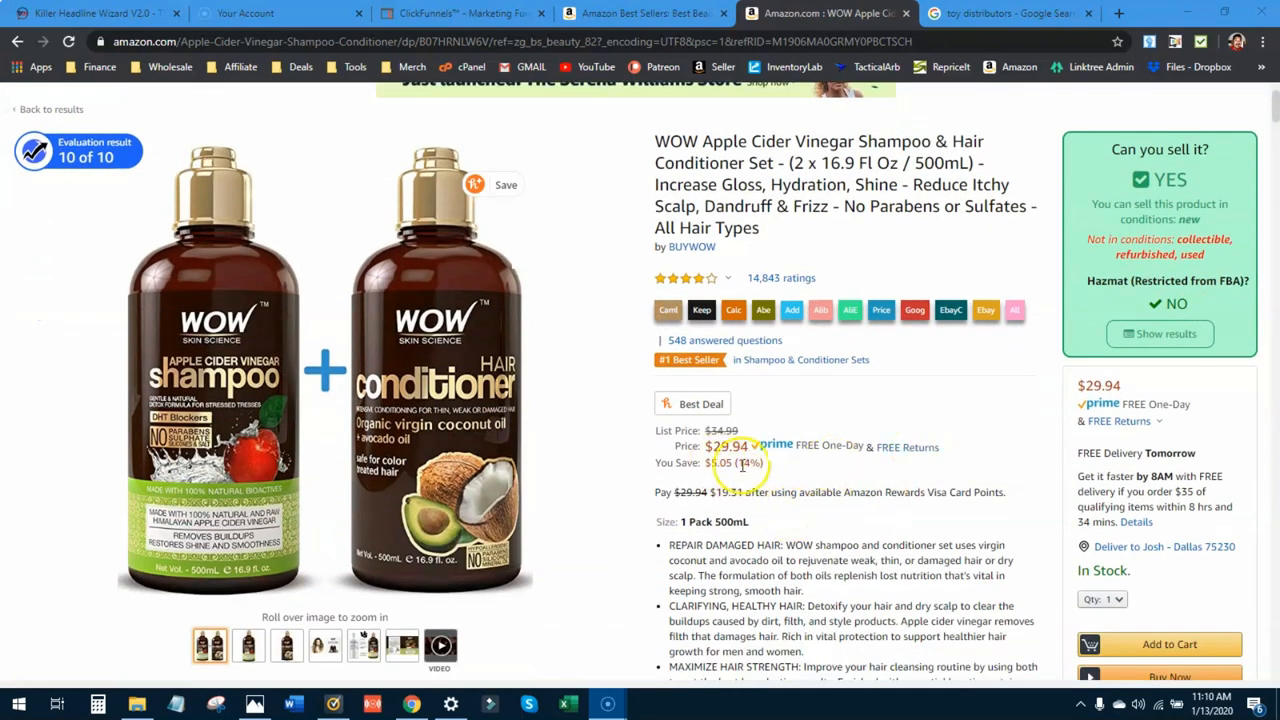
mouse_move(925, 383)
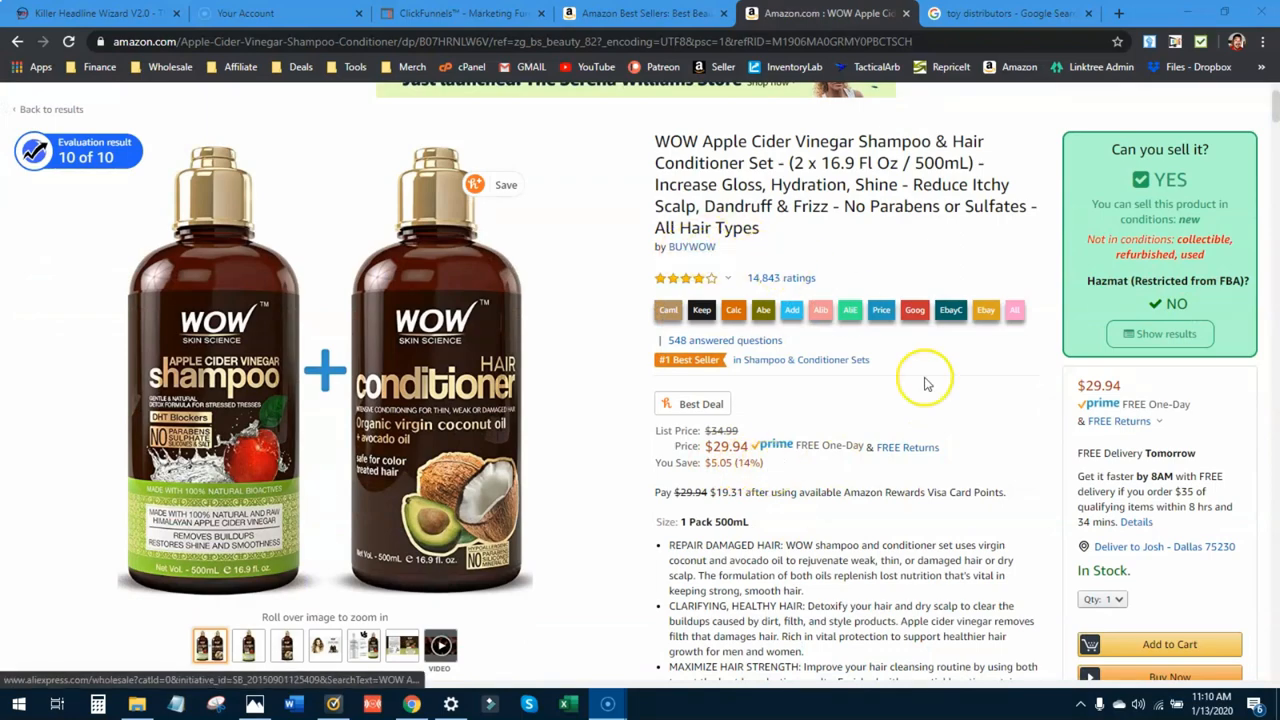
scroll("down", 3)
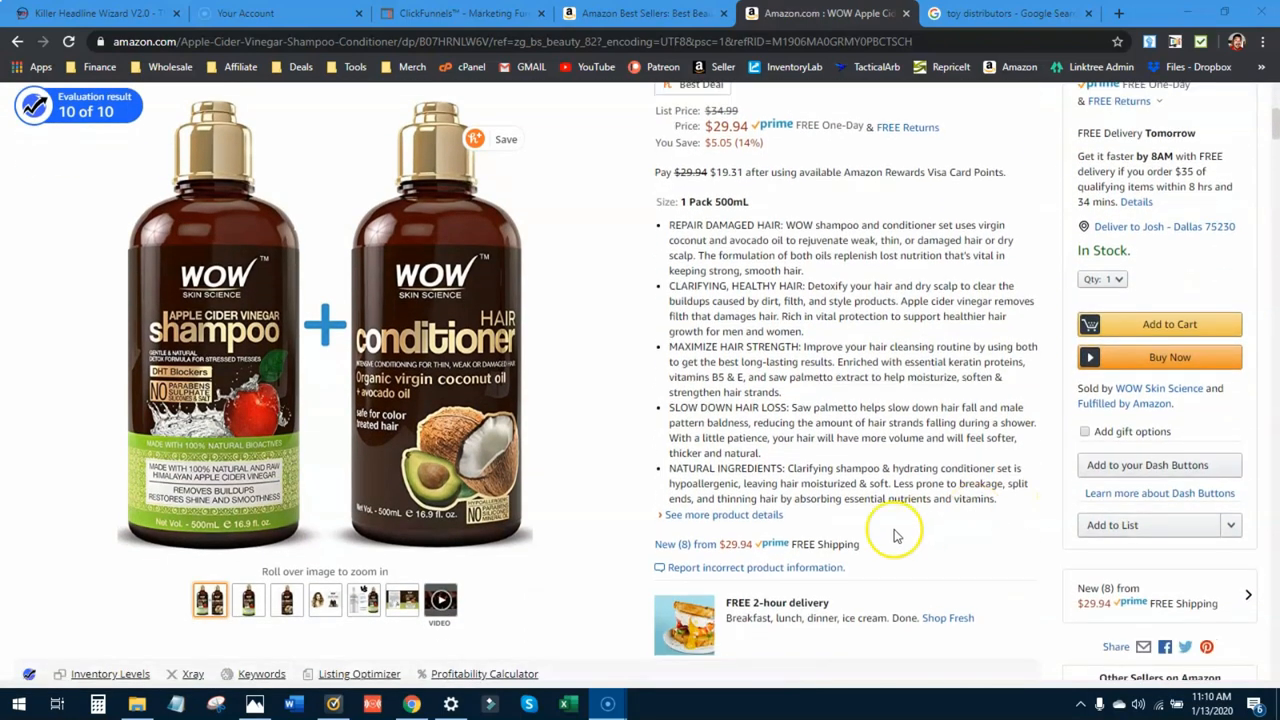
mouse_move(700, 550)
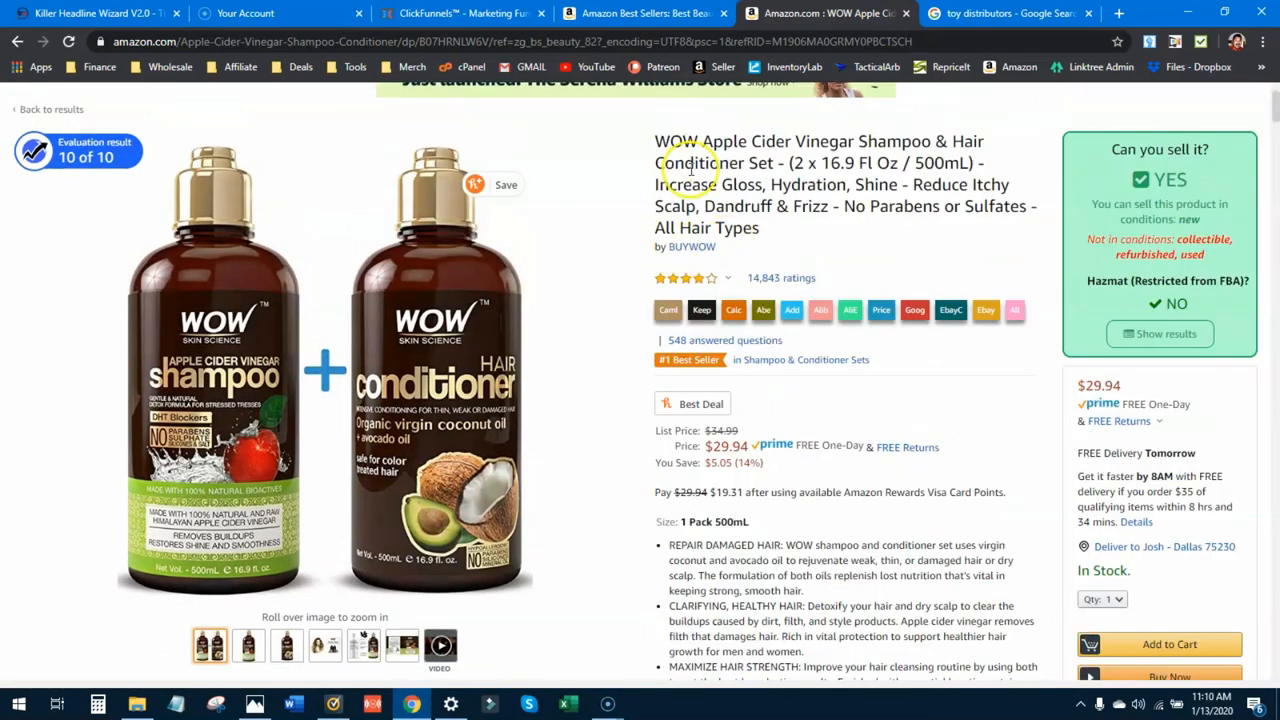
mouse_move(865, 545)
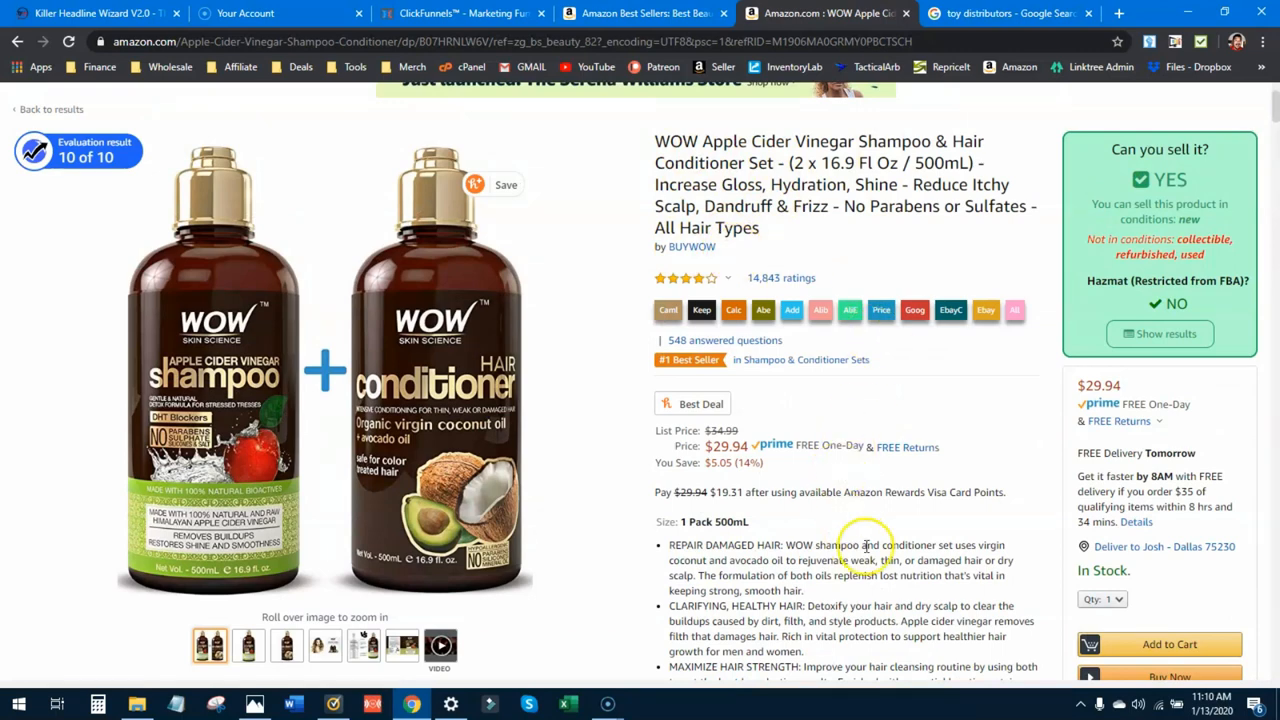
mouse_move(872, 544)
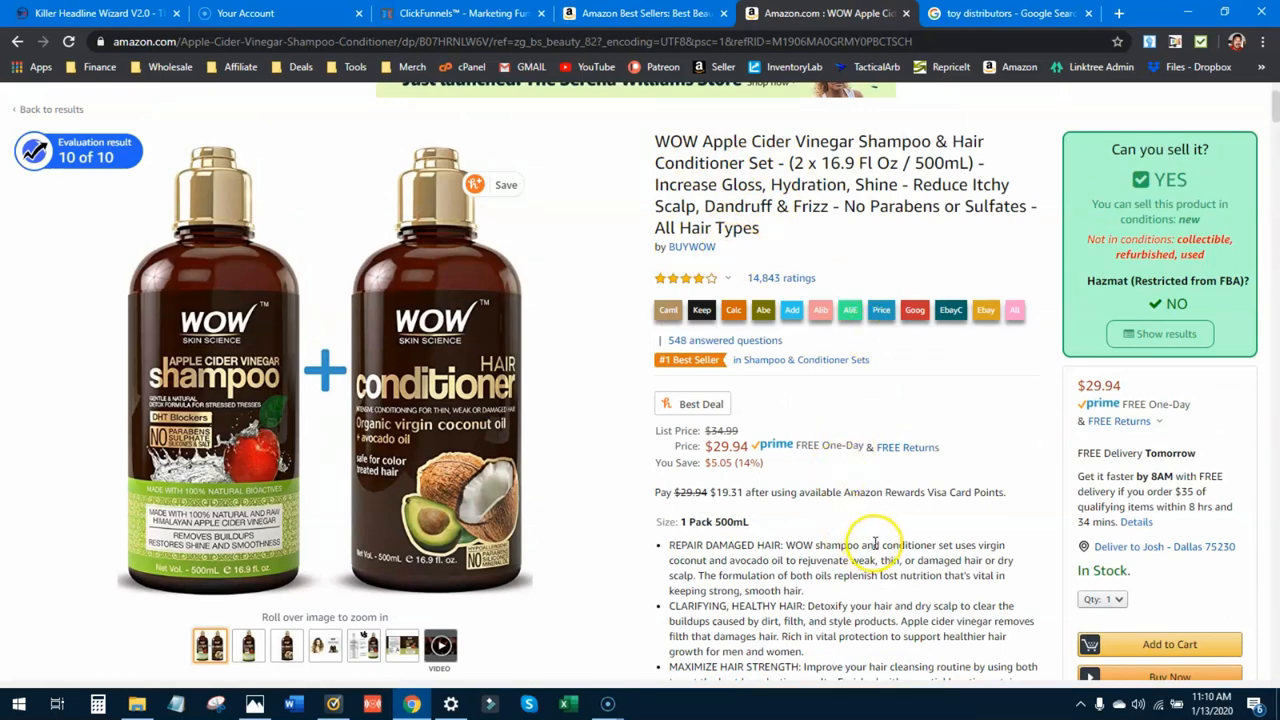
mouse_move(850, 492)
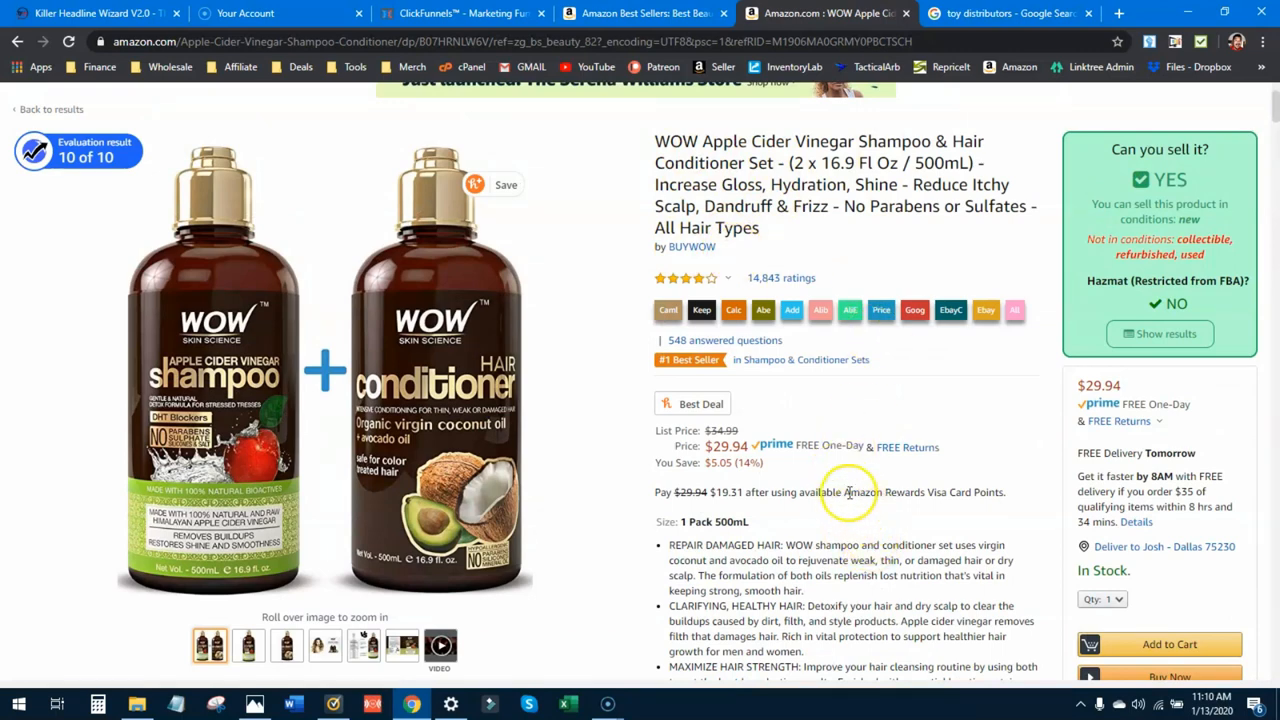
scroll("down", 3)
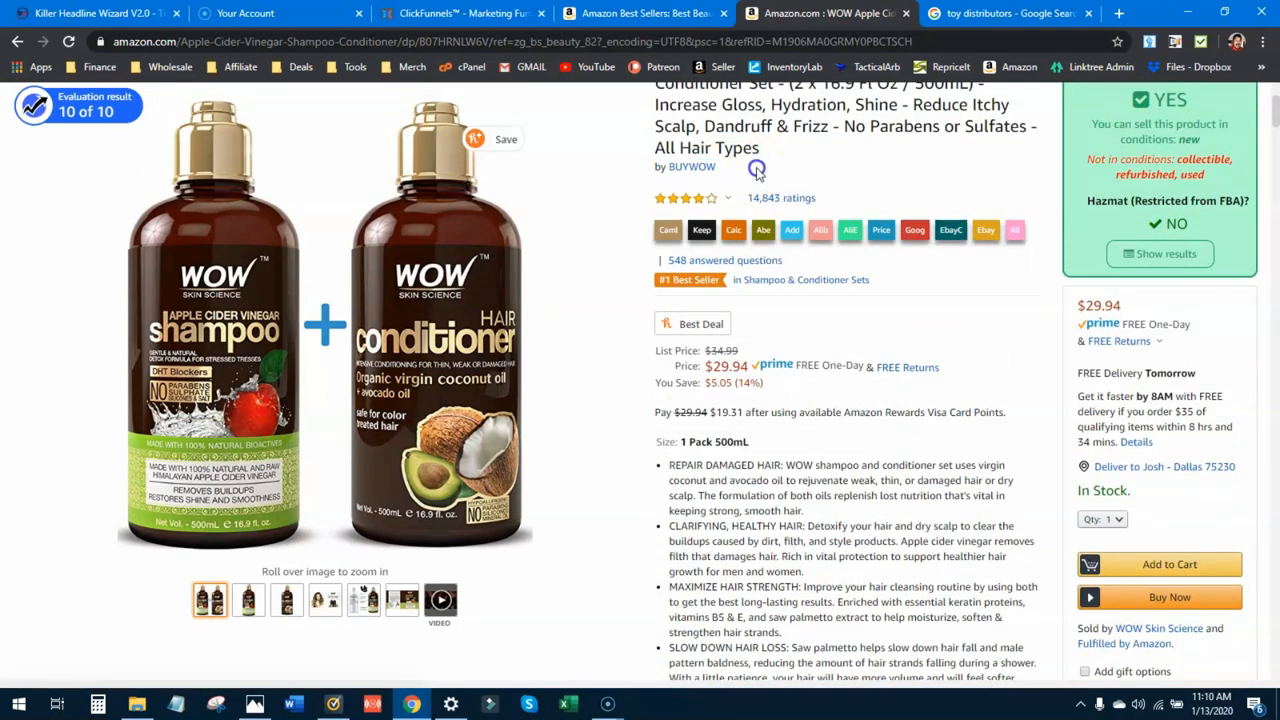
right_click(691, 166)
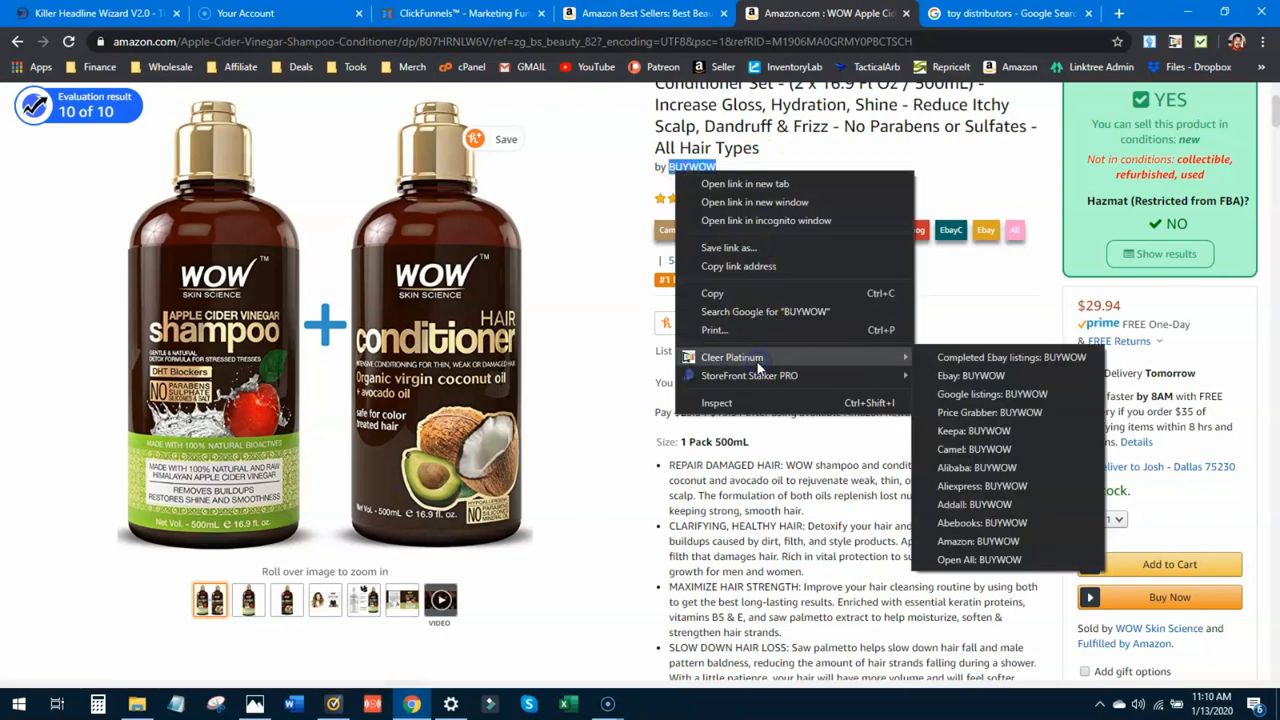
left_click(765, 311)
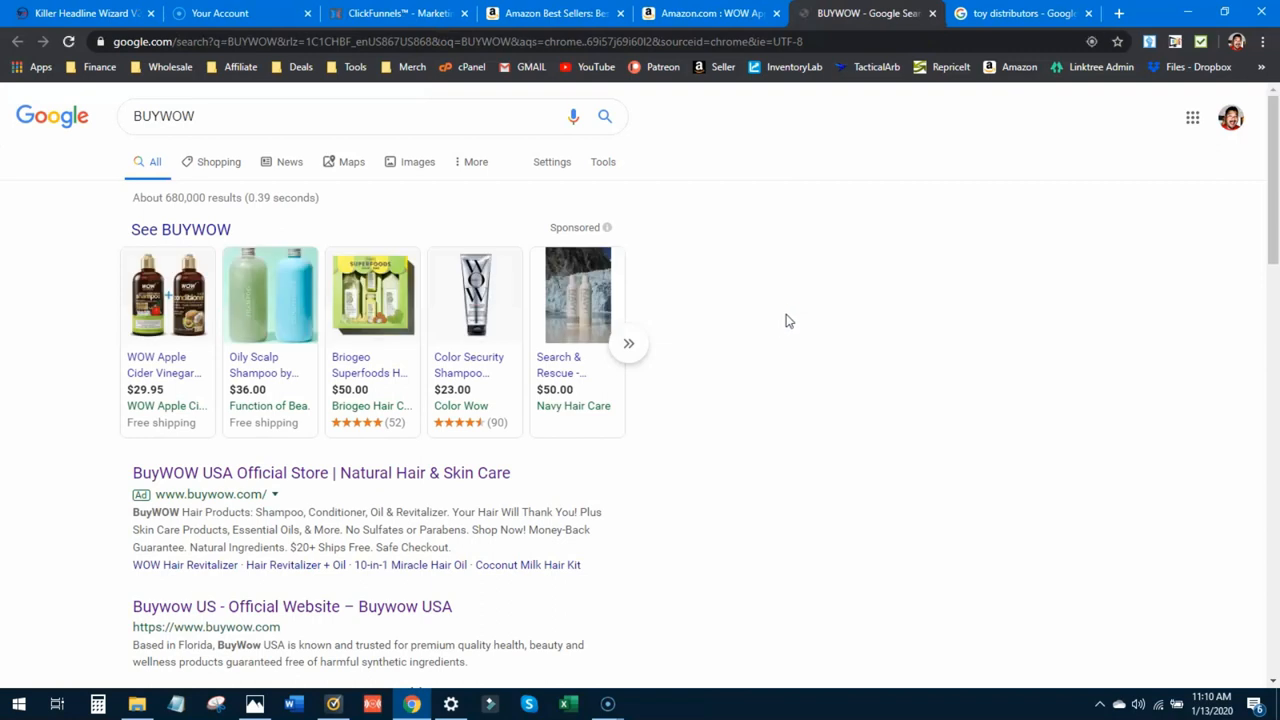
- Scroll the BUYWOW search results toward the official BuyWOW US website
scroll("down", 3)
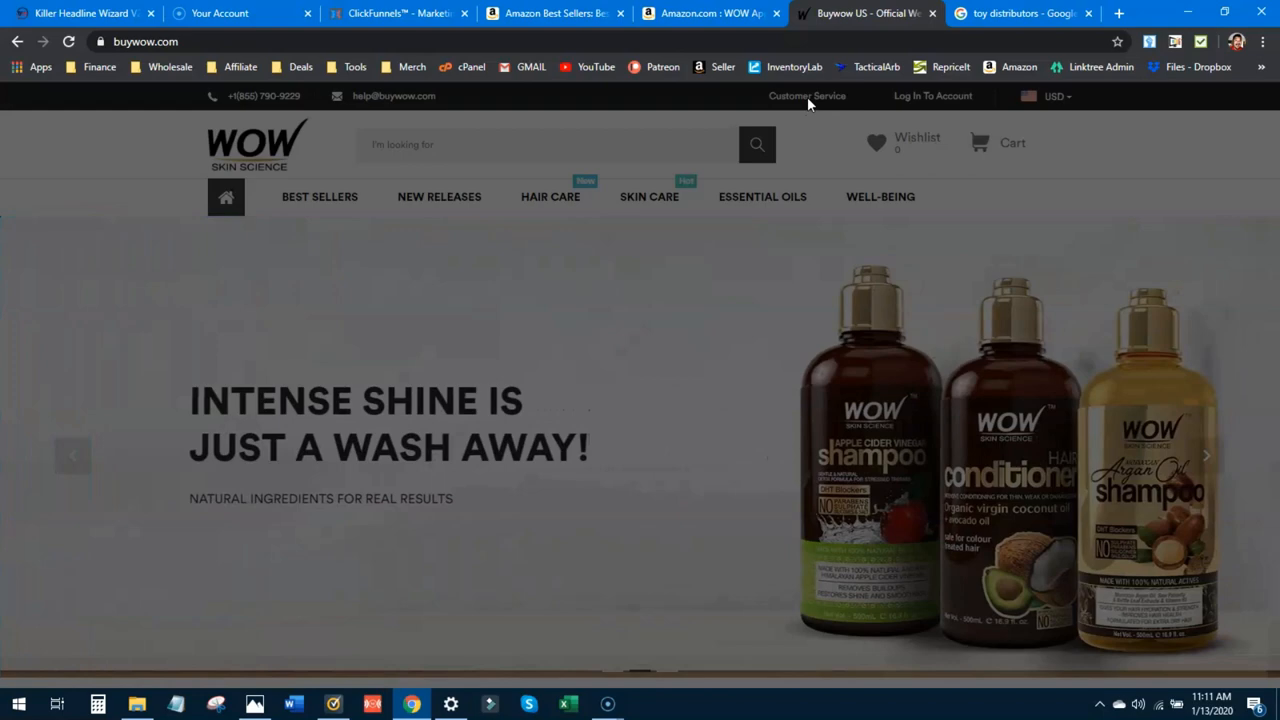
- Review buywow.com's Contact Us form, then return to Amazon's Beauty best sellers list
left_click(807, 95)
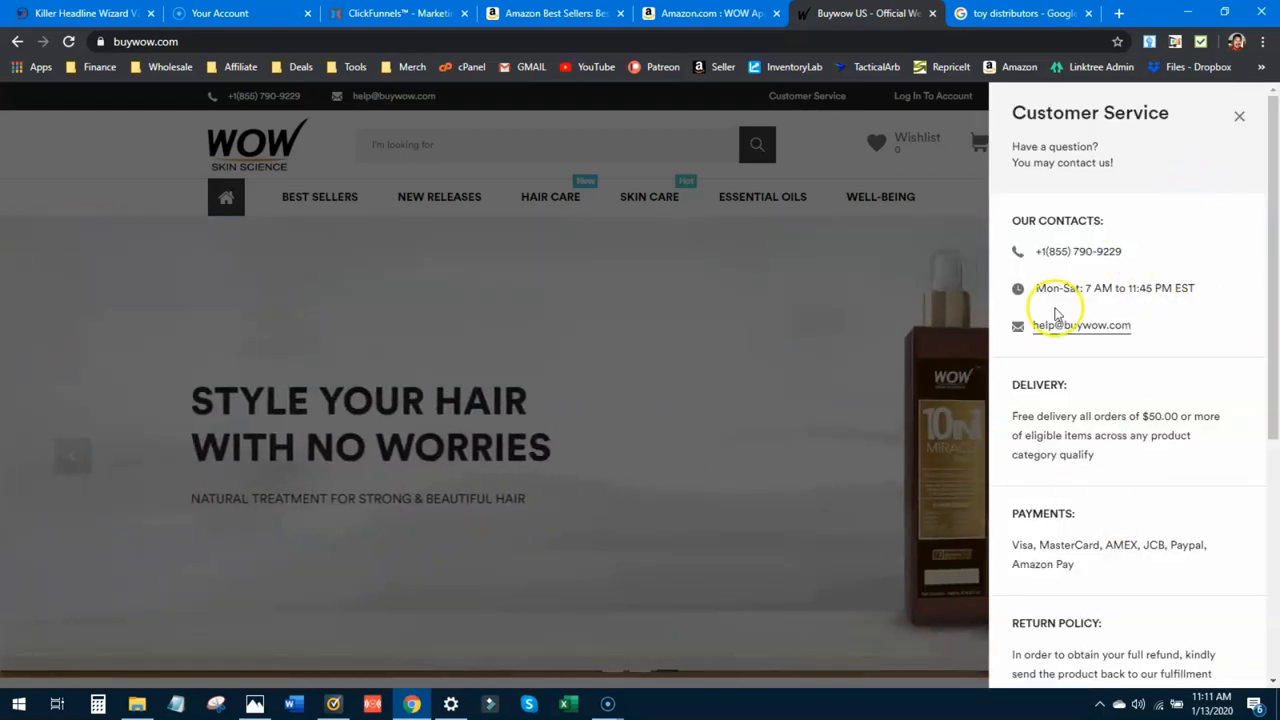
scroll("down", 3)
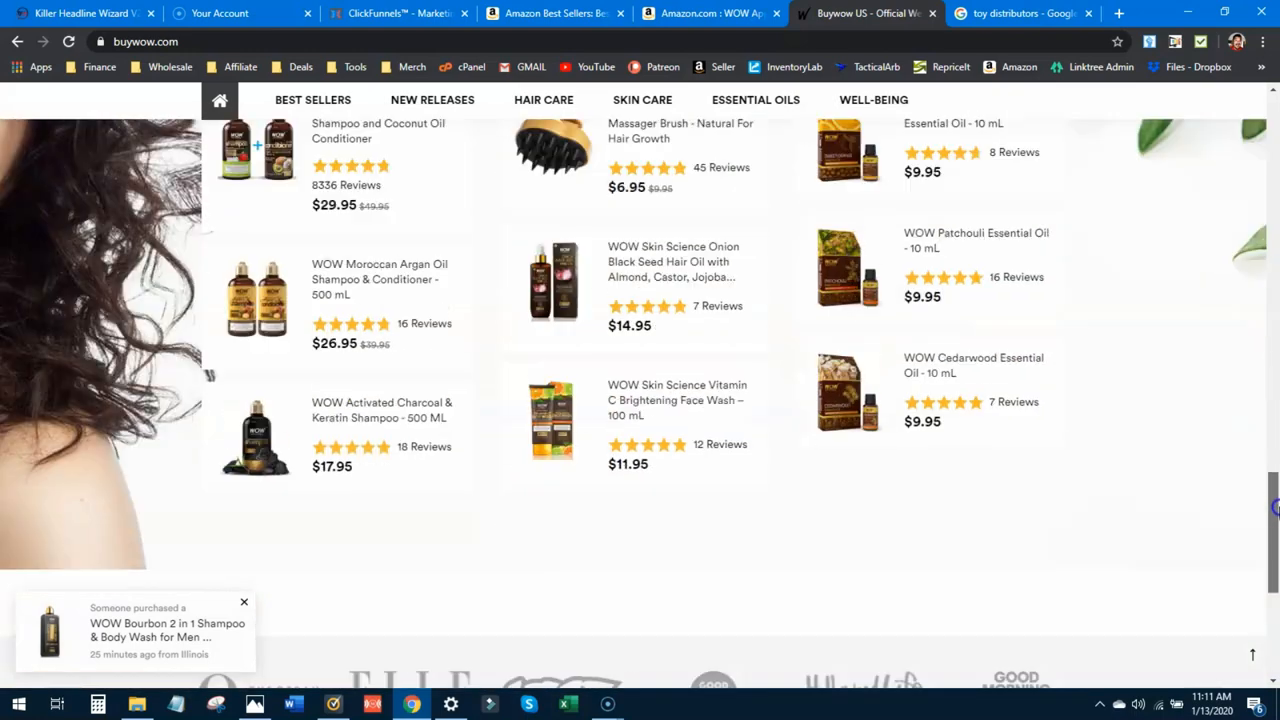
scroll("down", 3)
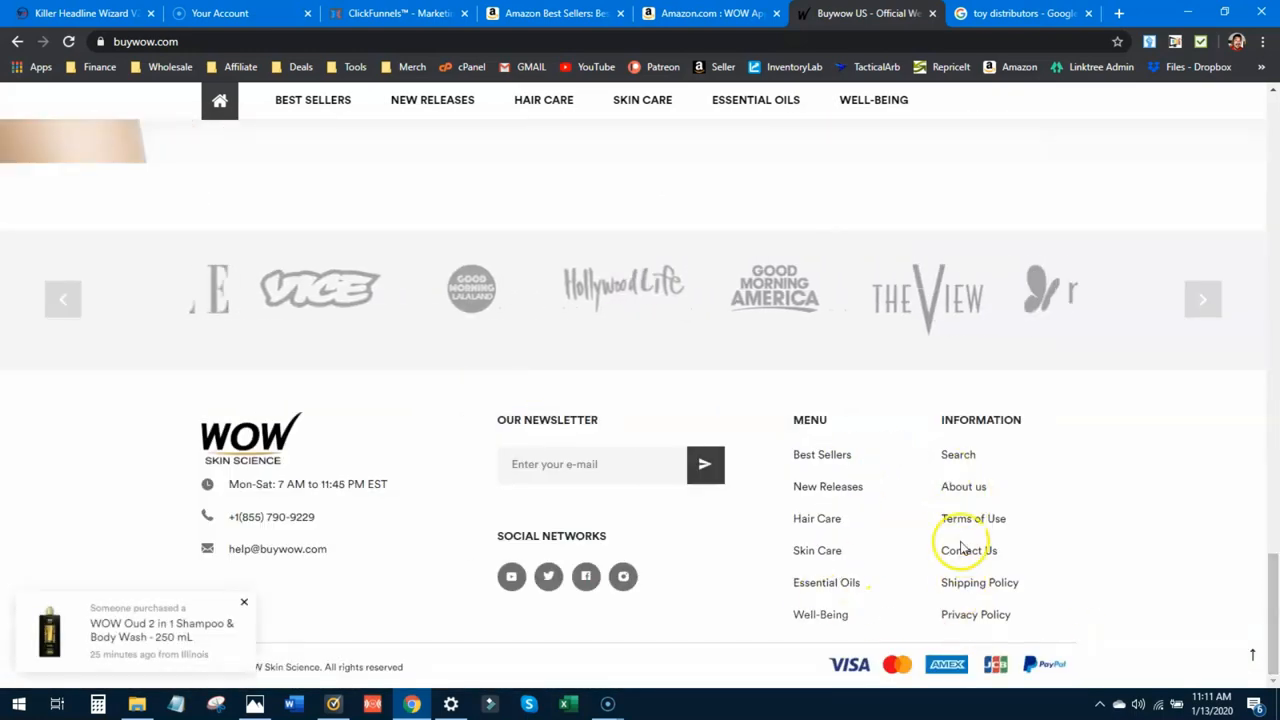
left_click(967, 550)
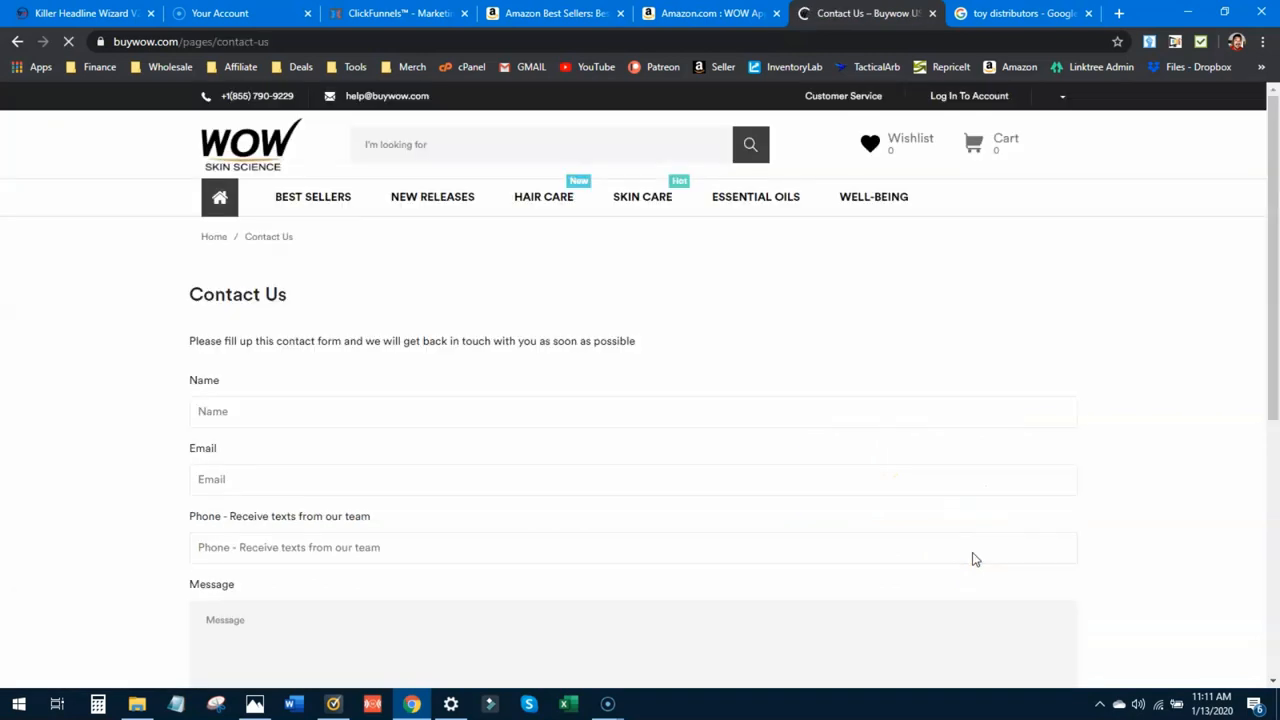
scroll("down", 3)
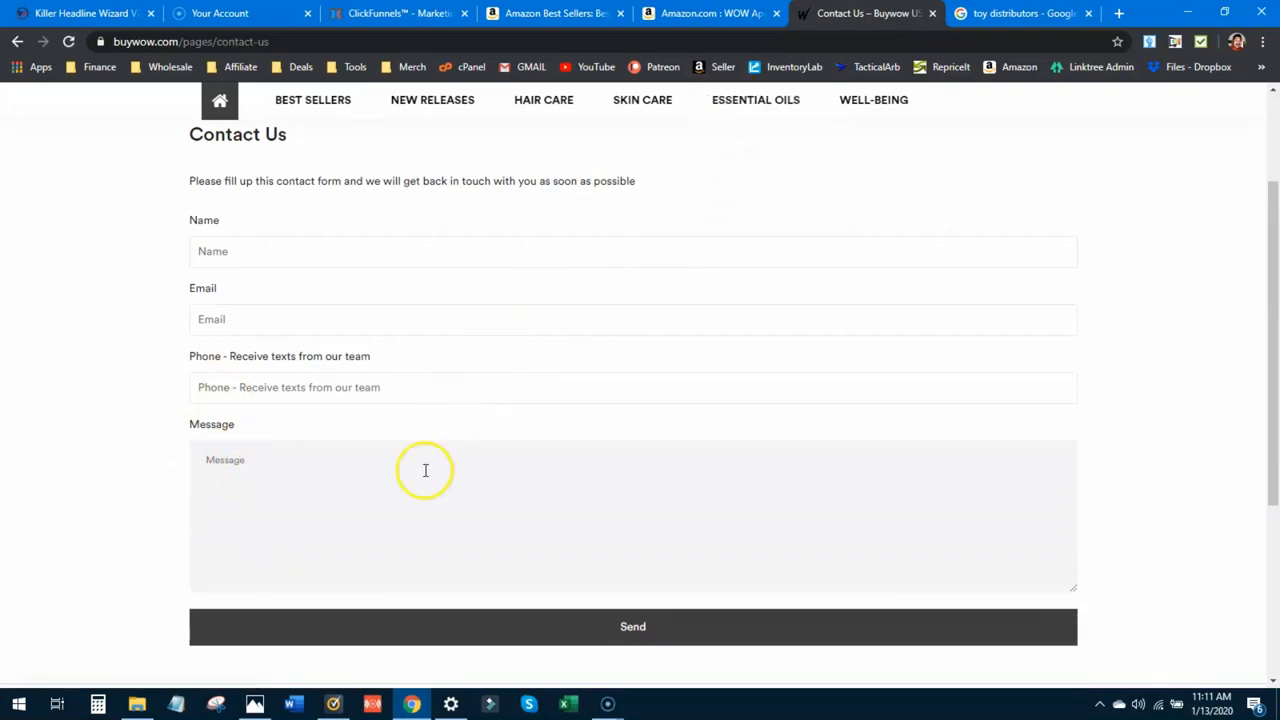
left_click(707, 13)
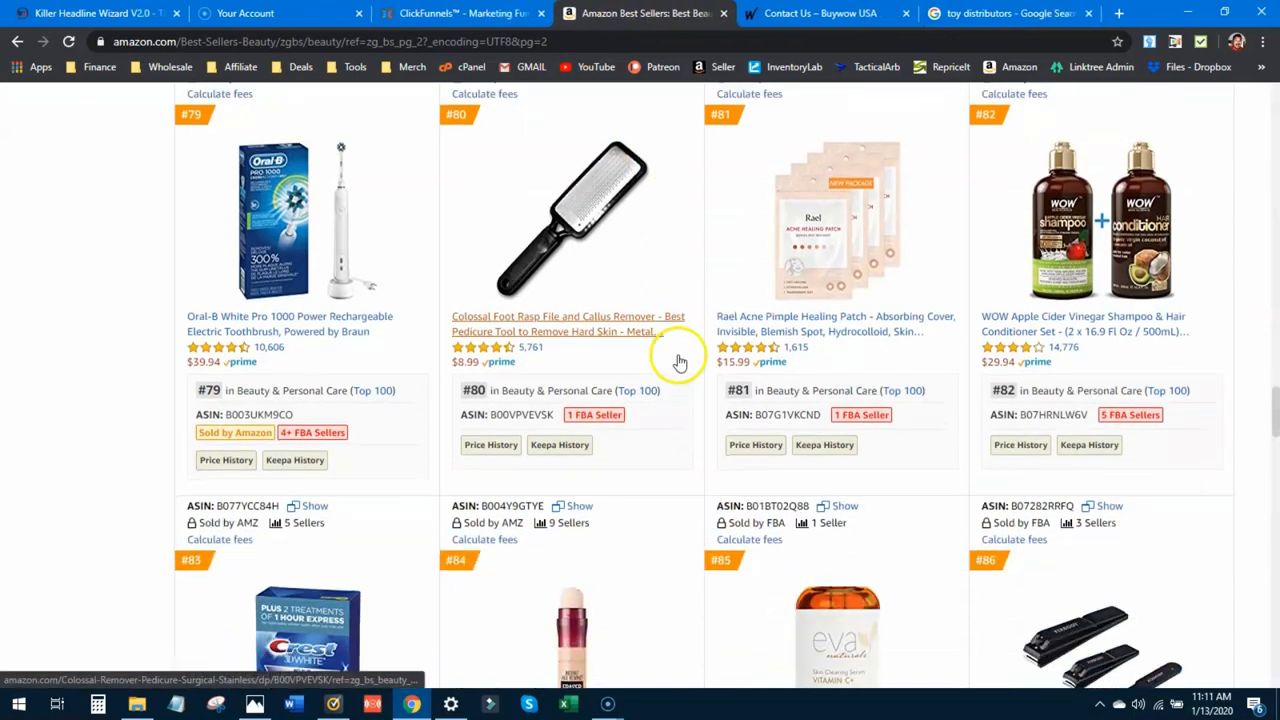
scroll("down", 3)
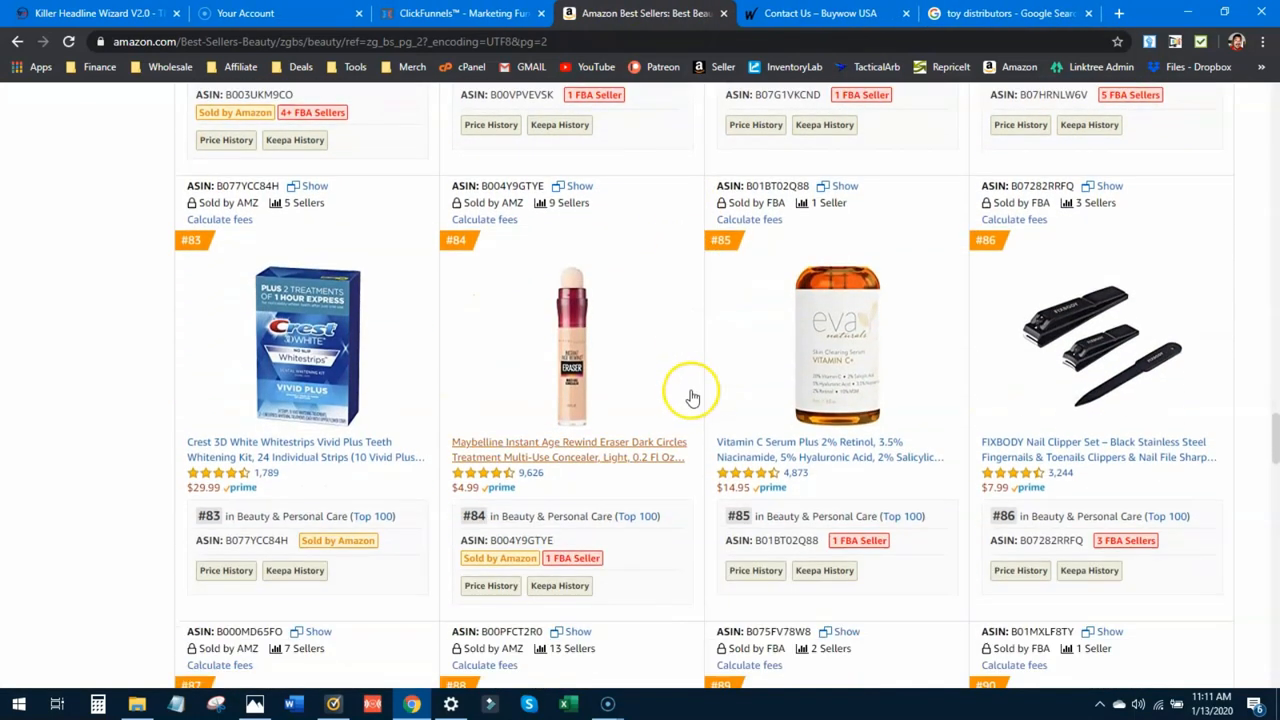
scroll("down", 3)
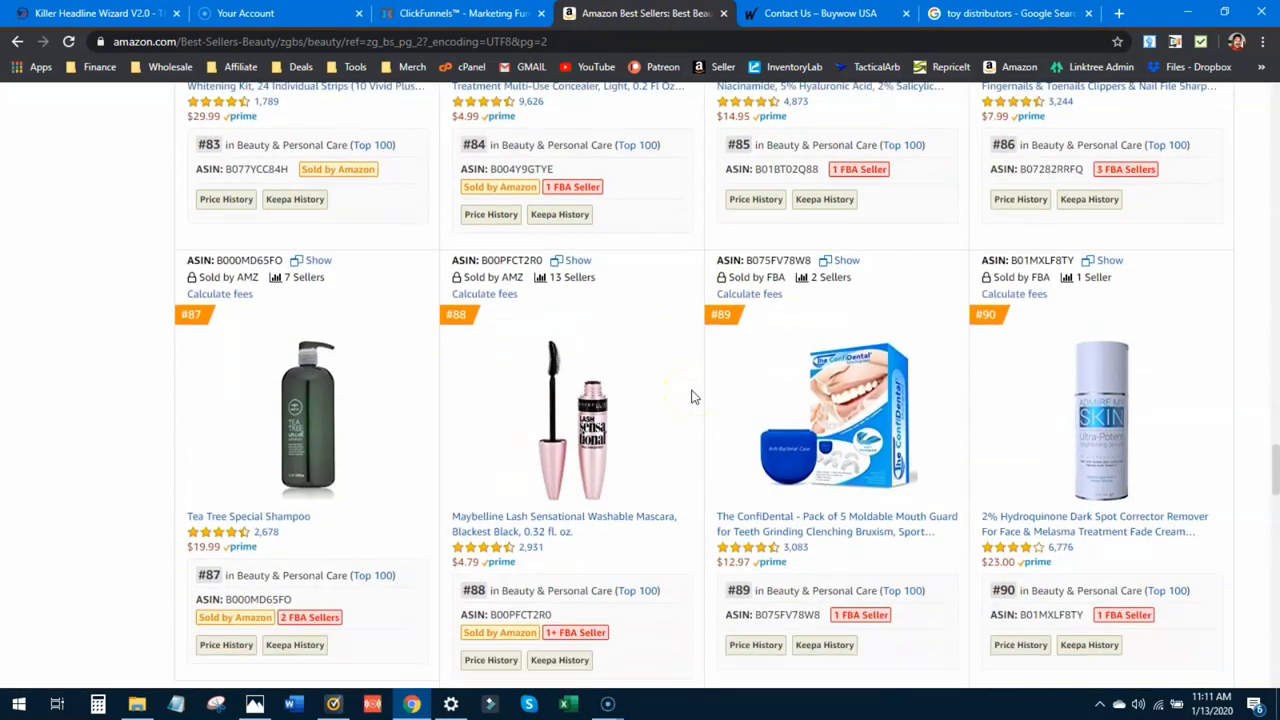
scroll("down", 3)
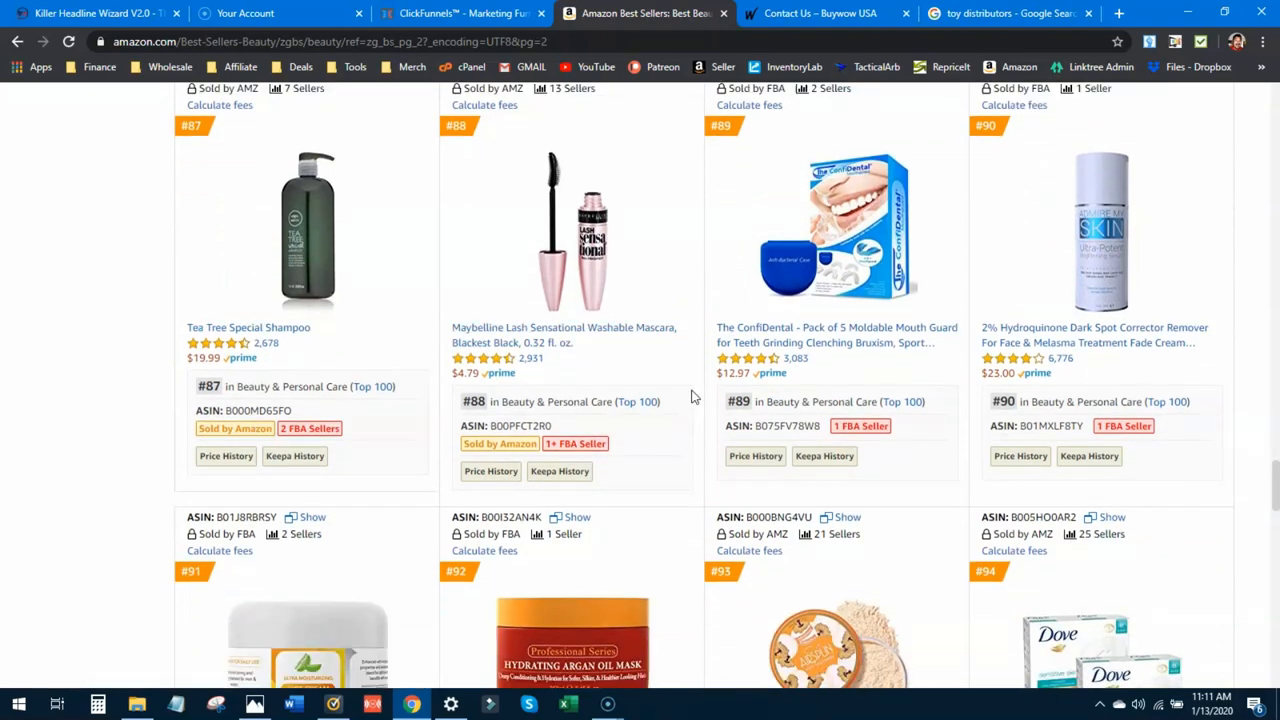
scroll("down", 3)
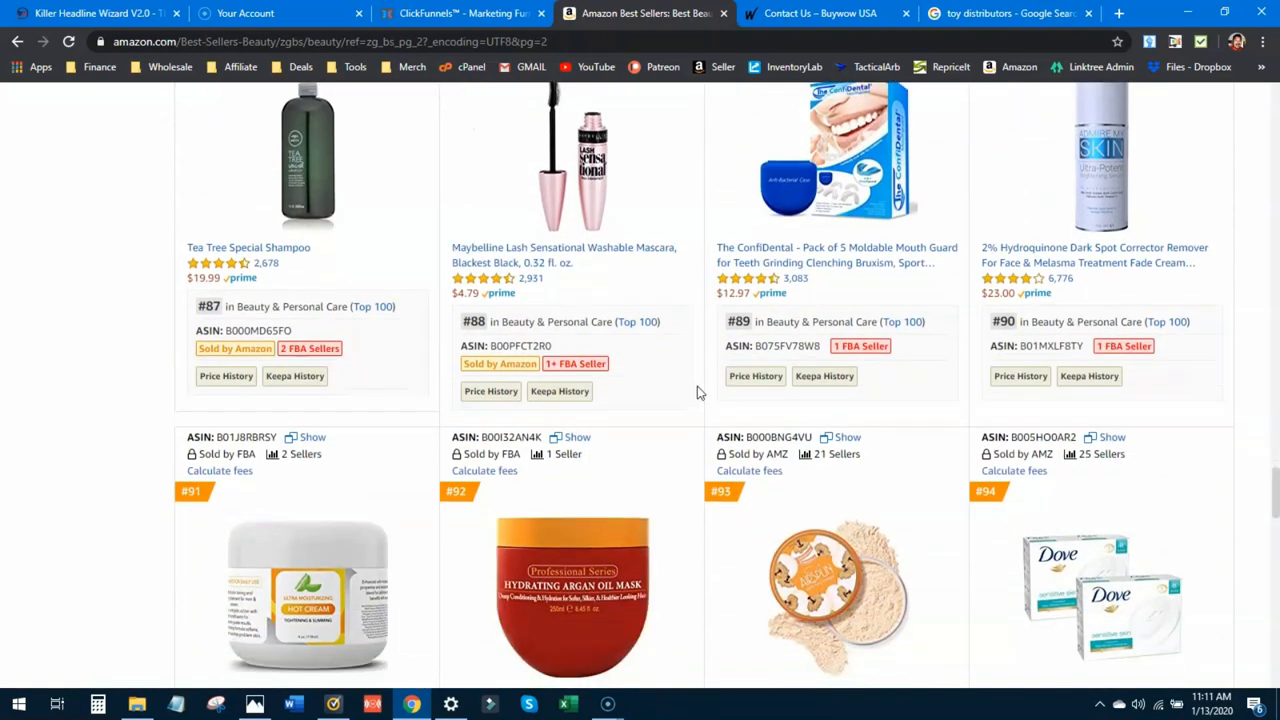
scroll("down", 3)
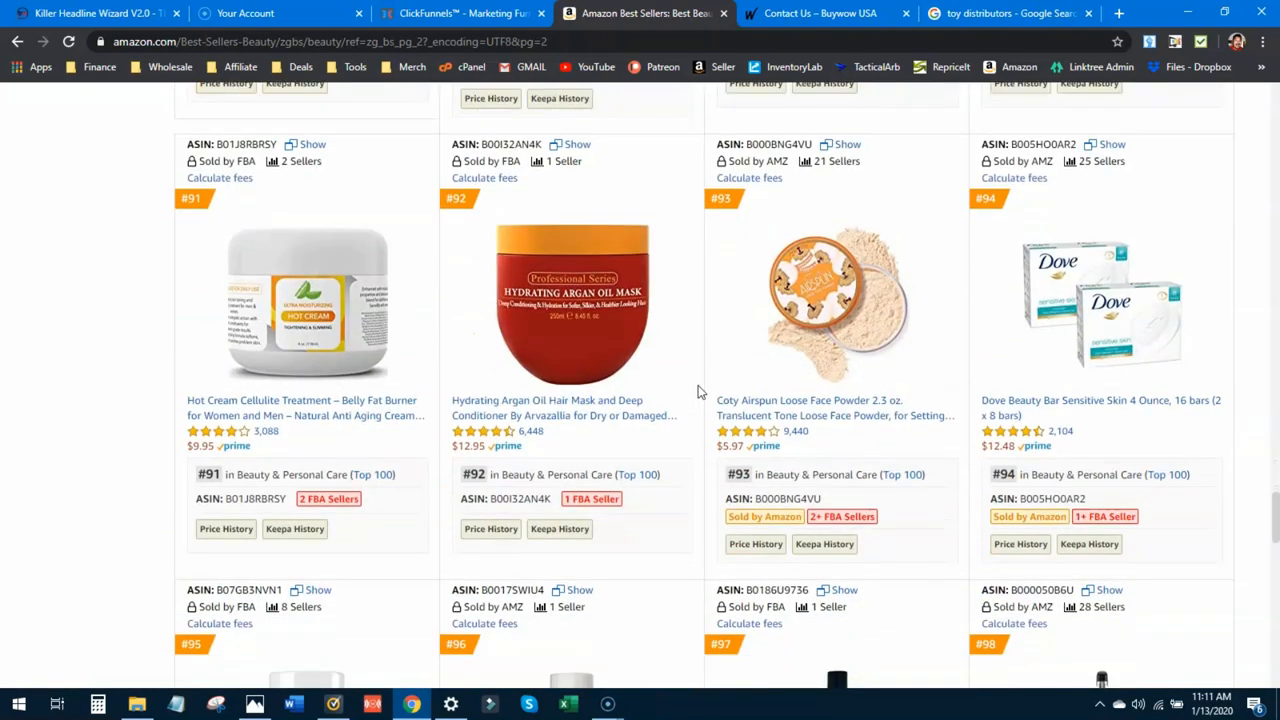
scroll("down", 3)
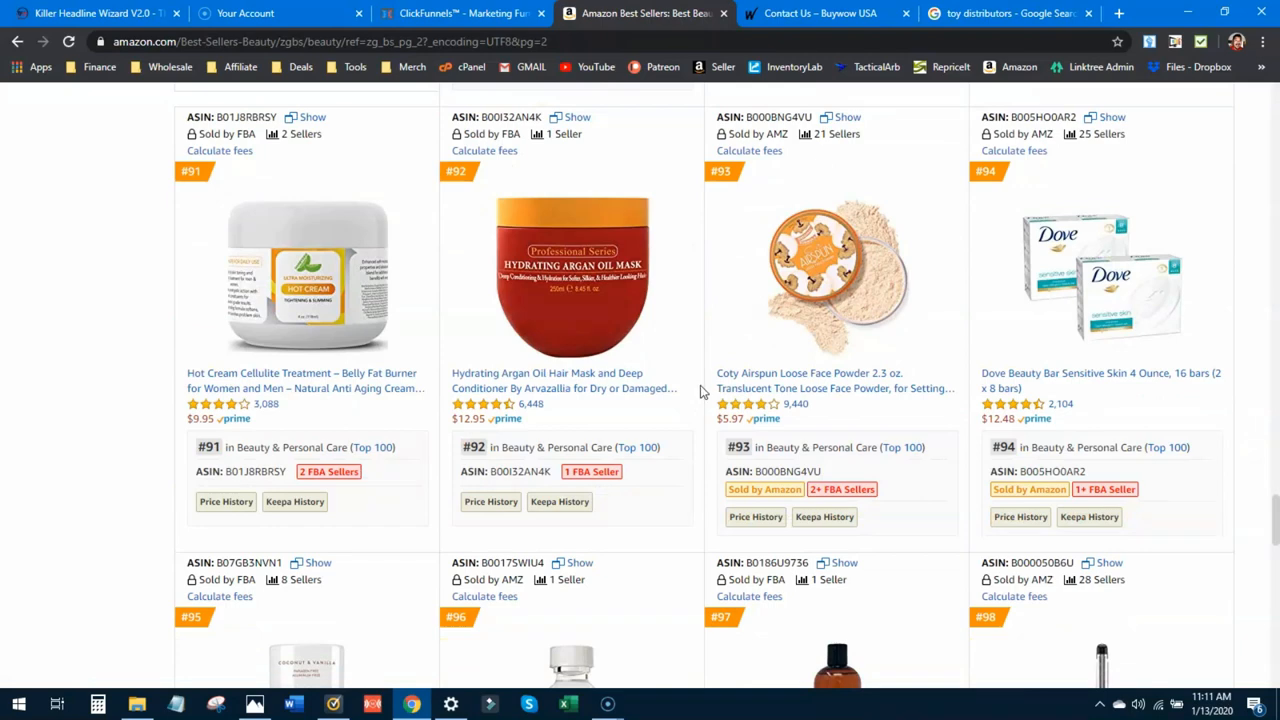
scroll("down", 3)
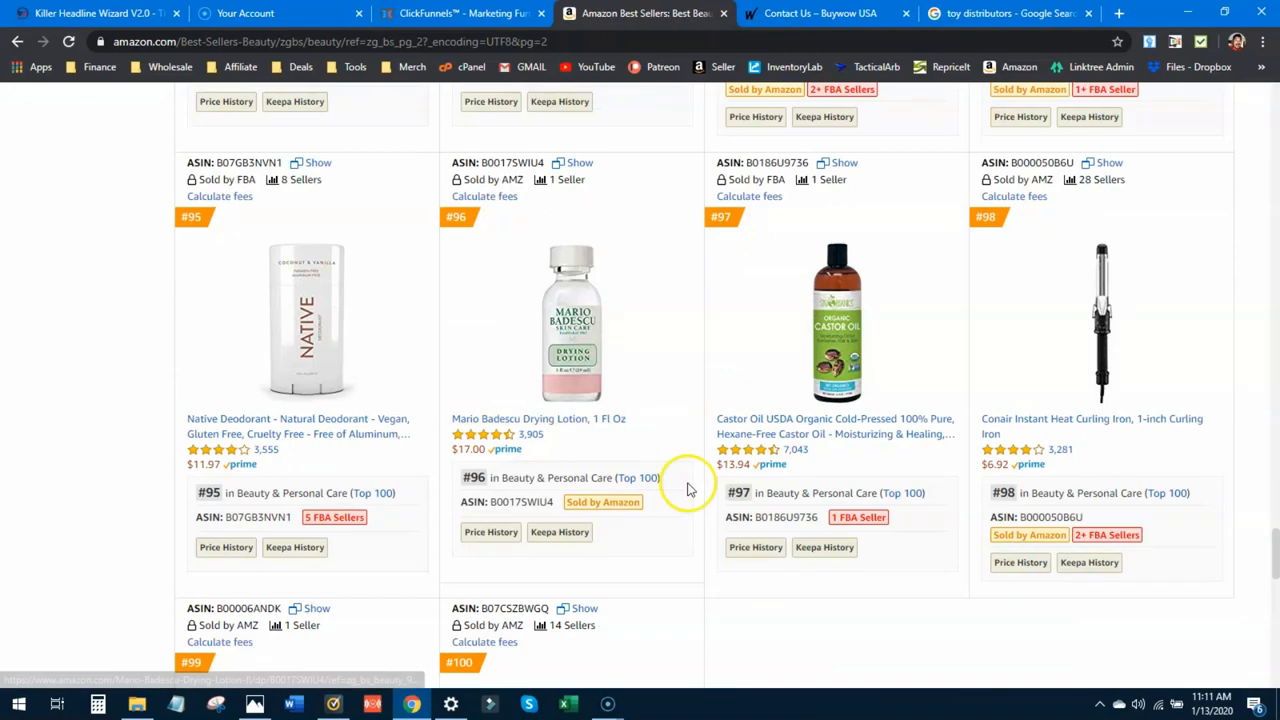
scroll("down", 3)
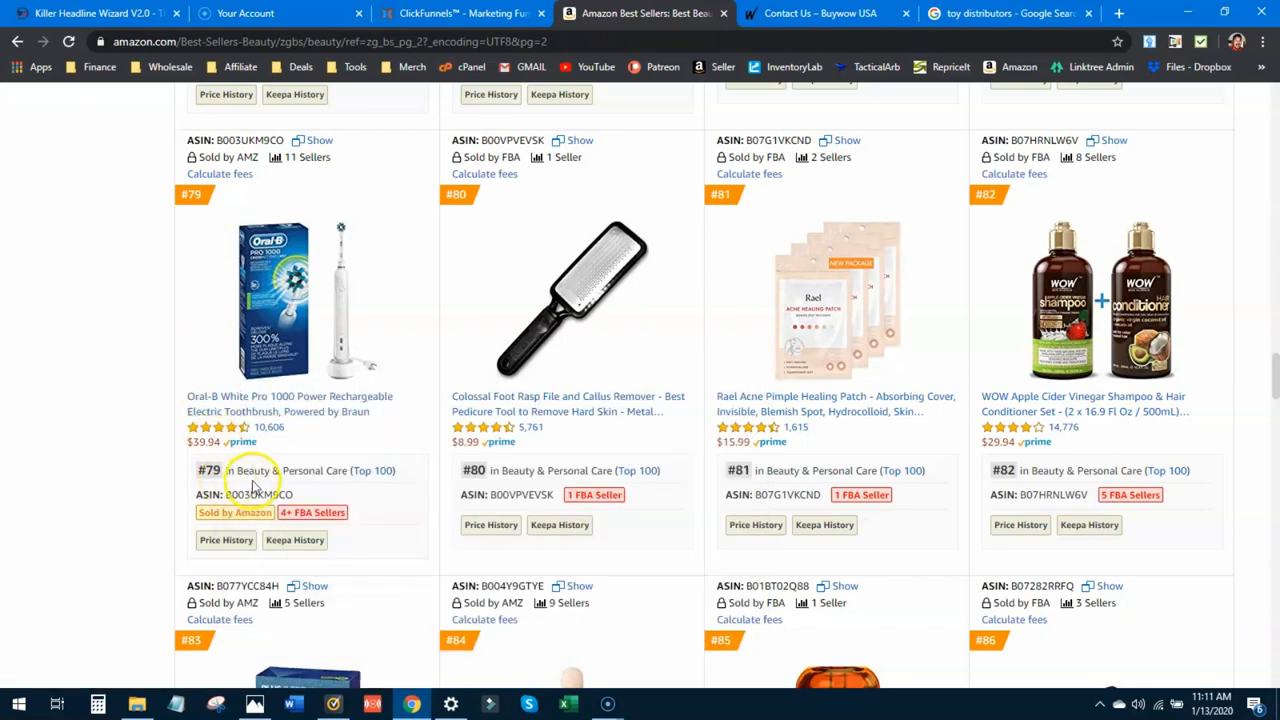
- Open the Oral-B White Pro 1000 page and search Google for the brand Oral-B
left_click(289, 403)
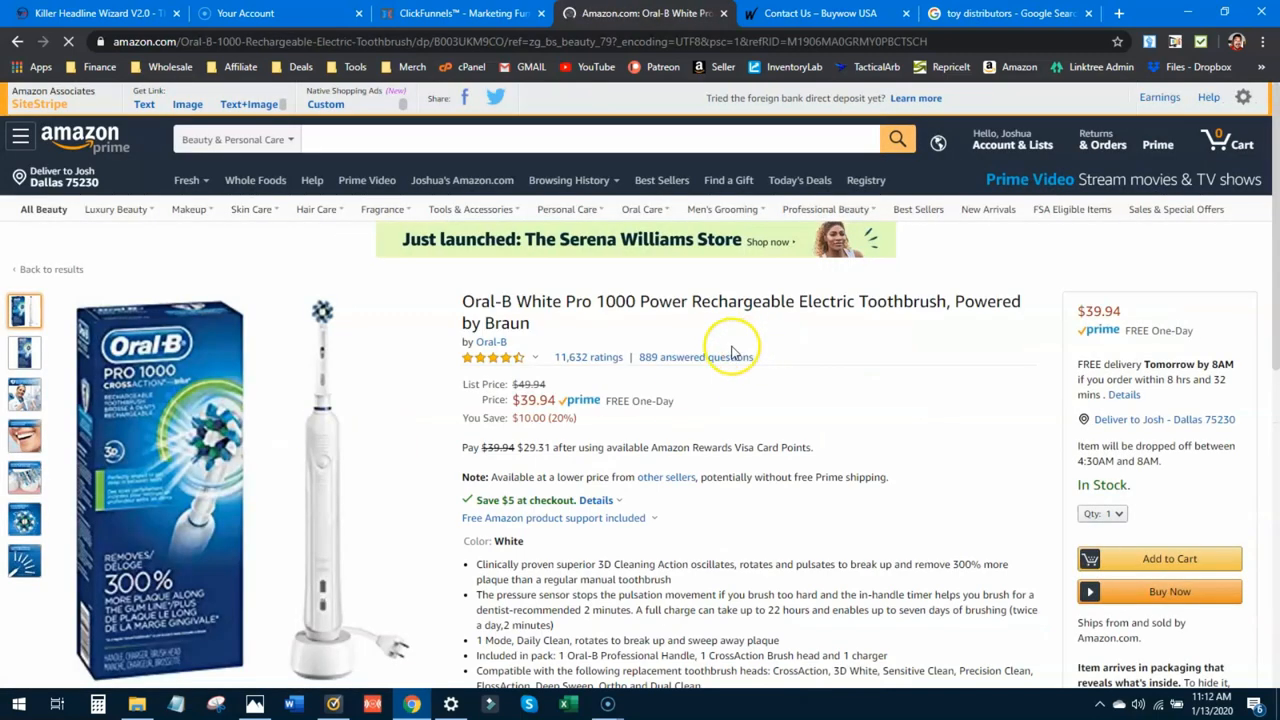
left_click(489, 342)
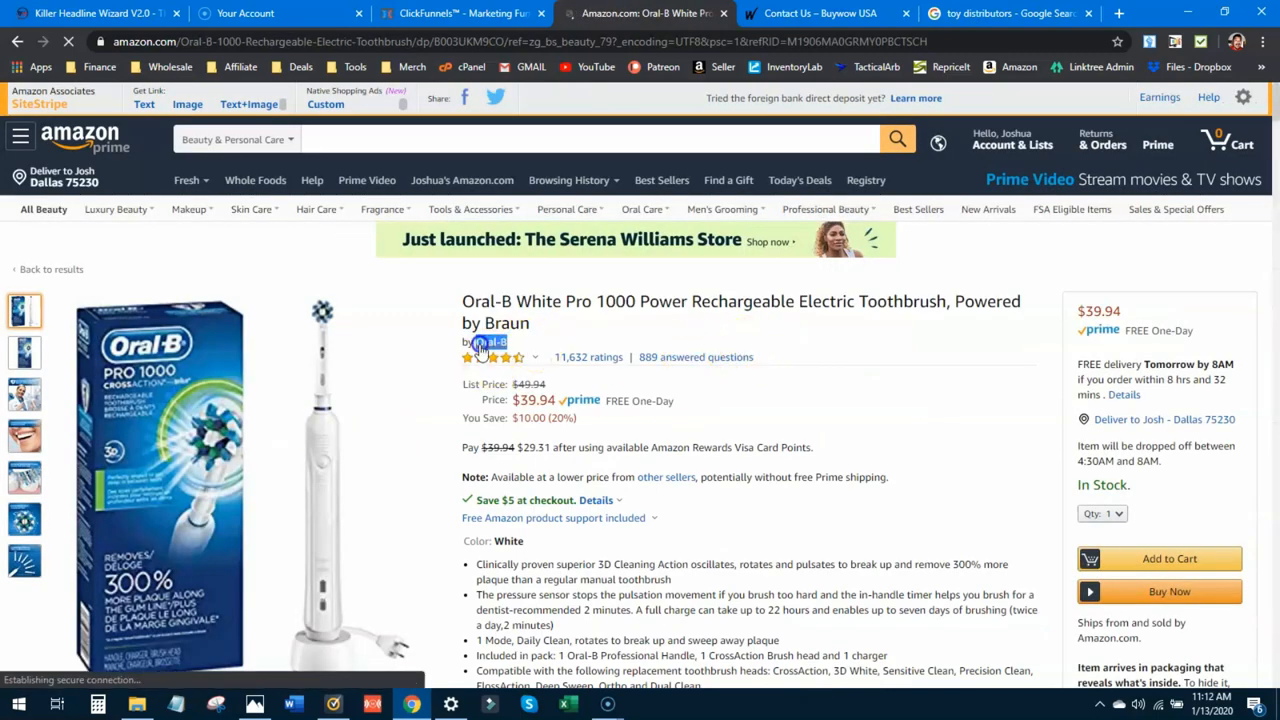
right_click(488, 342)
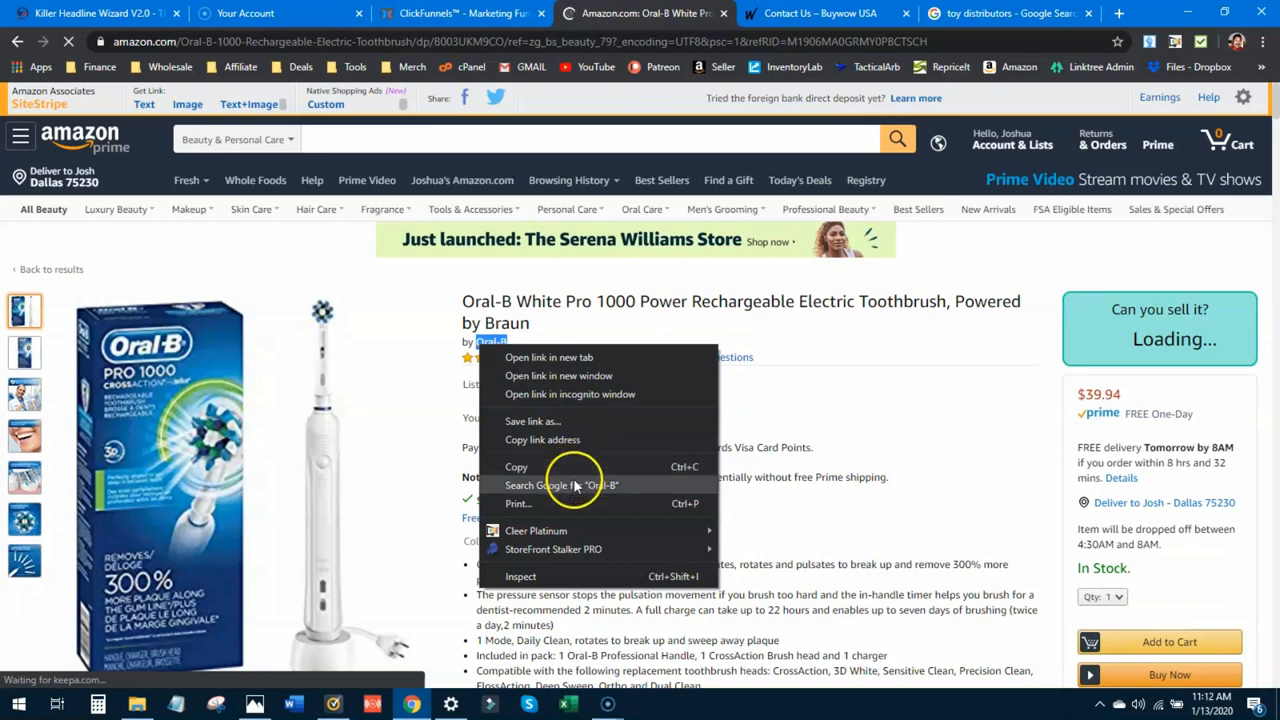
left_click(560, 485)
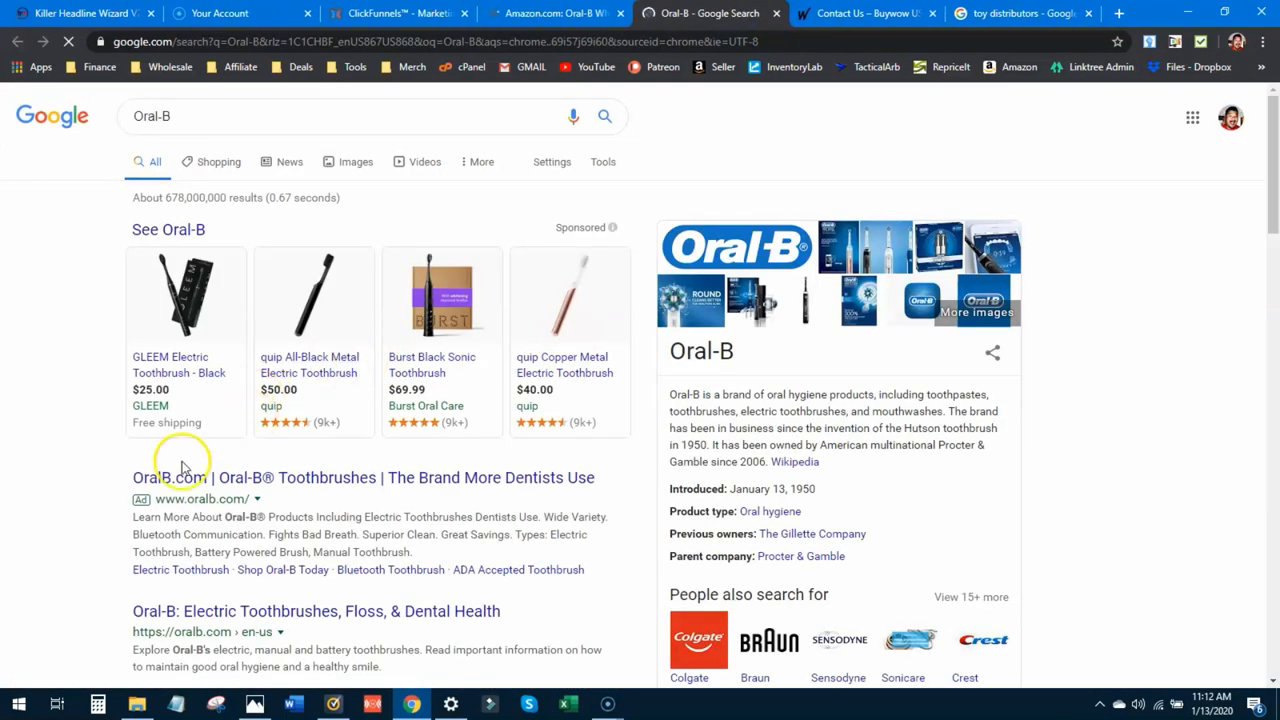
- Search Google for 'oral-b distributor' and open the Oral-B - Fesco Distributors result
left_click(237, 115)
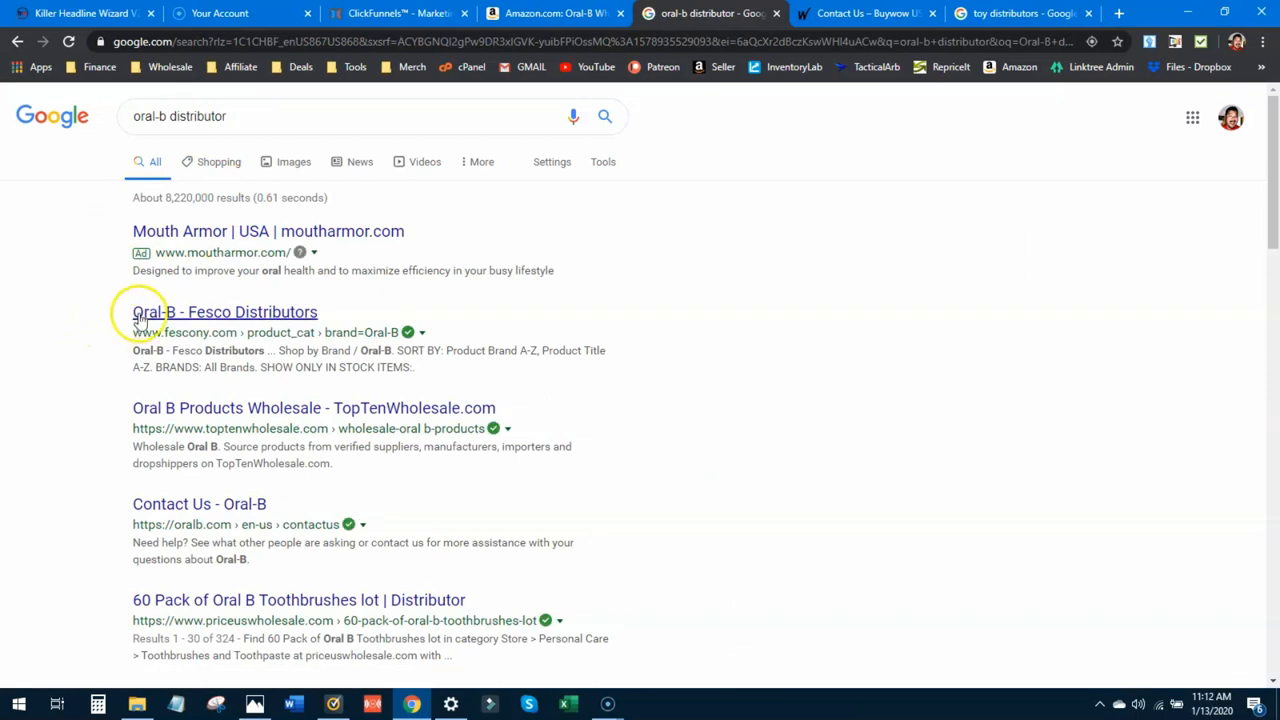
mouse_move(160, 408)
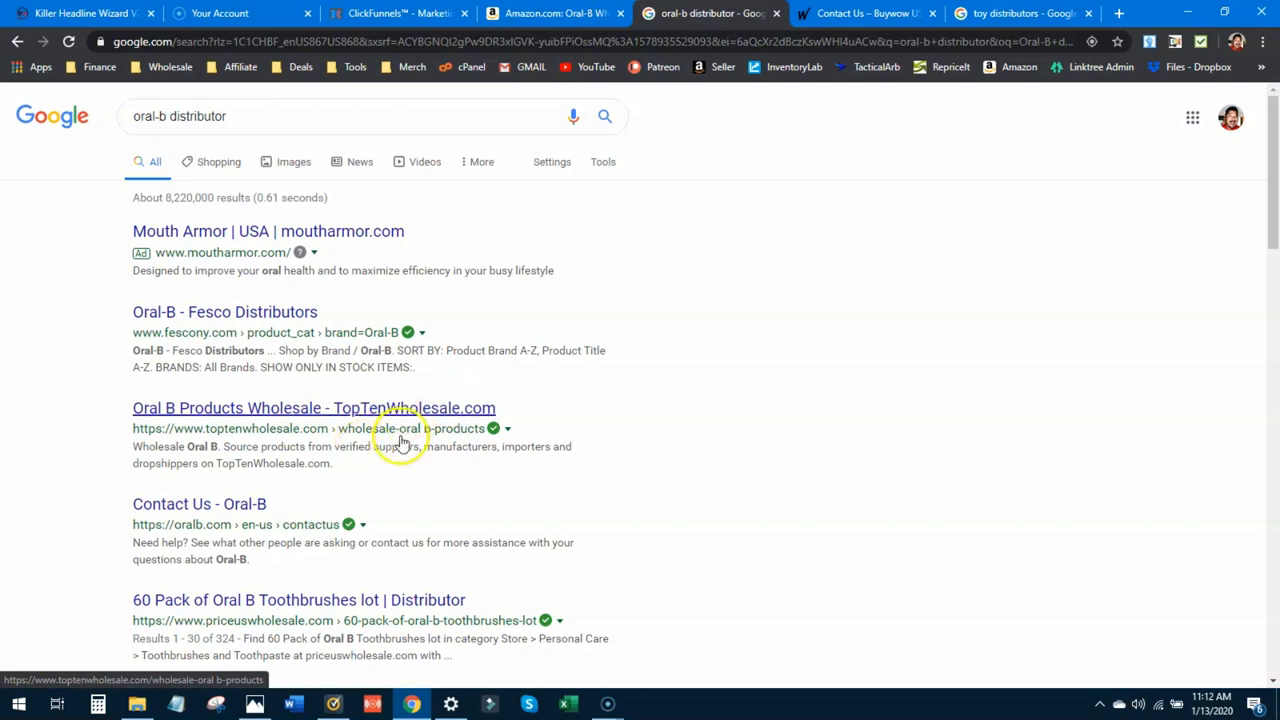
scroll("down", 3)
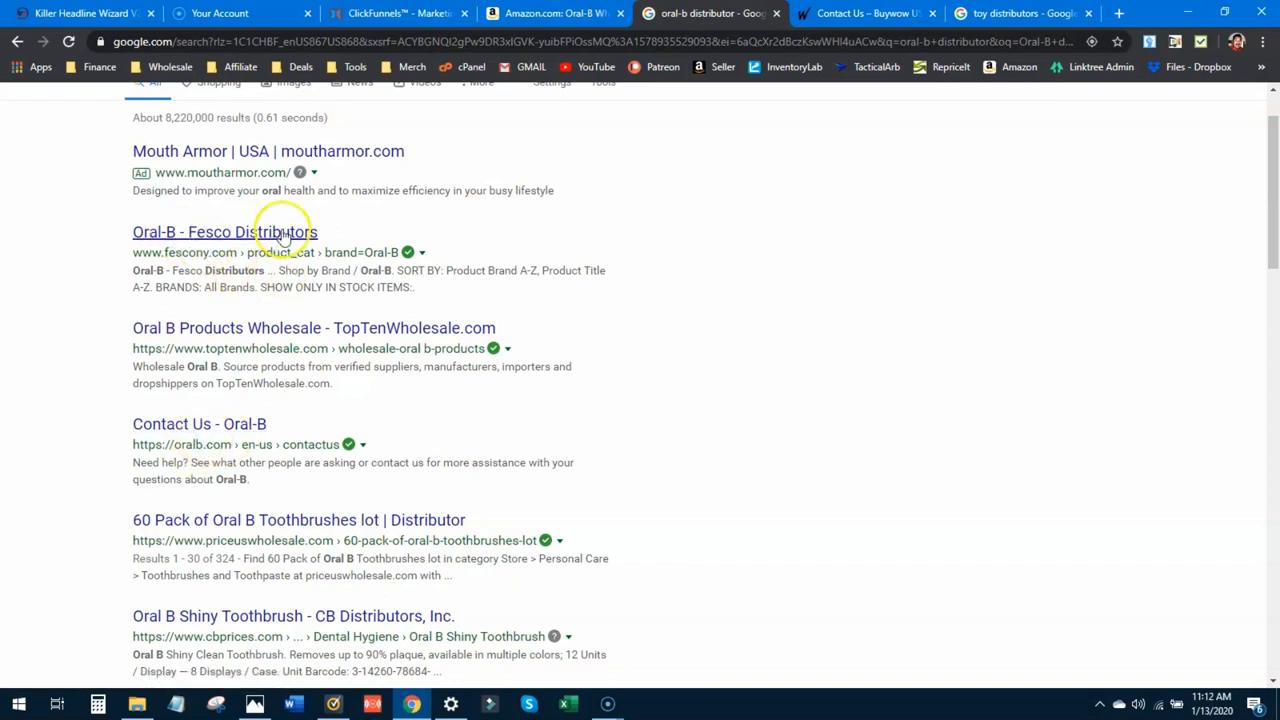
left_click(225, 231)
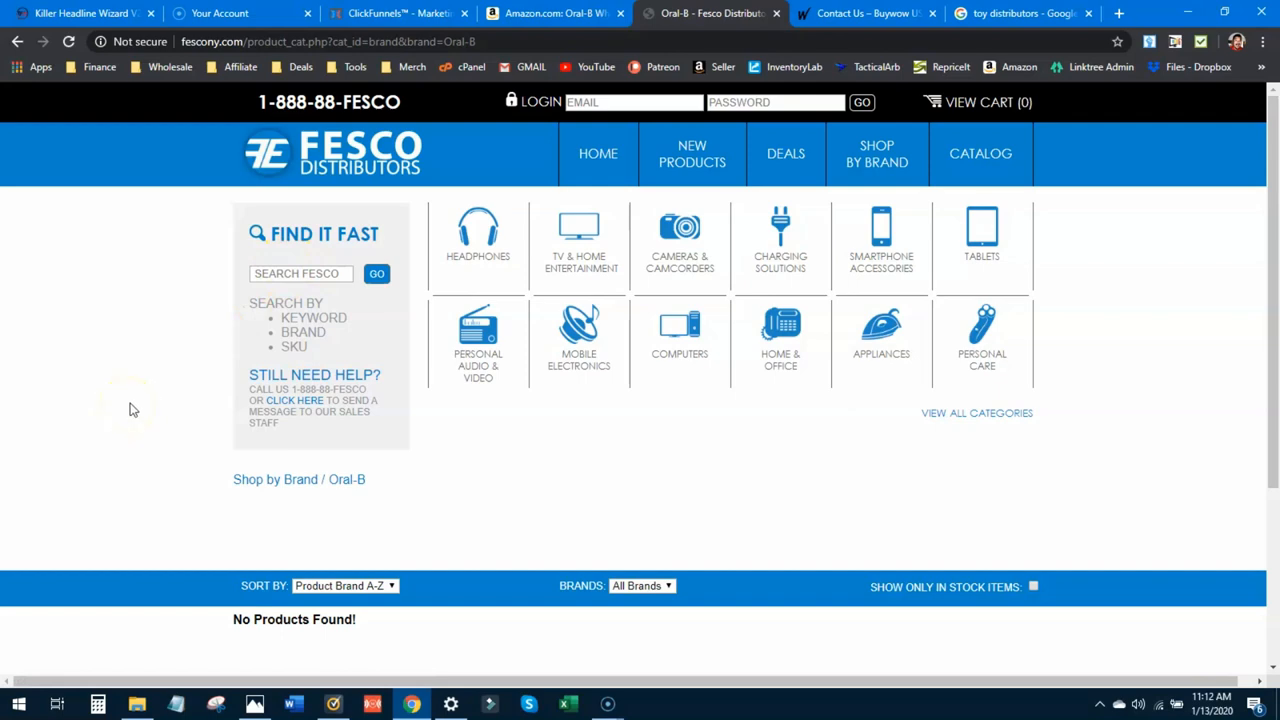
mouse_move(378, 430)
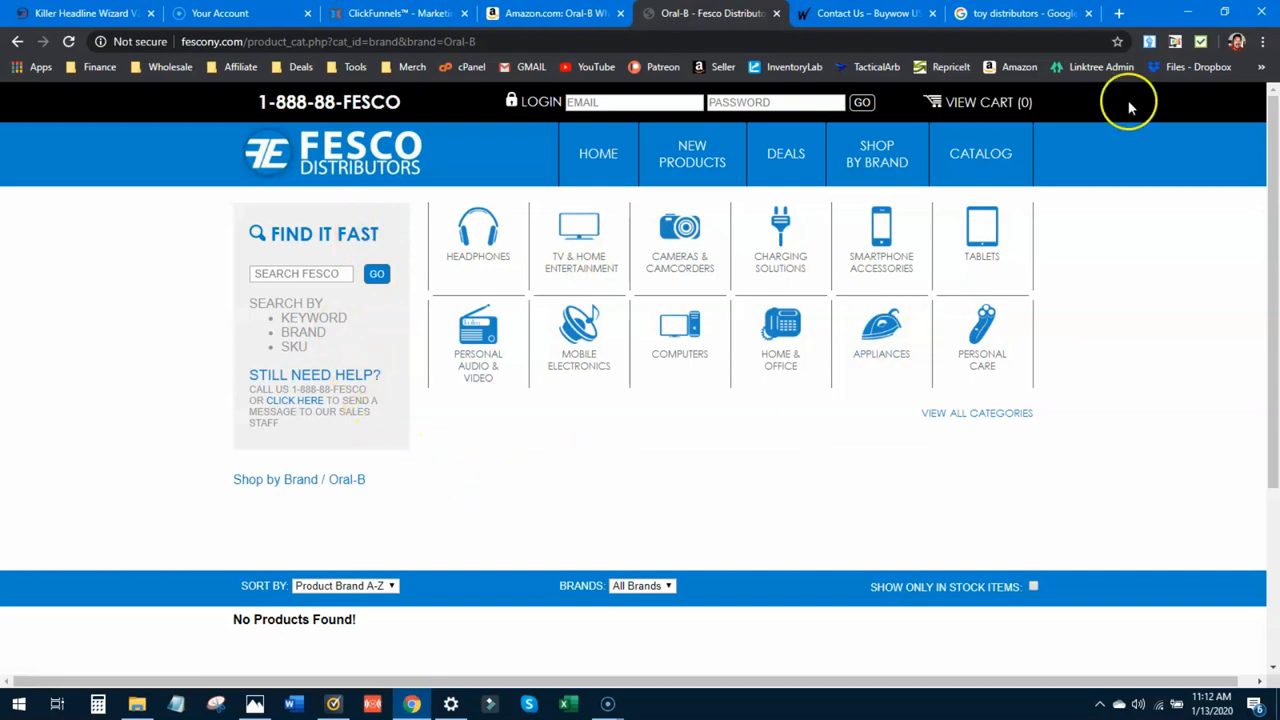
- Browse Fesco's empty Oral-B page and its Headphones category
scroll("down", 3)
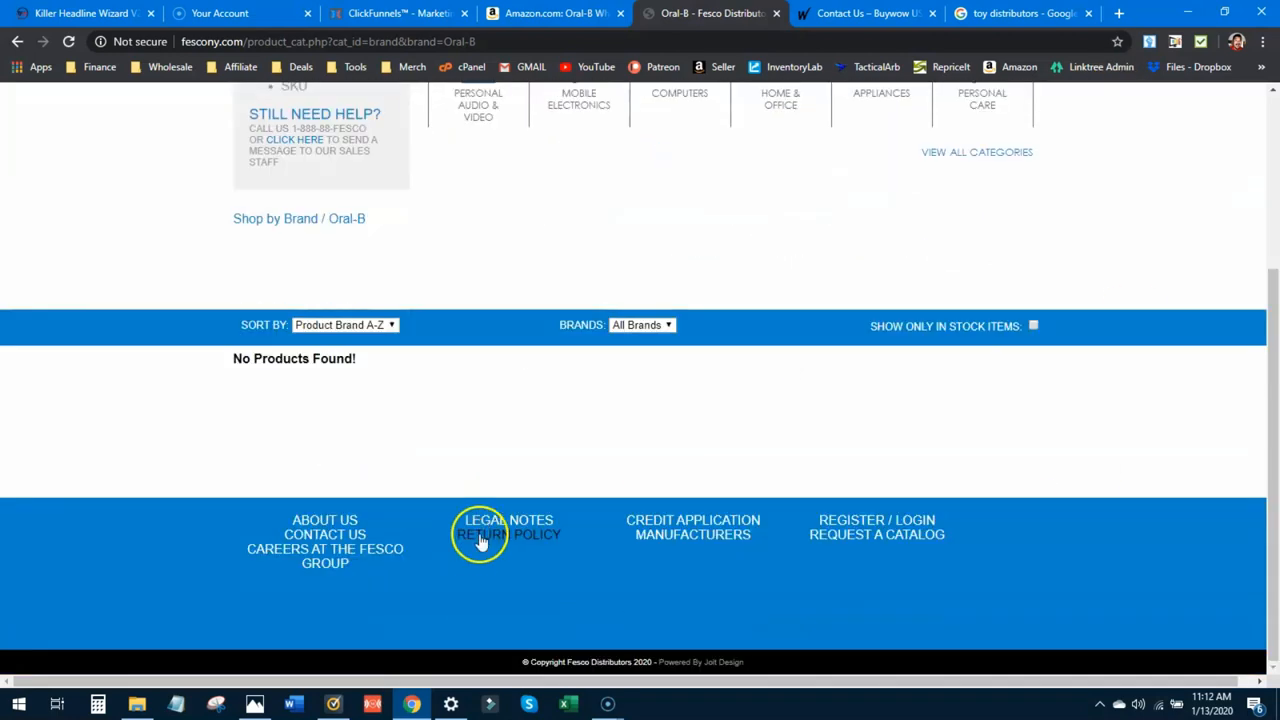
scroll("up", 3)
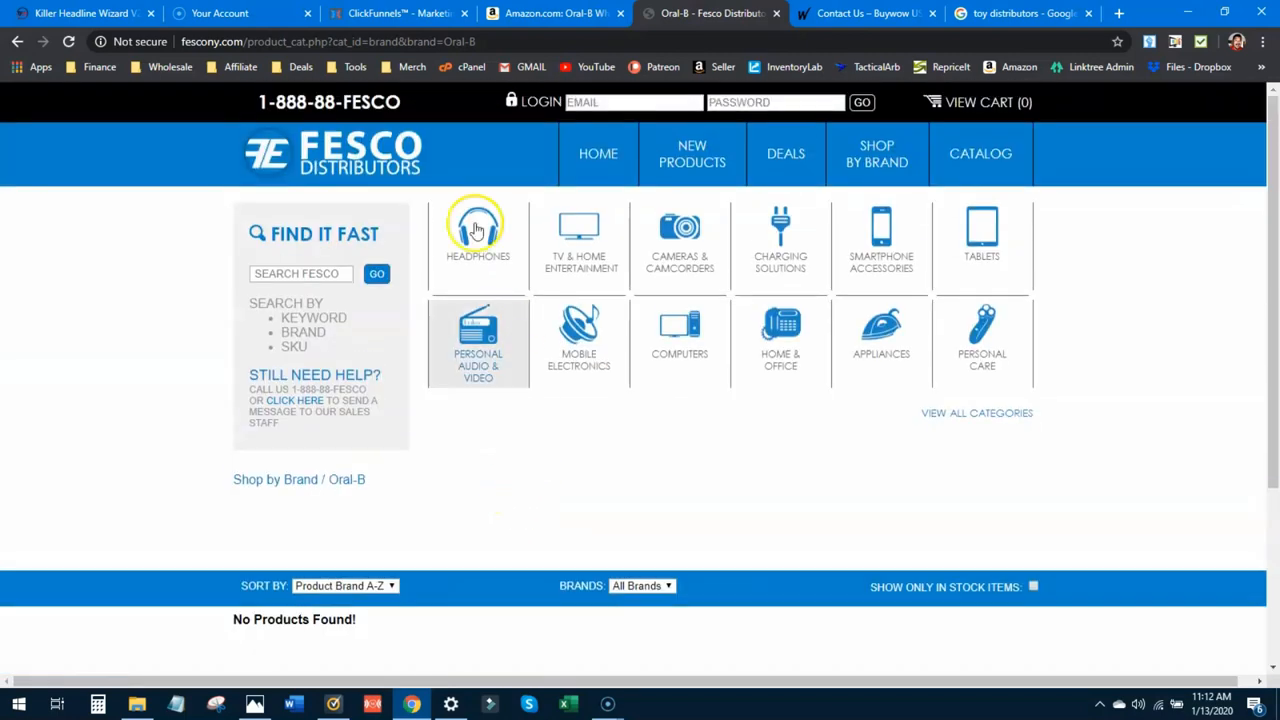
left_click(478, 230)
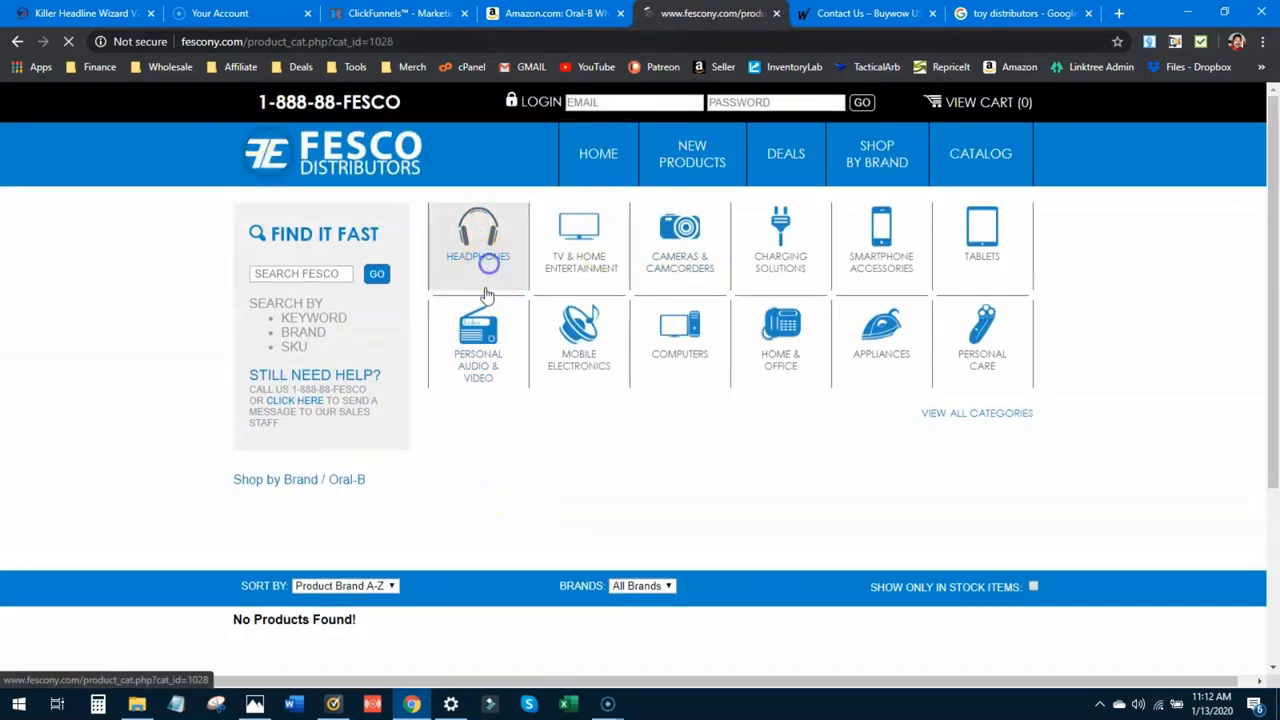
left_click(478, 245)
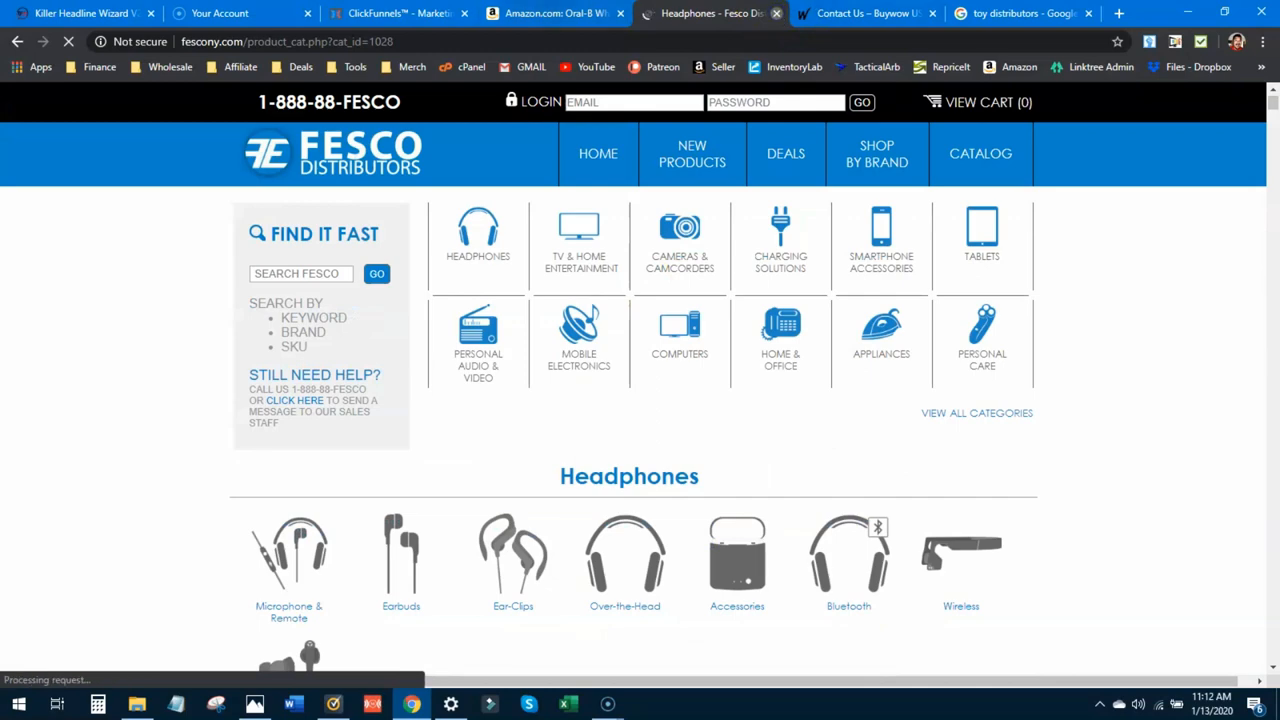
- Close the Fesco tab and return to the BuyWOW Contact Us form
left_click(553, 13)
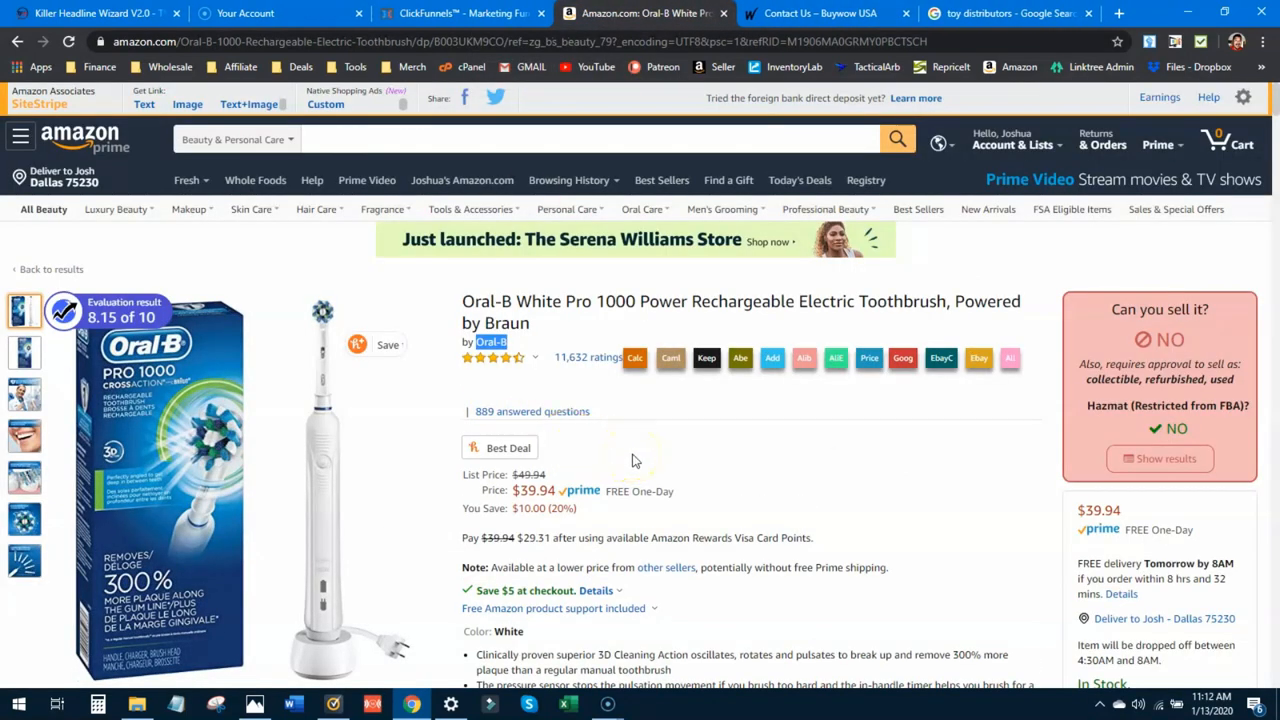
left_click(820, 13)
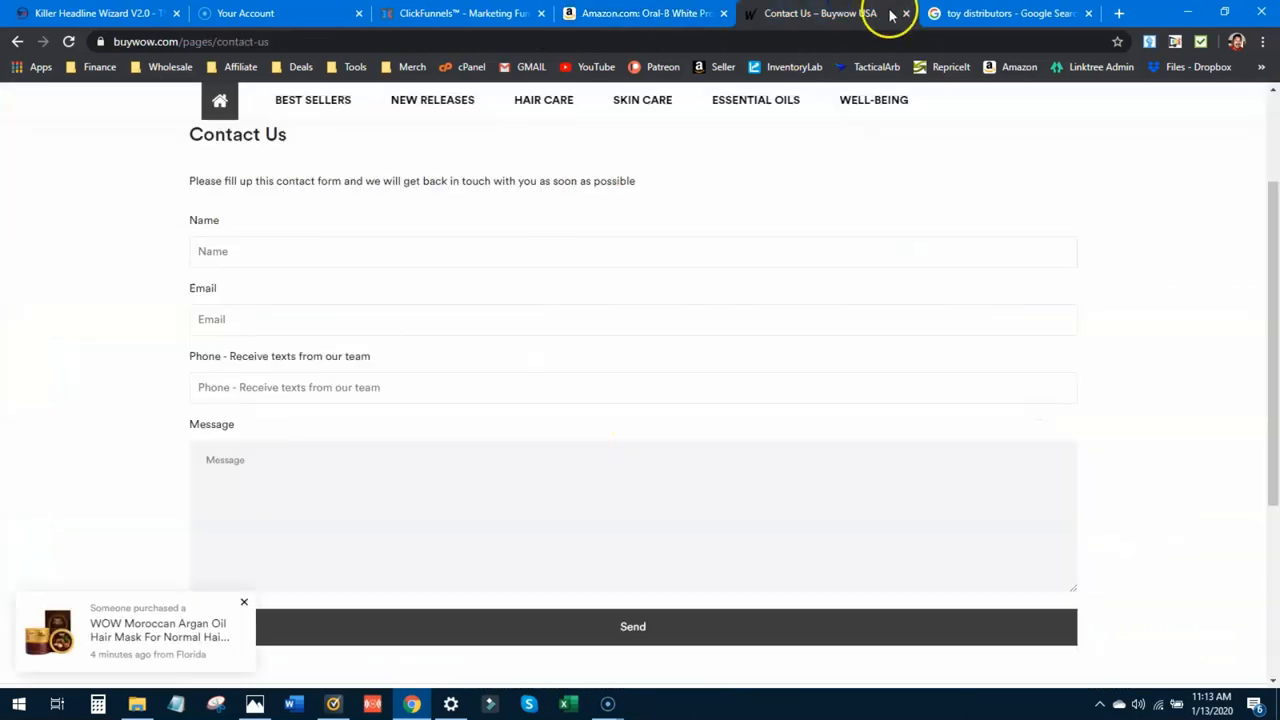